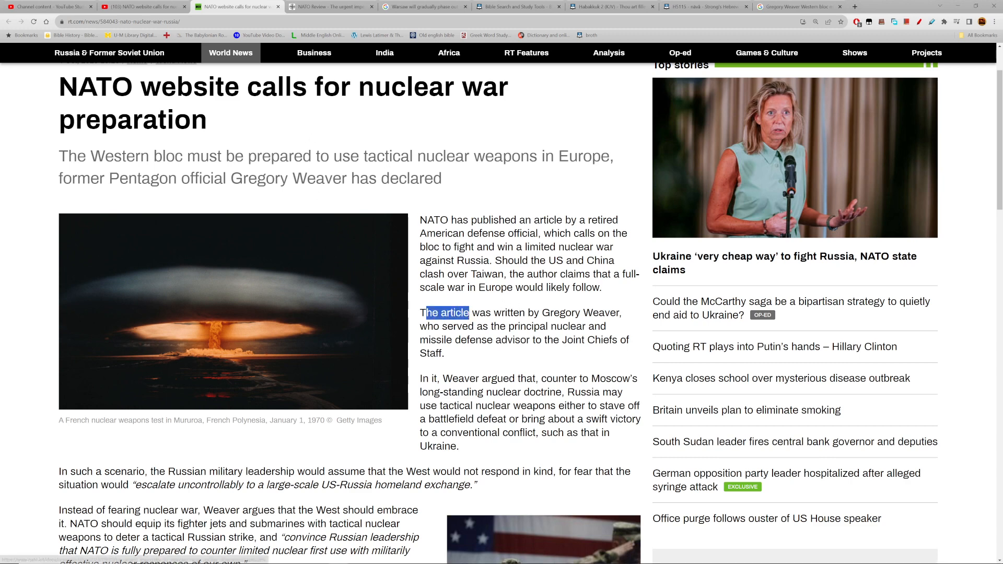
Read the RT article's author line and the former Pentagon official mention by selecting them
left_click_drag(469, 313, 444, 354)
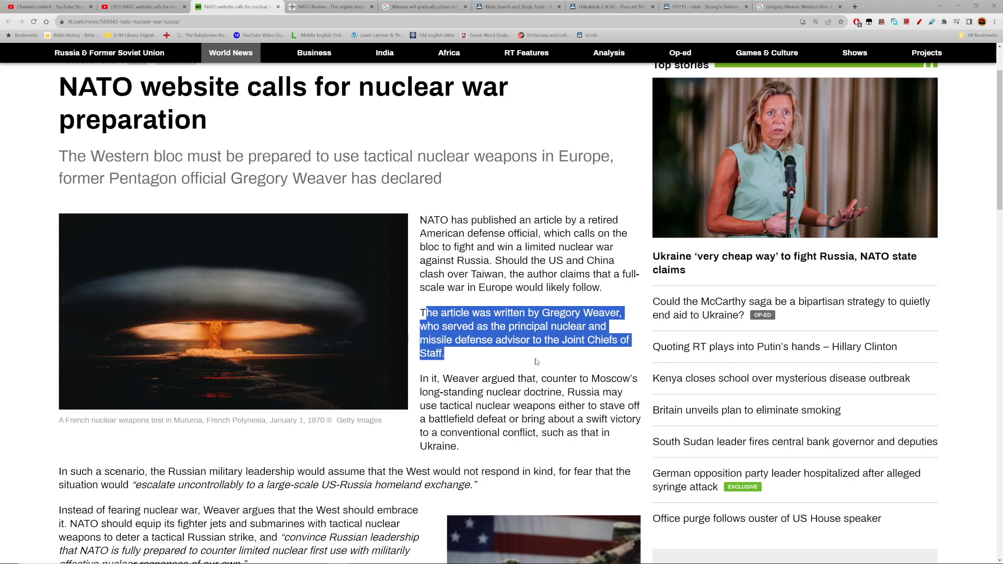
left_click(536, 362)
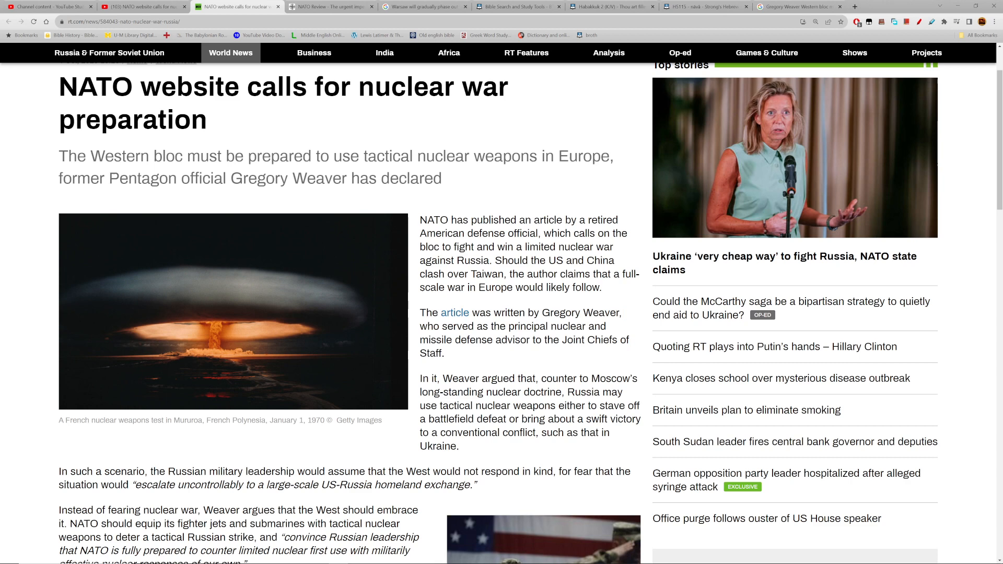
left_click_drag(109, 178, 213, 178)
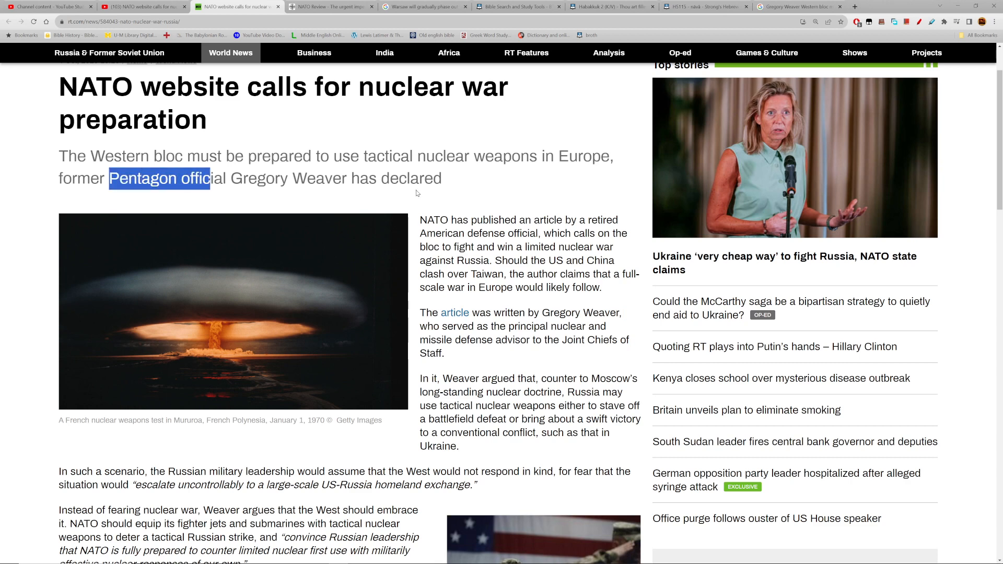
left_click(416, 194)
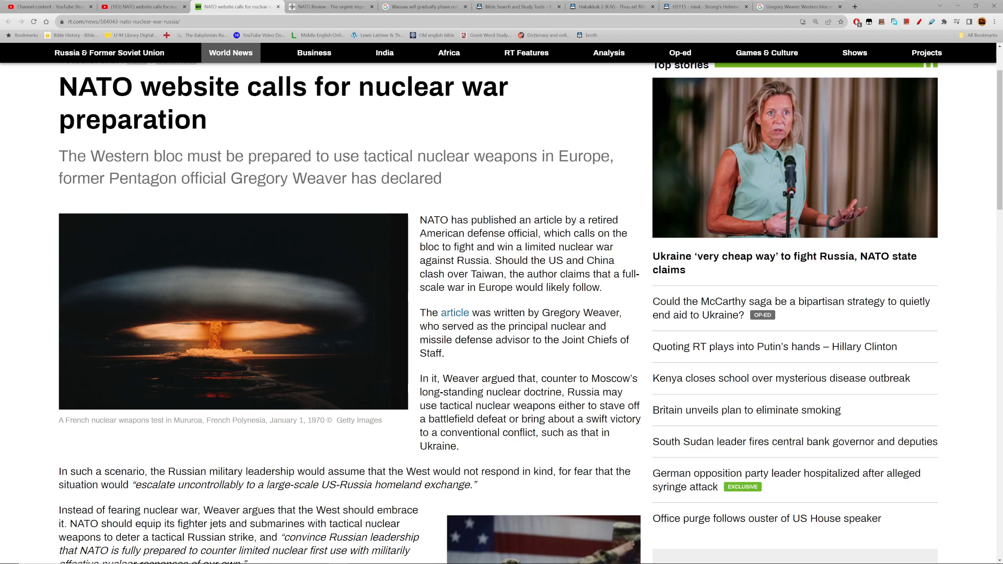
left_click_drag(545, 233, 562, 247)
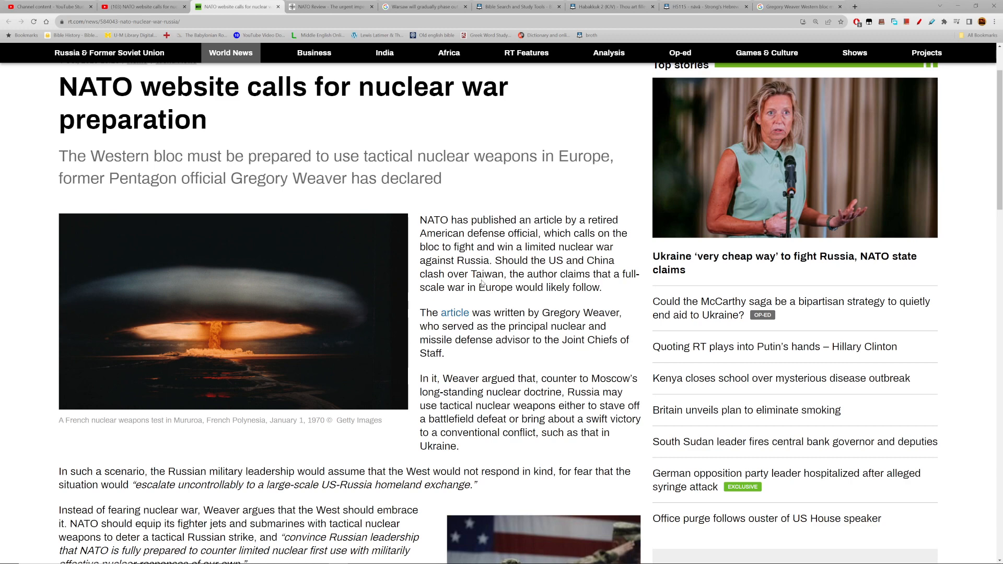
mouse_move(482, 283)
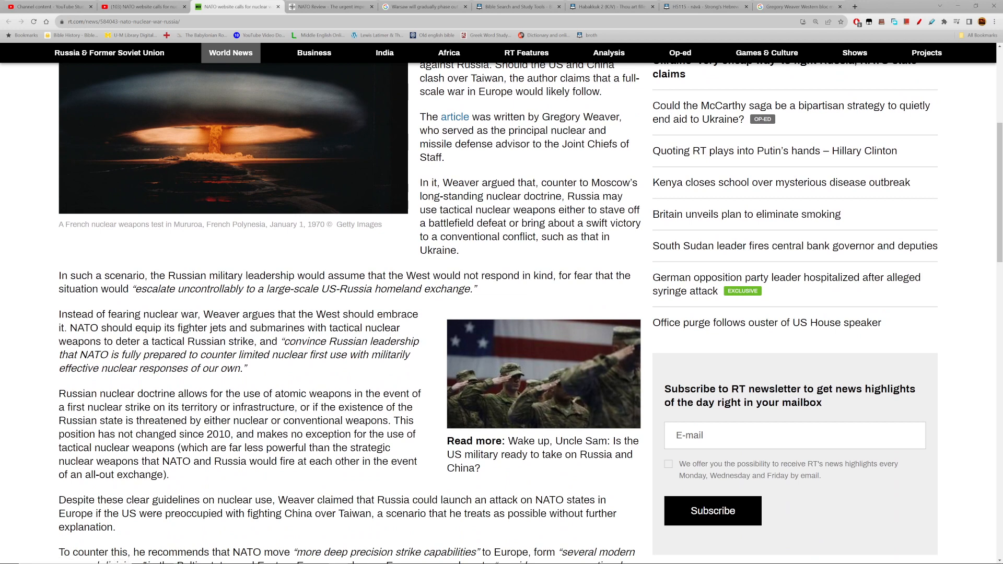
Read the paragraph on Russia using tactical nuclear weapons, then leave the selection cleared
scroll("down", 3)
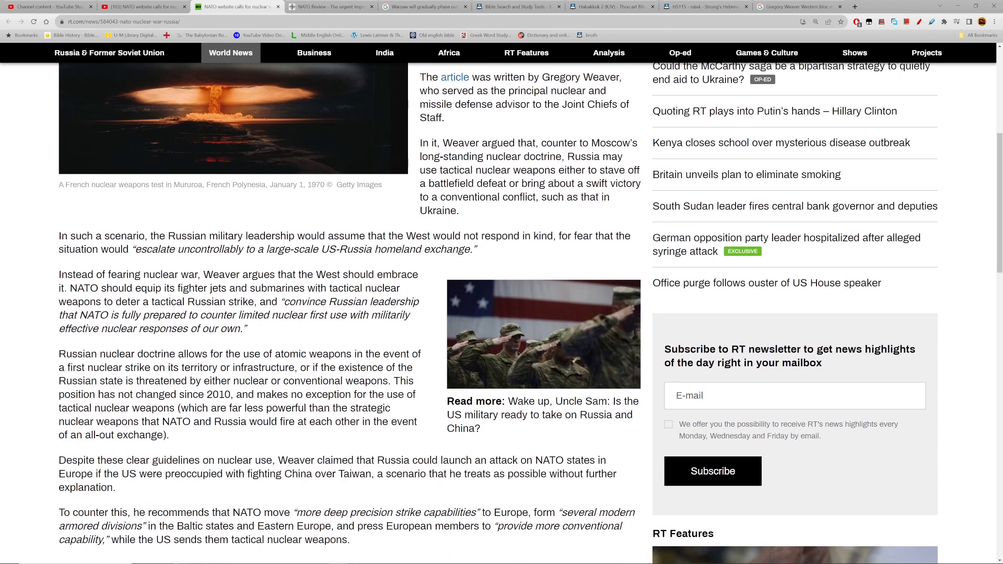
scroll("down", 3)
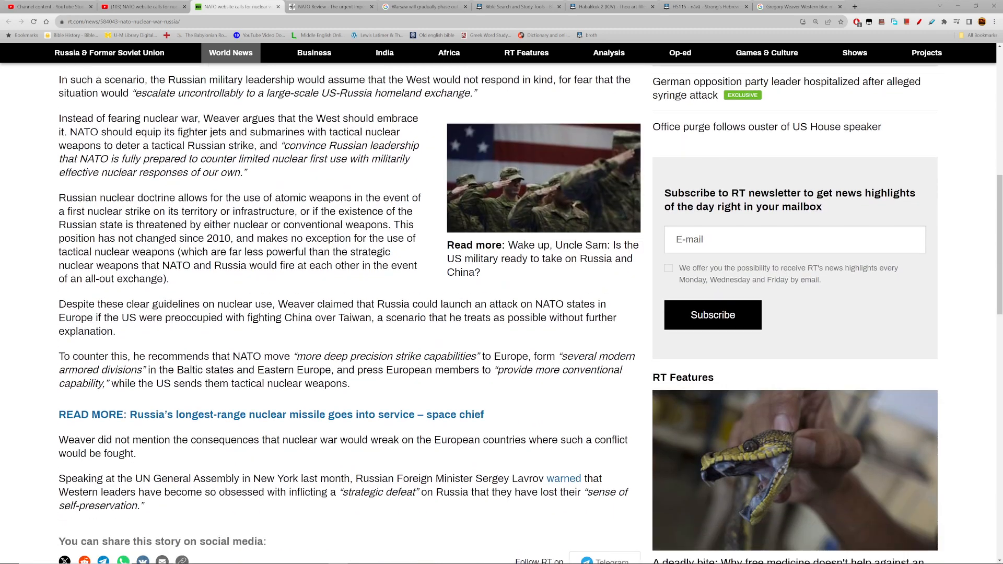
scroll("down", 3)
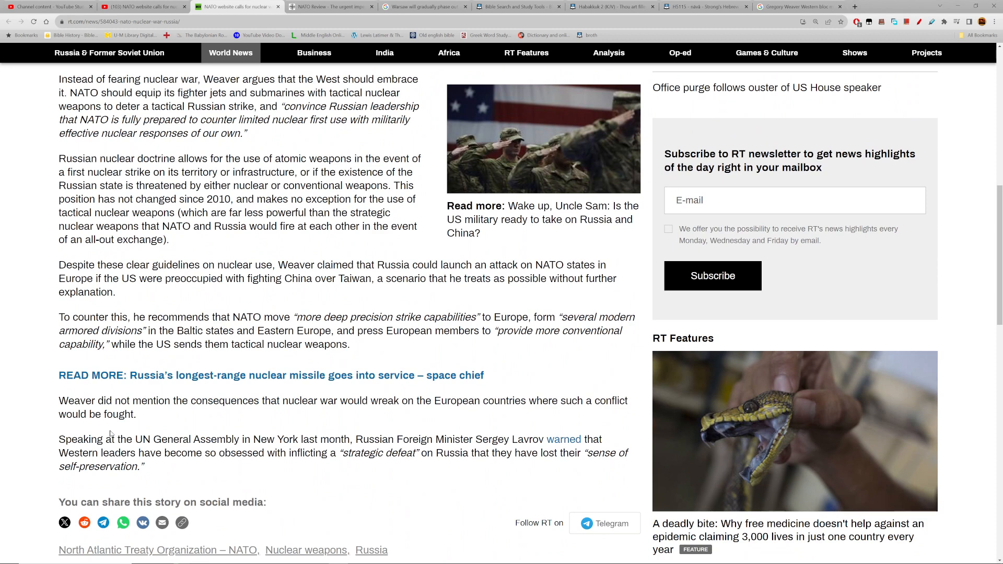
mouse_move(111, 434)
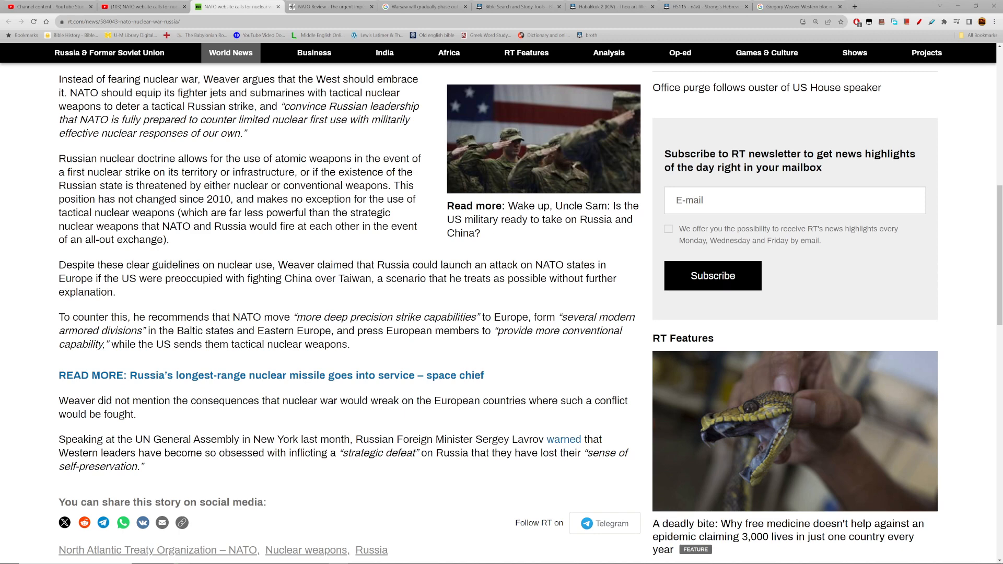
mouse_move(292, 328)
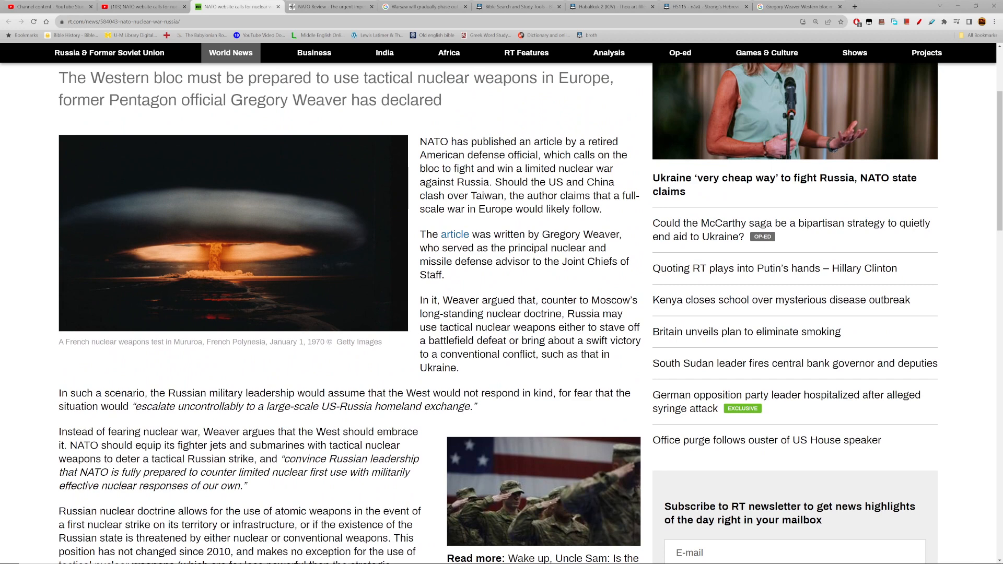
left_click_drag(427, 314, 459, 368)
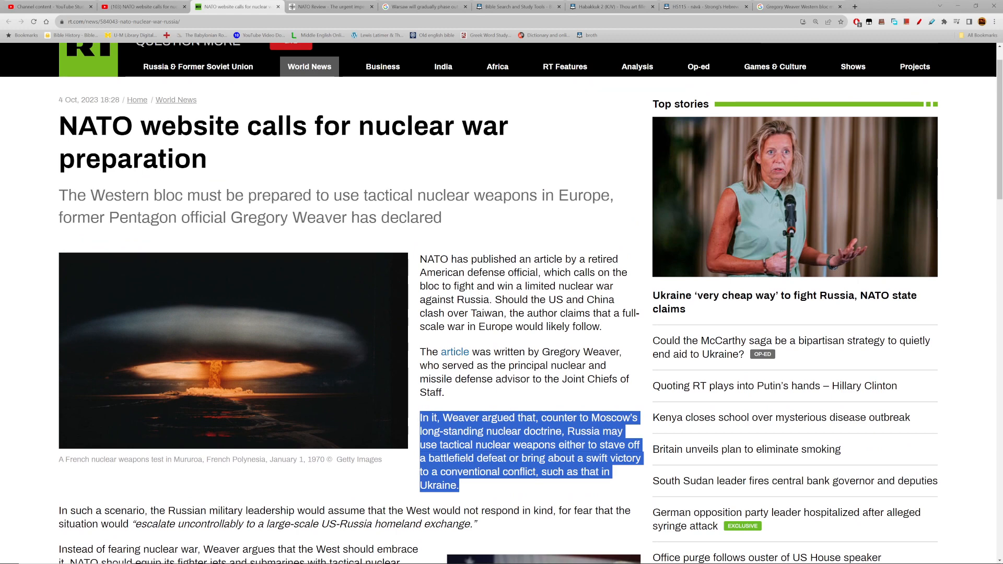
left_click(298, 76)
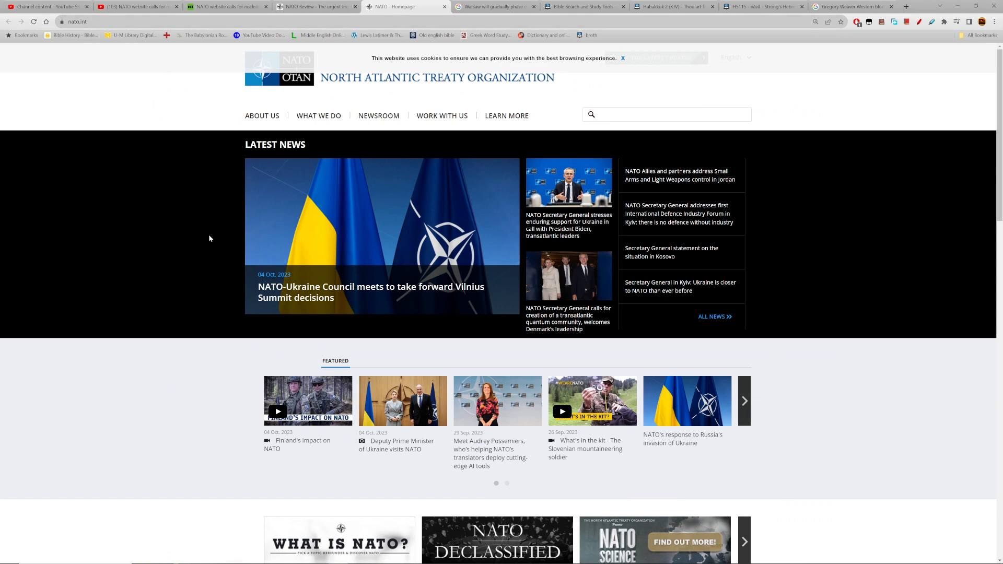
mouse_move(507, 86)
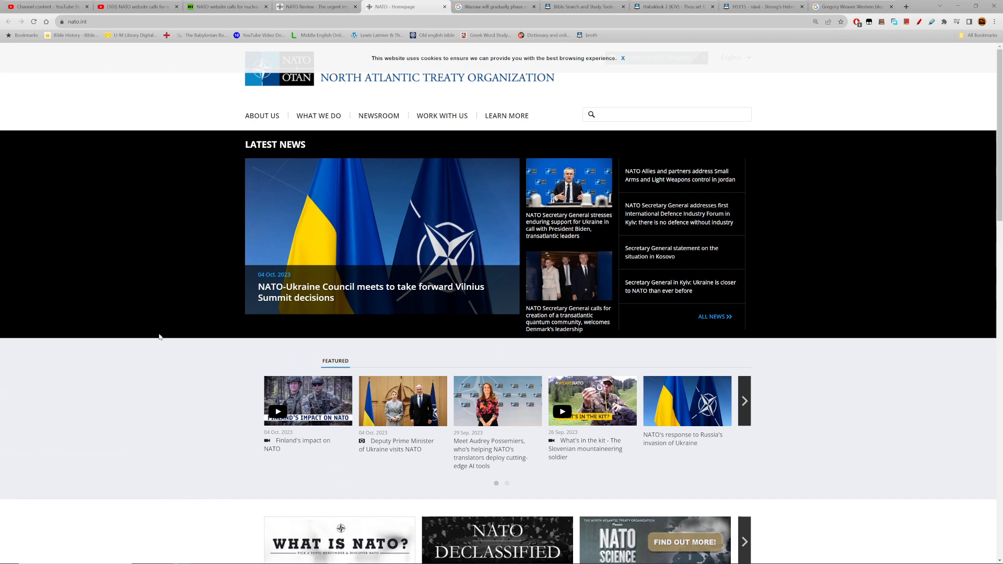
mouse_move(236, 282)
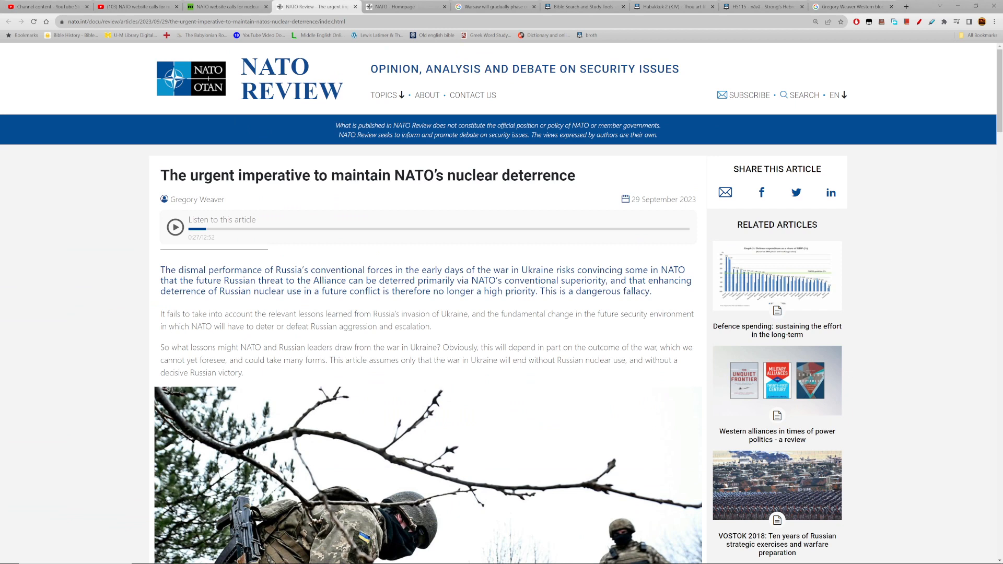
mouse_move(578, 182)
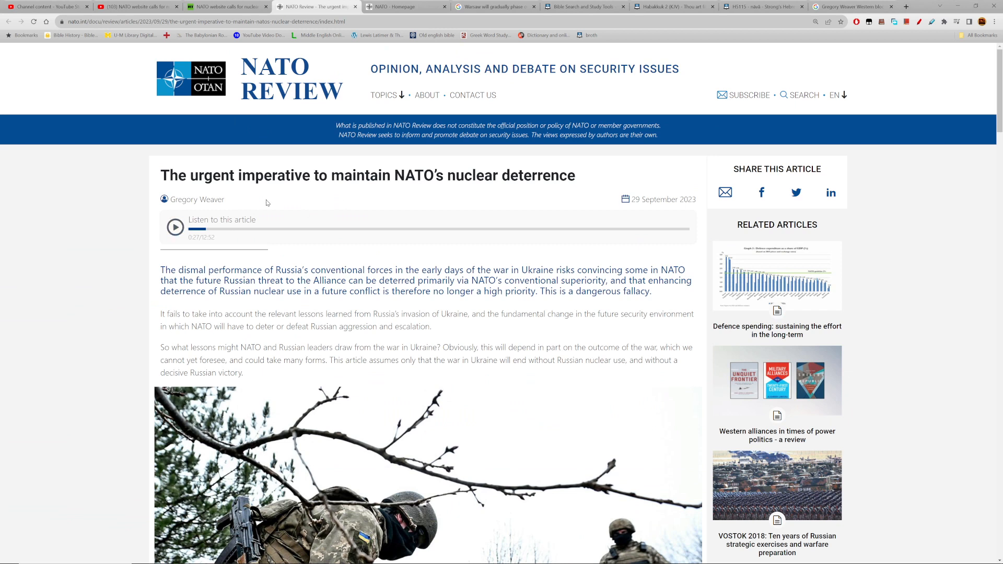
mouse_move(700, 204)
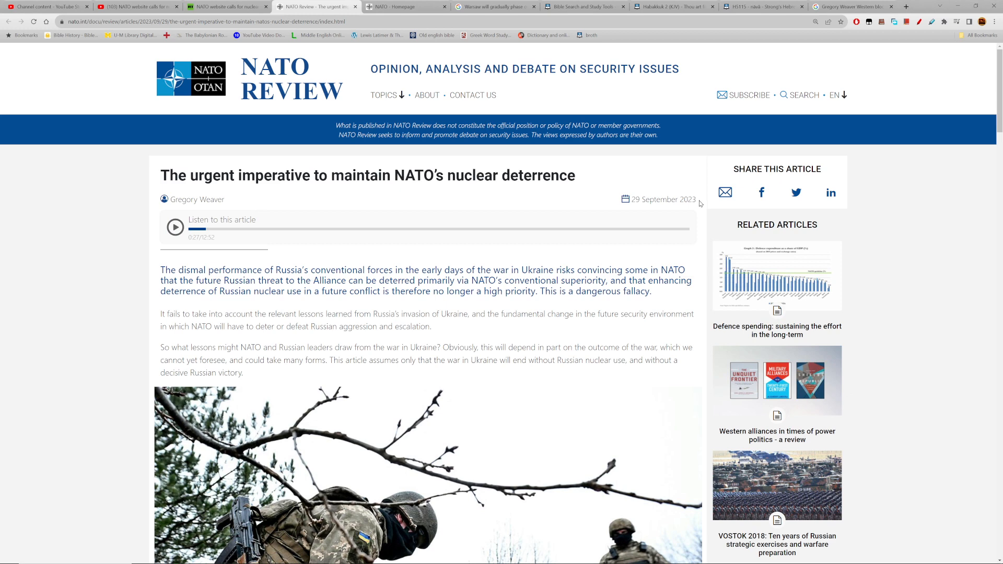
mouse_move(701, 203)
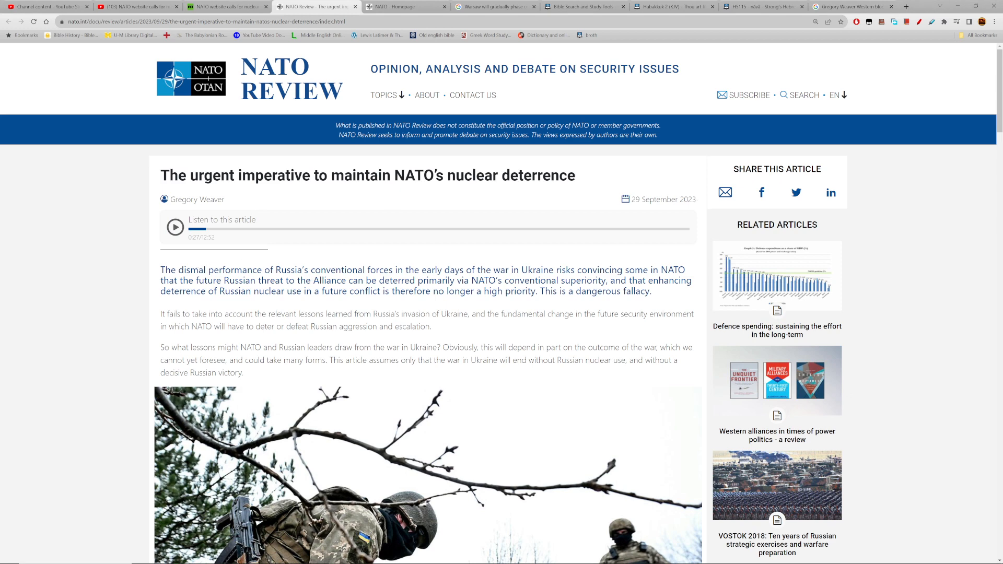
Read down the NATO Review article to the summary's 'dangerous fallacy' closing line
scroll("down", 3)
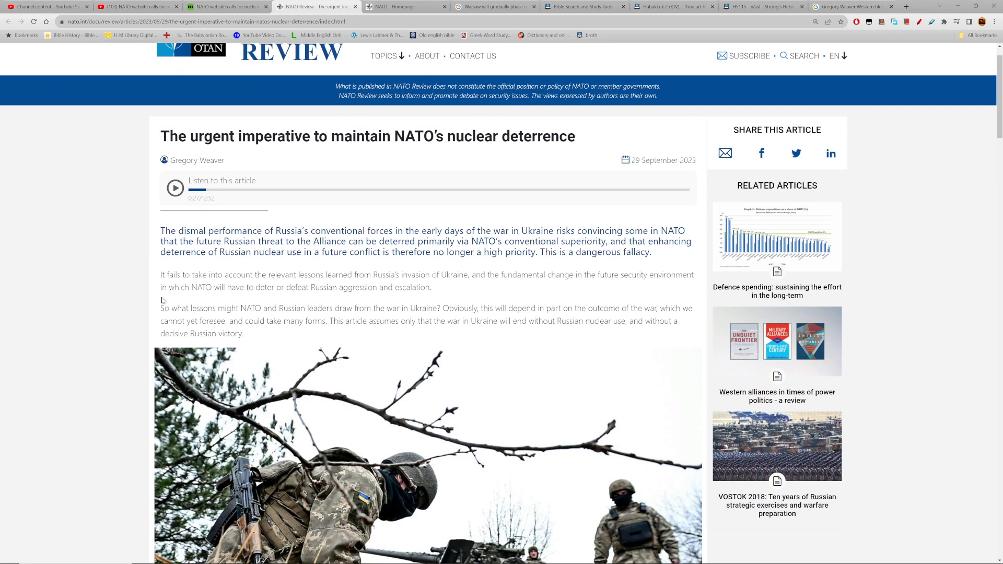
scroll("down", 3)
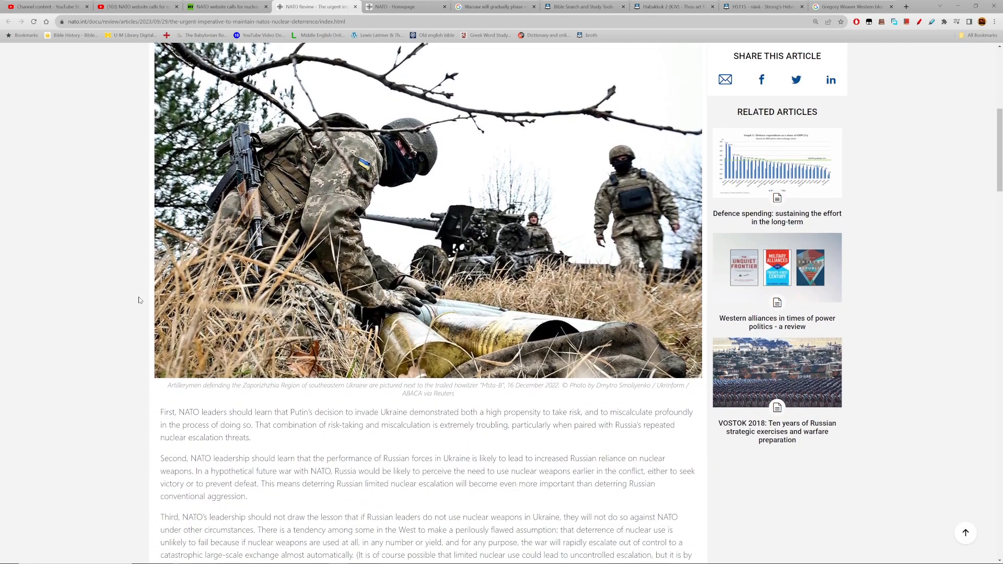
scroll("down", 3)
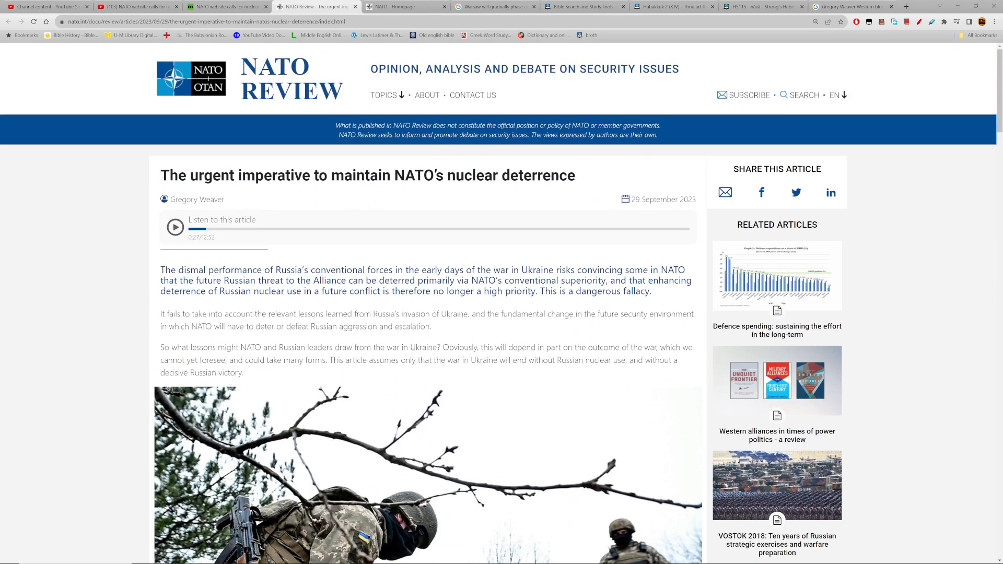
scroll("down", 3)
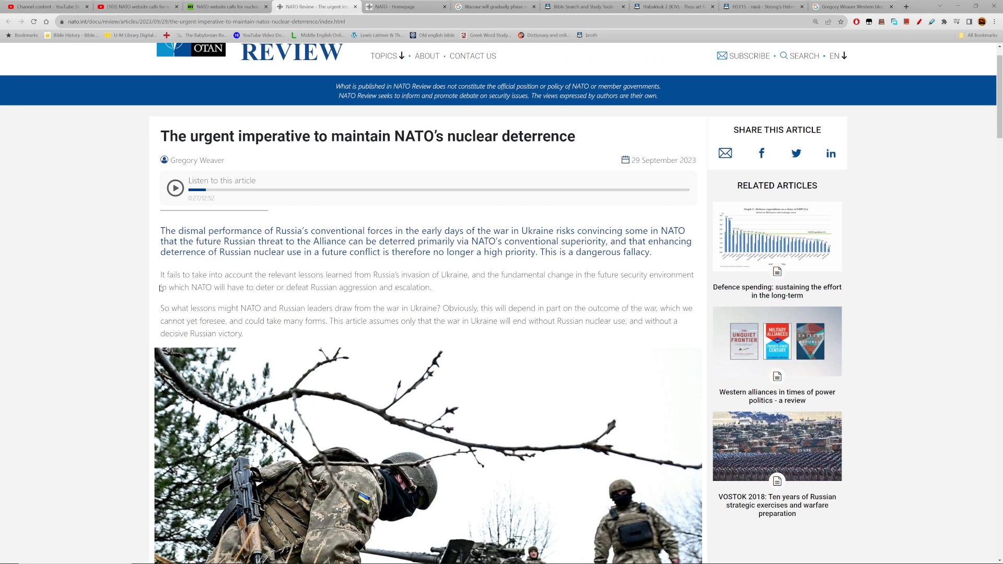
mouse_move(161, 289)
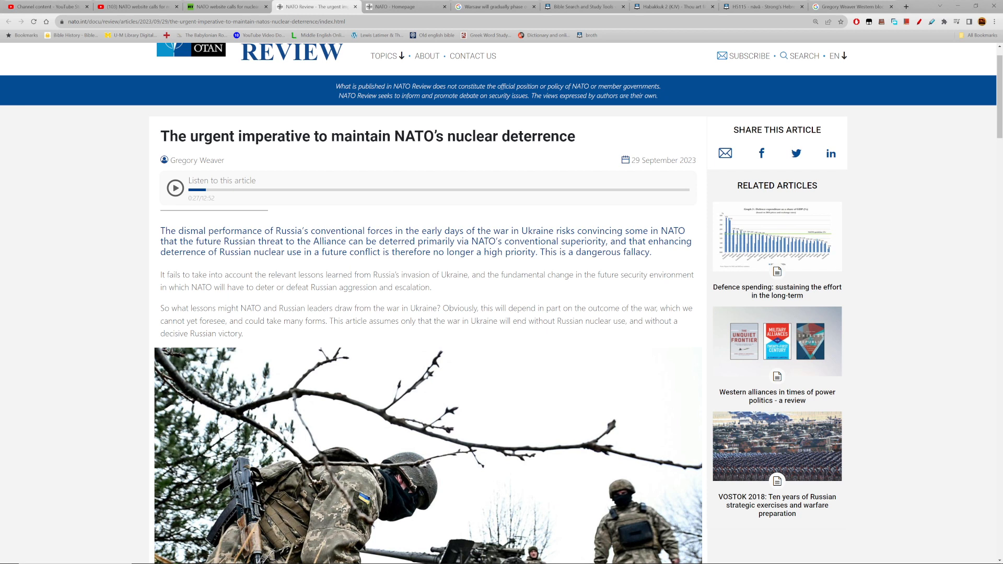
mouse_move(657, 258)
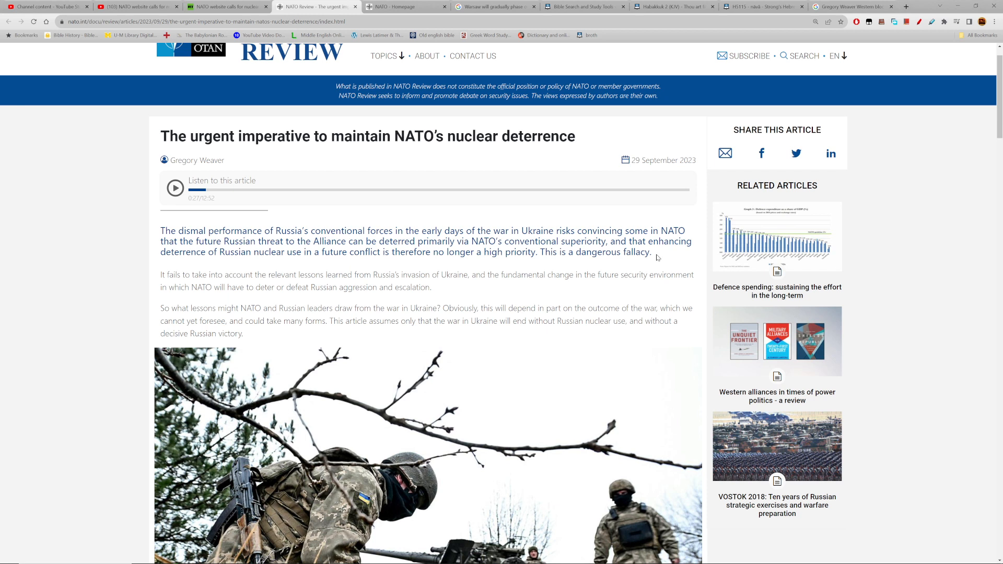
left_click_drag(220, 252, 651, 252)
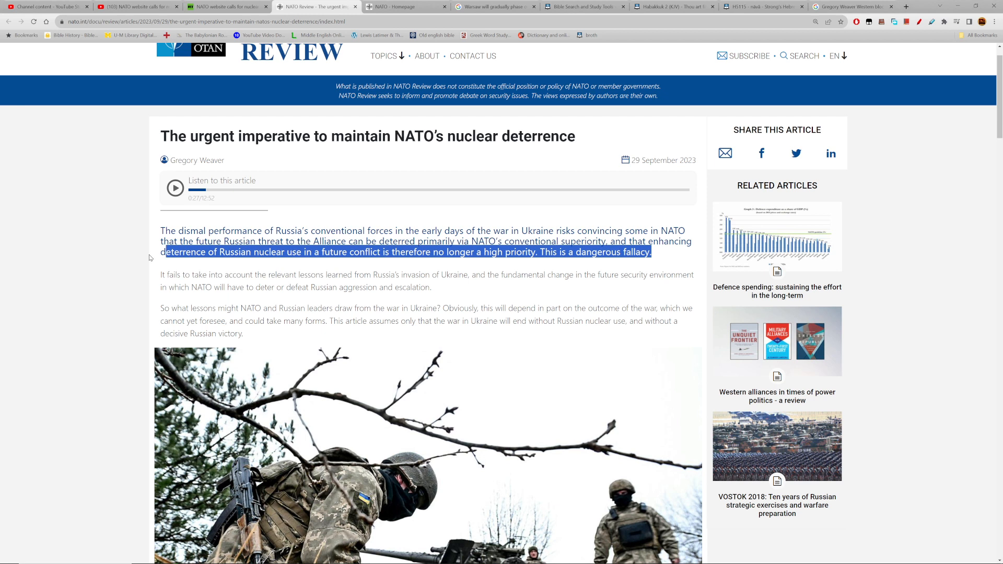
left_click(99, 312)
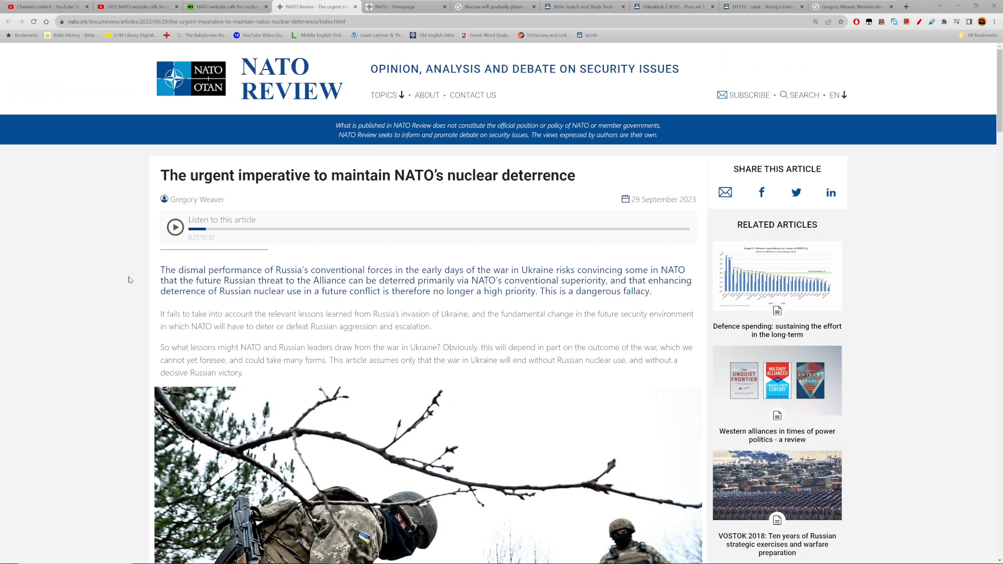
mouse_move(493, 144)
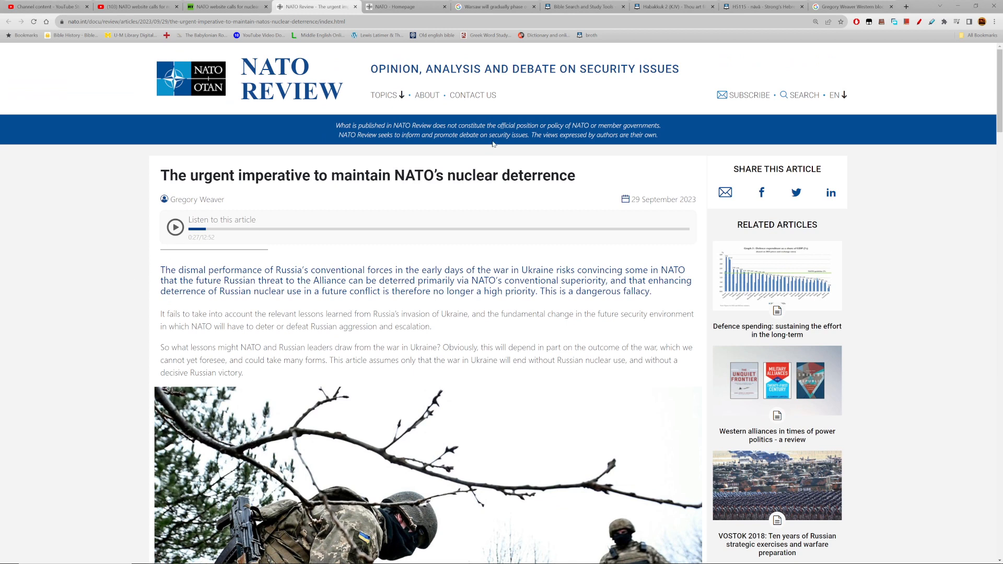
mouse_move(671, 6)
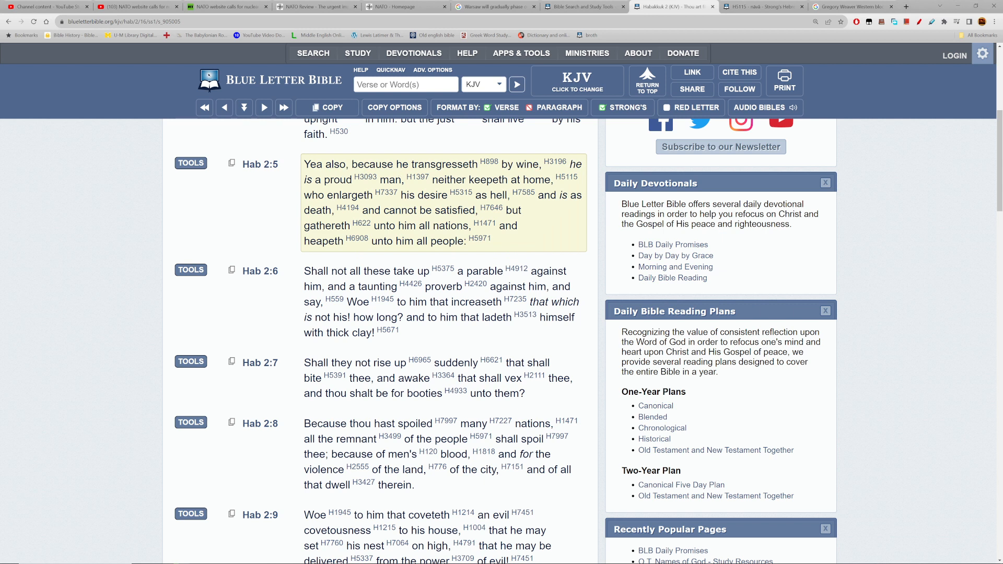
Select the words 'by wine' in Habakkuk 2:5
double_click(527, 165)
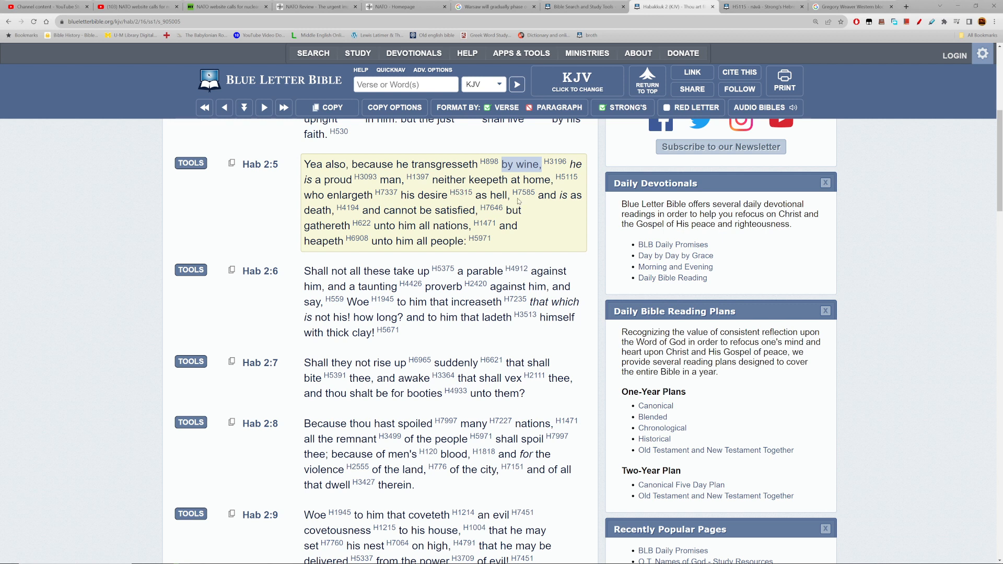
mouse_move(487, 215)
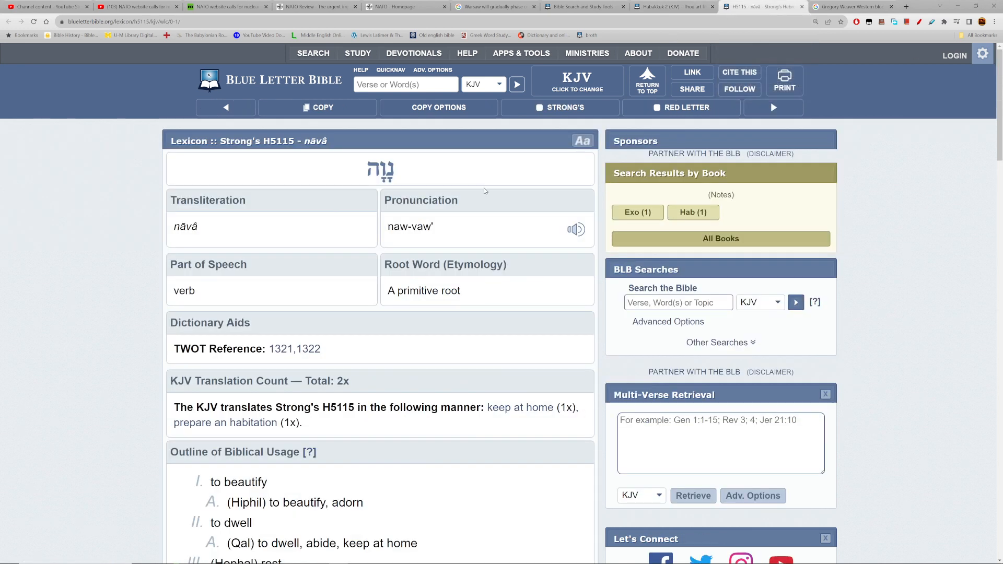
scroll("down", 3)
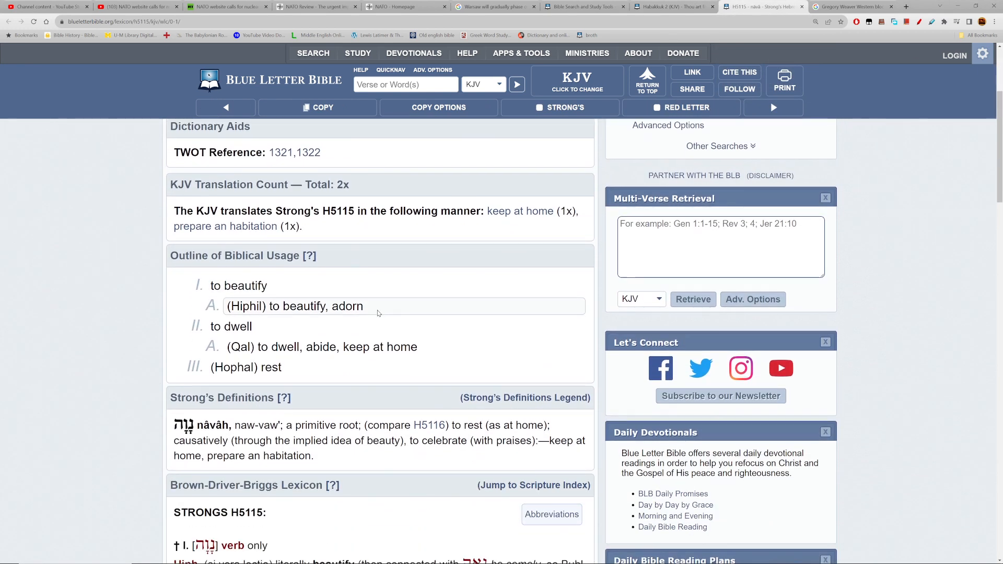
scroll("down", 3)
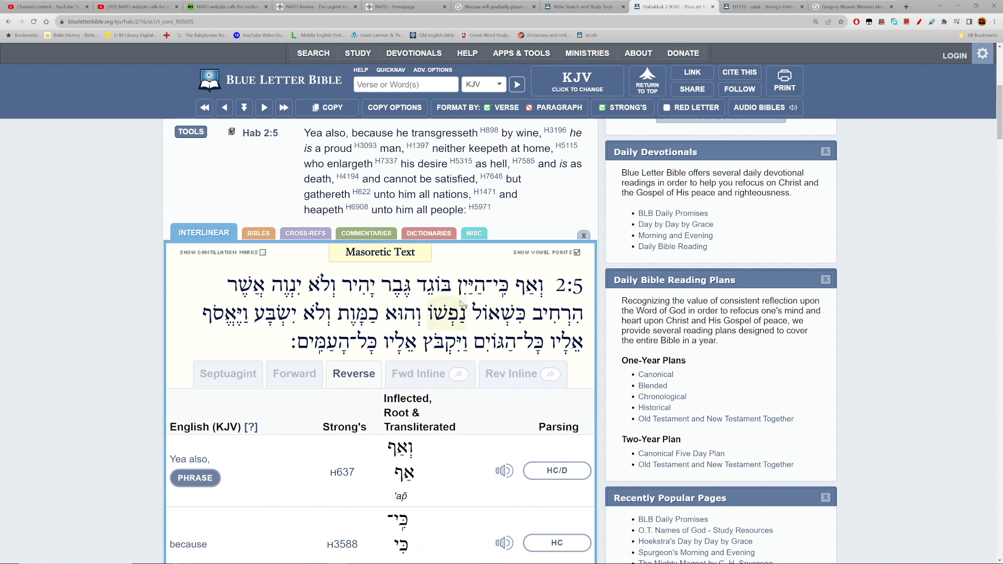
Turn off 'Show Vowel Points' for the Masoretic Hebrew of Habakkuk 2:5
left_click(576, 252)
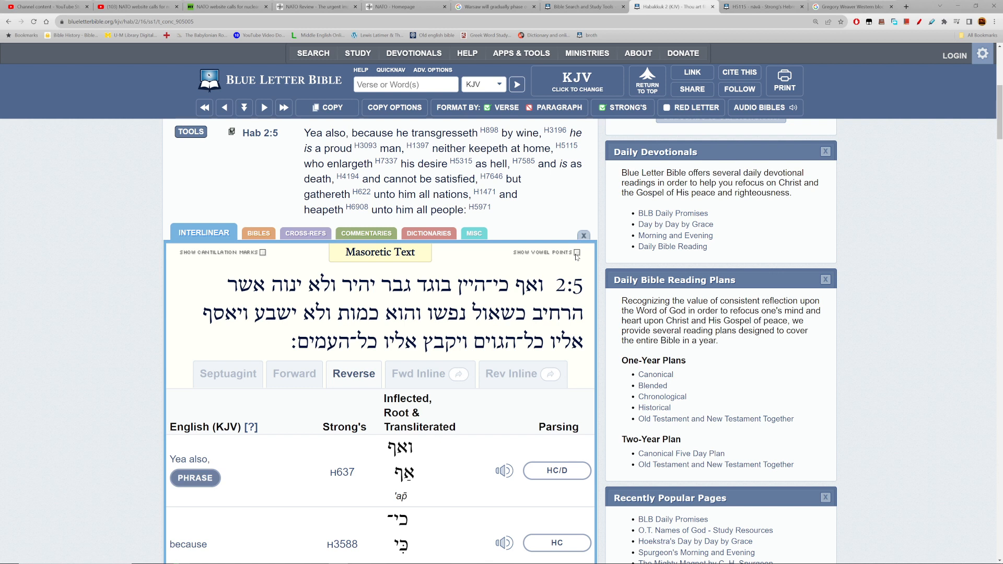
mouse_move(467, 284)
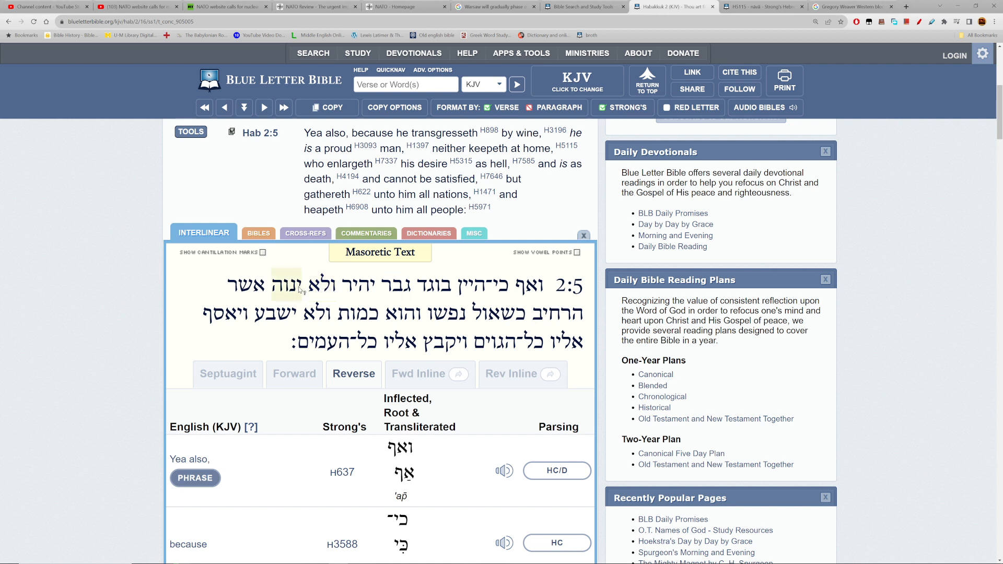
mouse_move(285, 288)
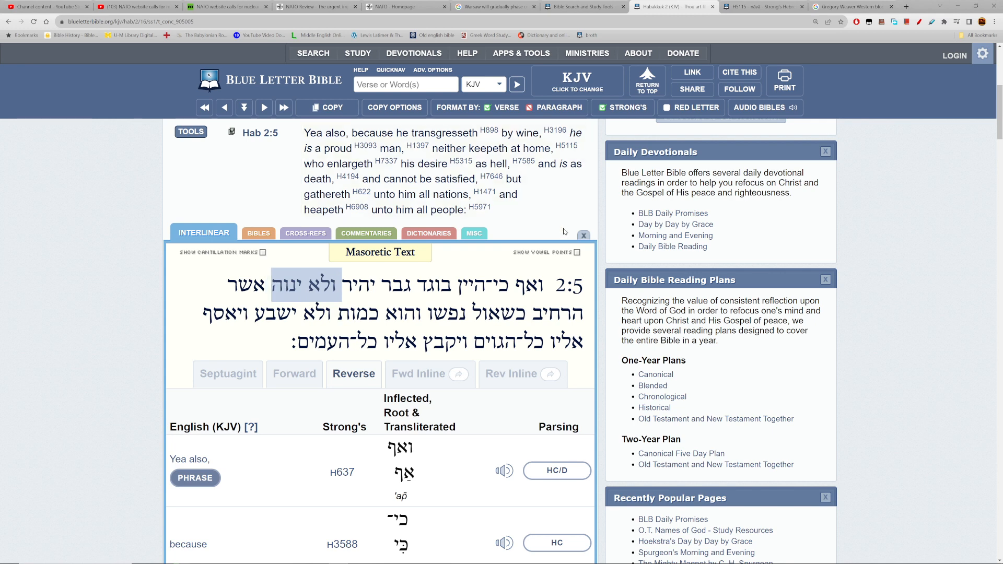
left_click(583, 236)
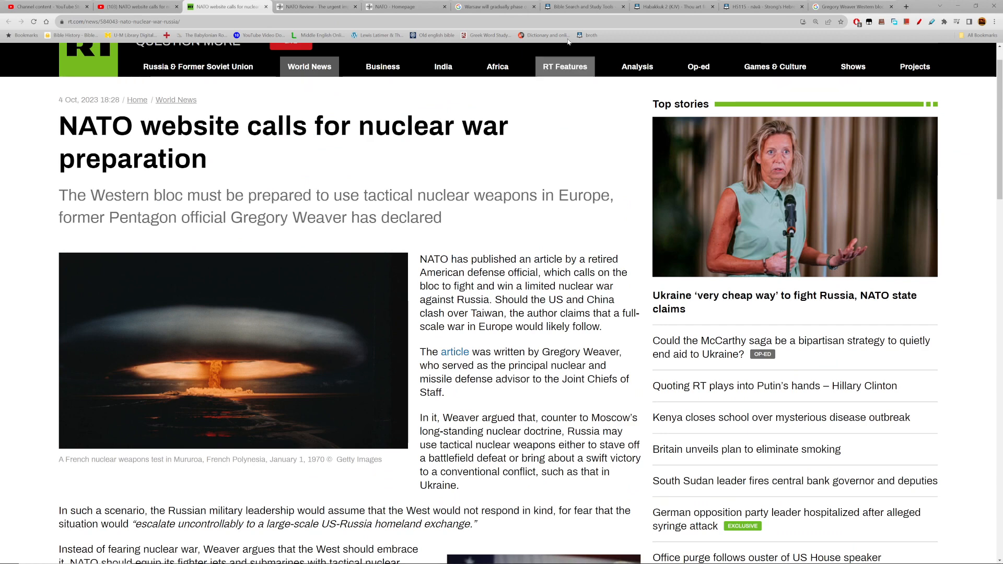
Search Blue Letter Bible for 'third woe' and open the Revelation 11:14 result
left_click(584, 6)
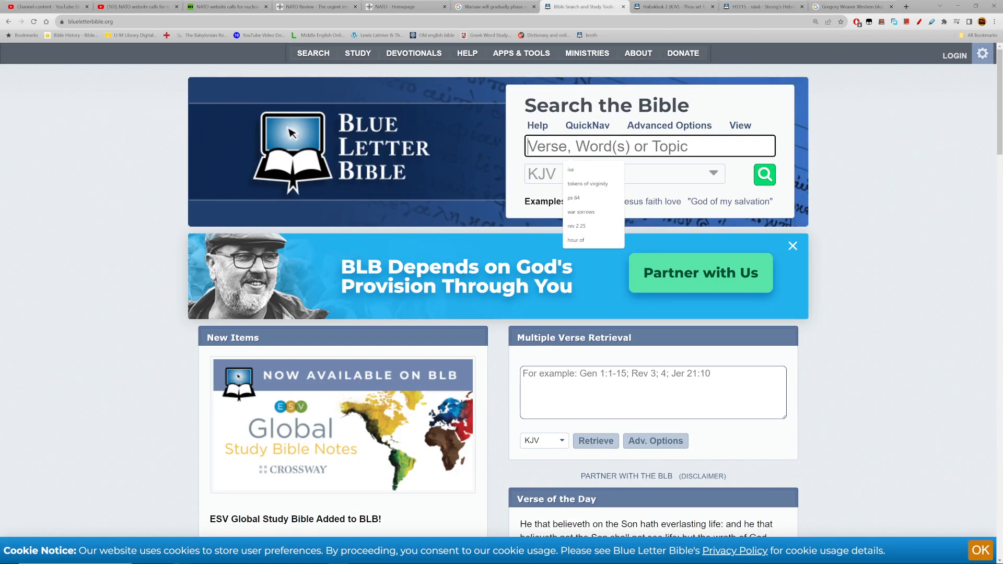
type("third woe")
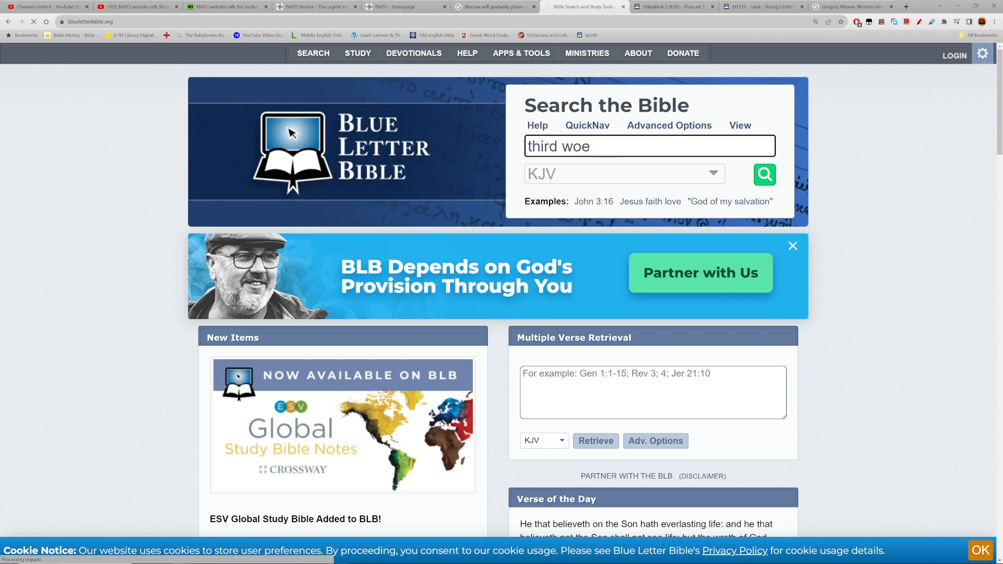
left_click(765, 174)
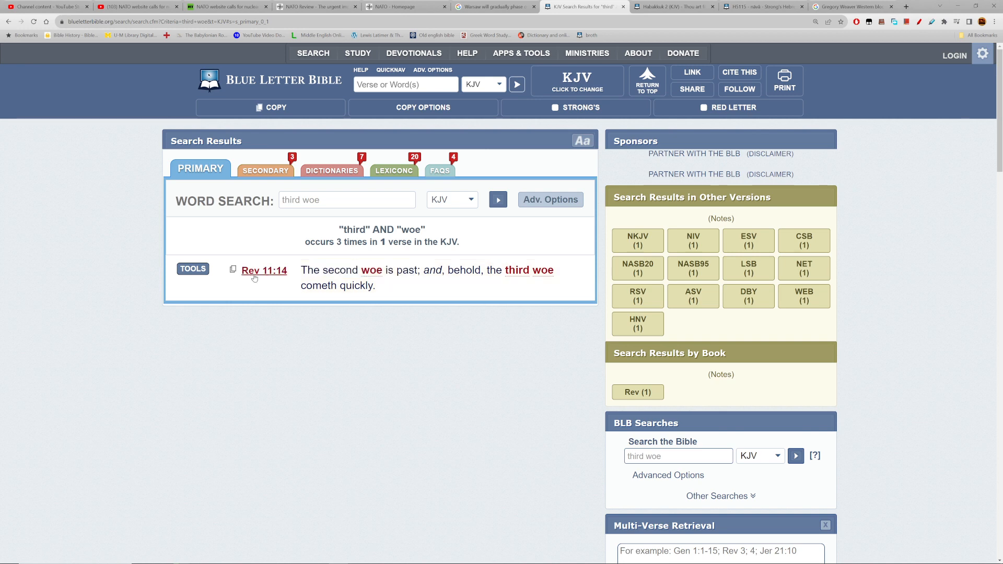
left_click(265, 270)
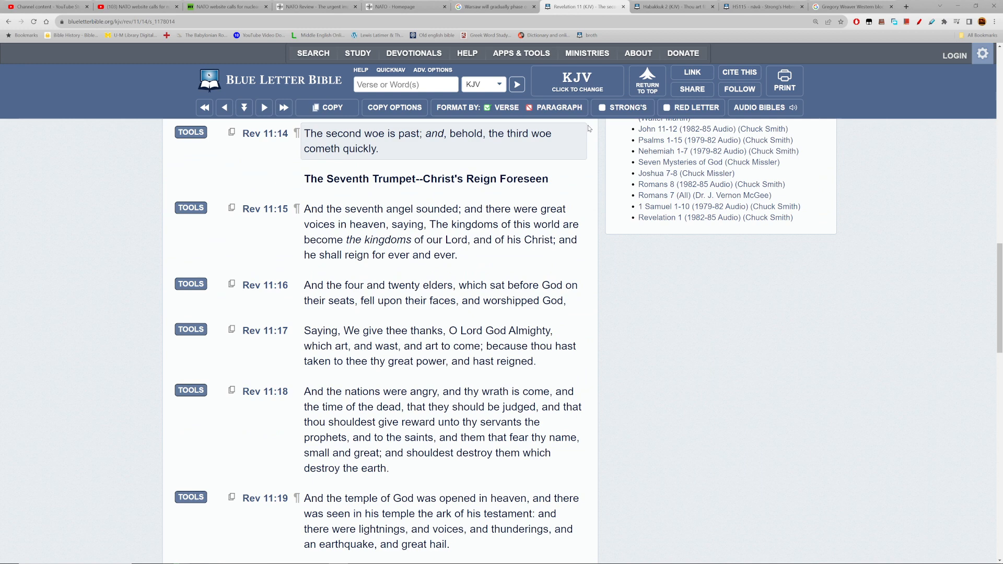
Enable Strong's numbers and open the G3759 lexicon entry for 'woe'
left_click(622, 107)
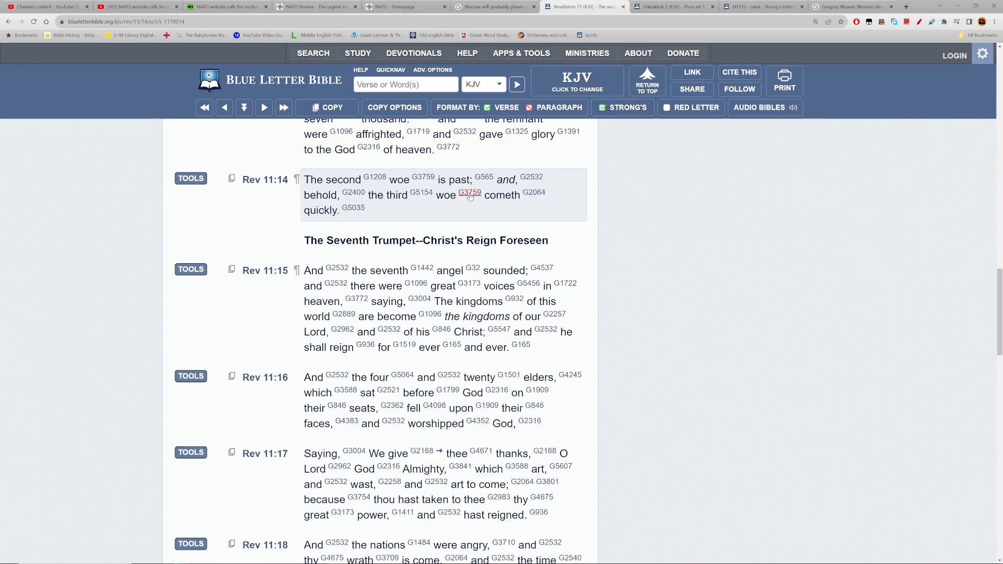
left_click(469, 192)
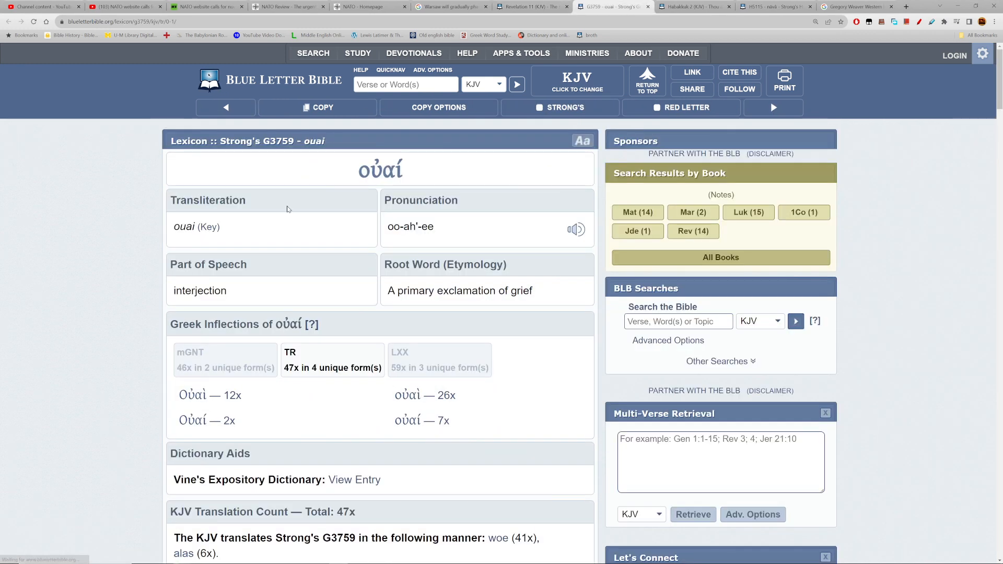
Look up 'exclamation' and read ouai's Strong's definition as an exclamation of grief
scroll("down", 3)
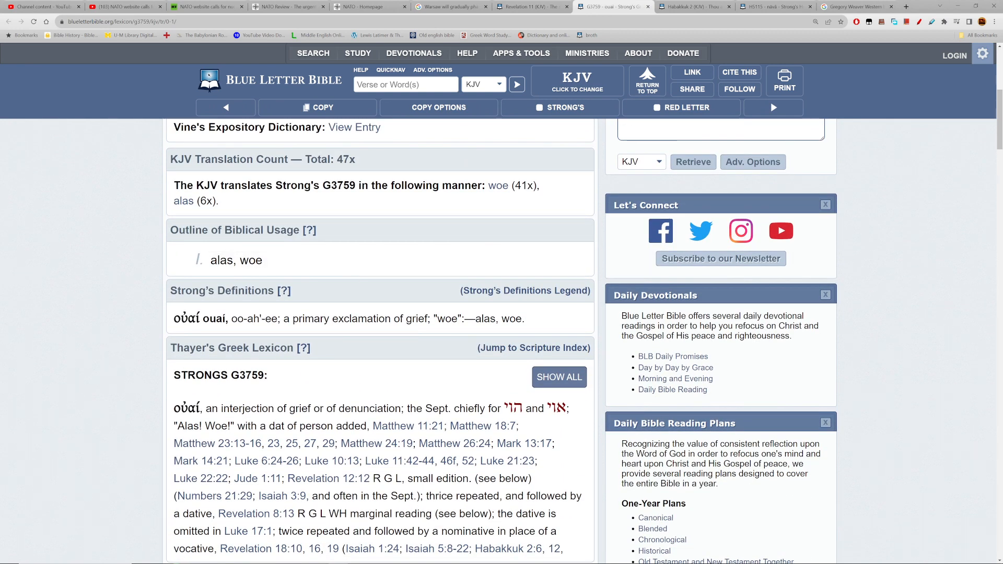
double_click(361, 319)
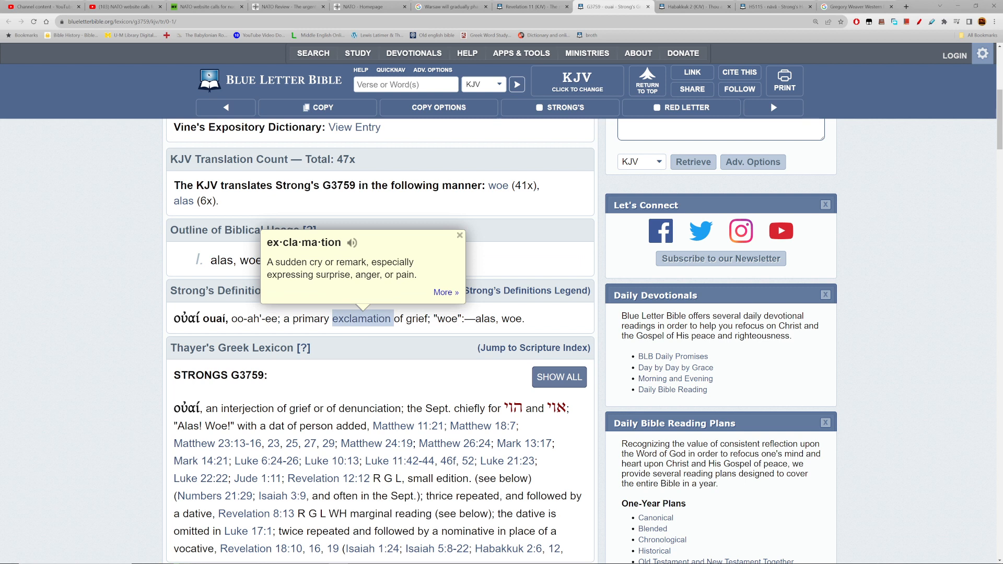
left_click(459, 235)
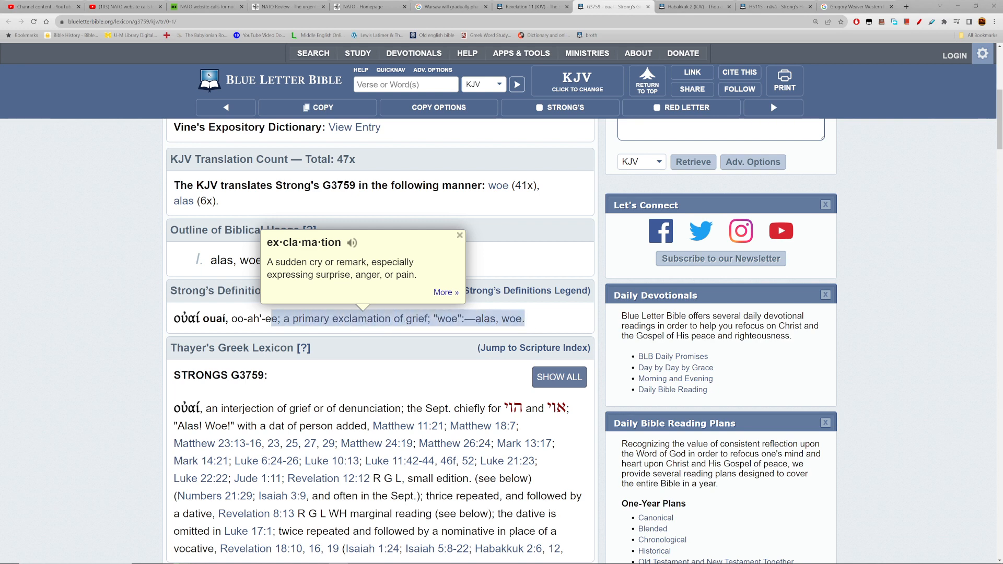
scroll("down", 3)
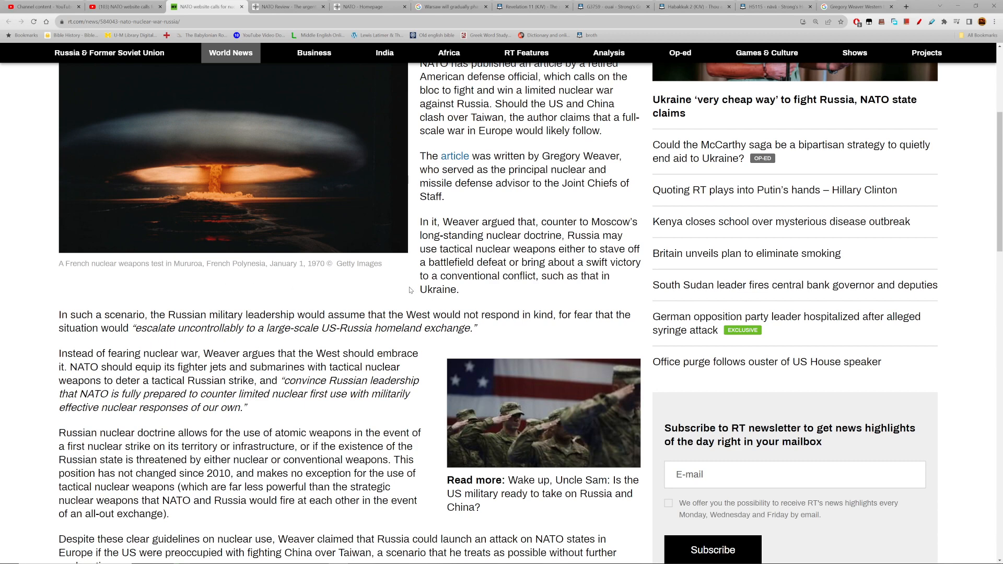
Read Weaver's recommendation paragraph on embracing nuclear war by selecting it
scroll("down", 3)
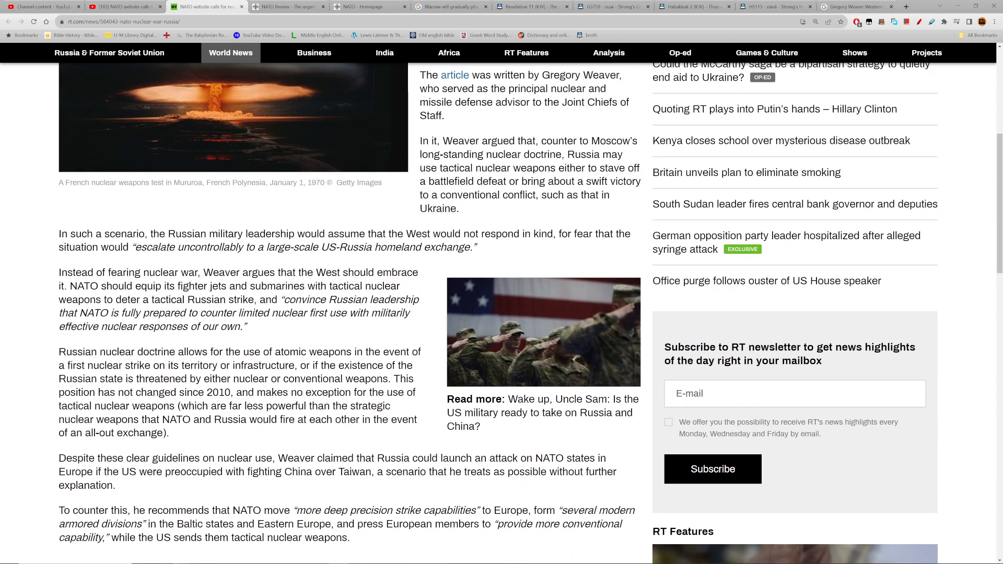
scroll("up", 3)
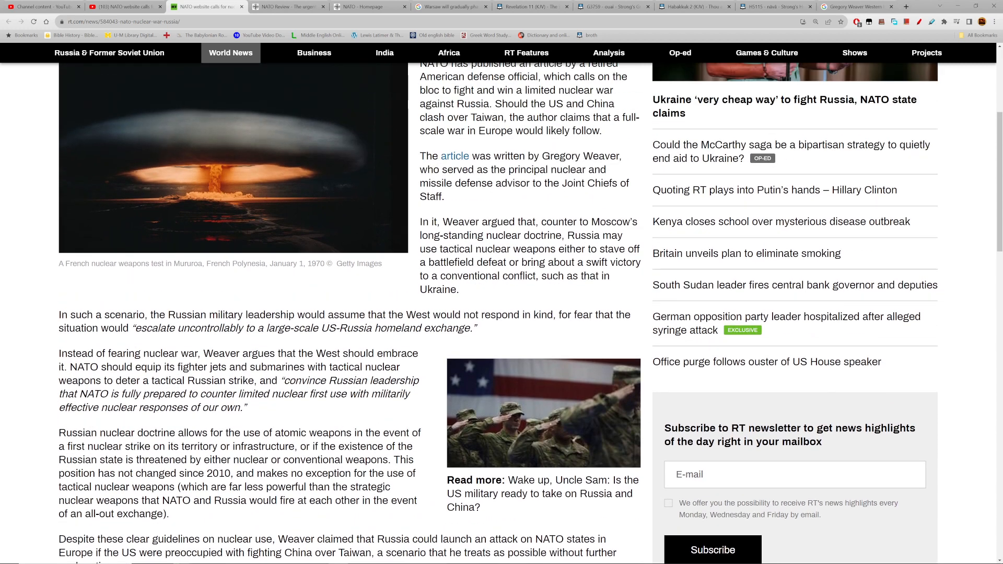
left_click_drag(122, 381, 246, 408)
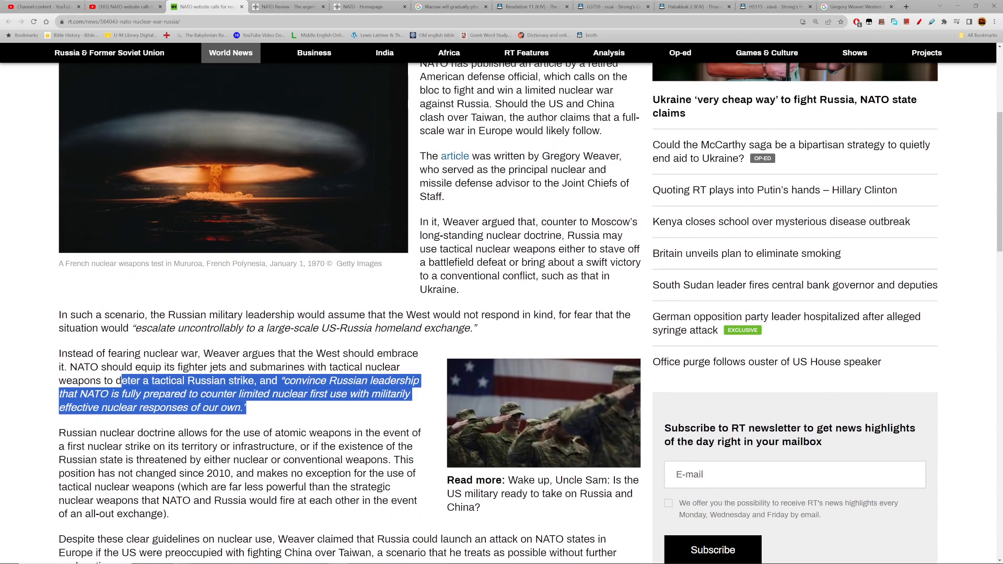
left_click_drag(128, 381, 58, 353)
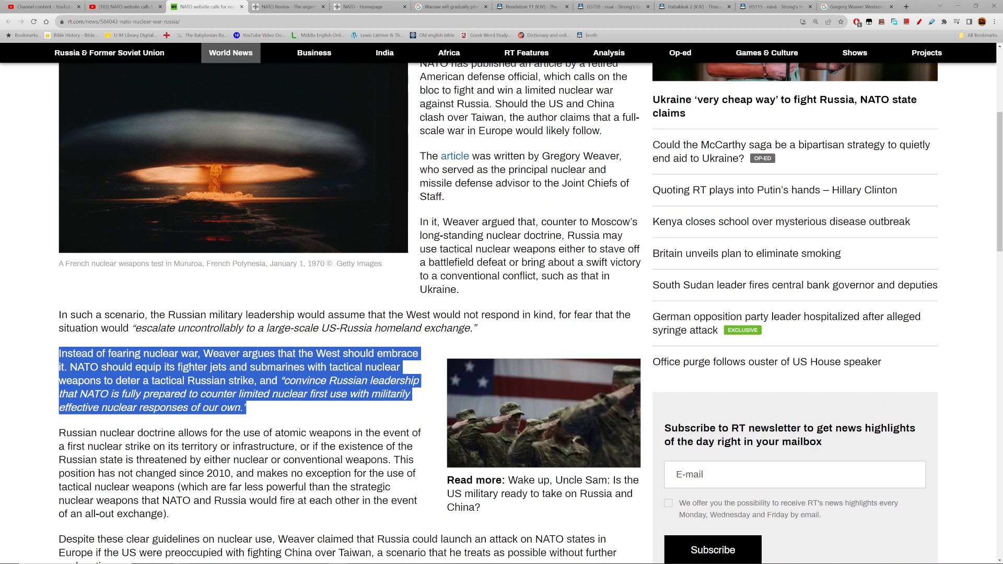
left_click(256, 410)
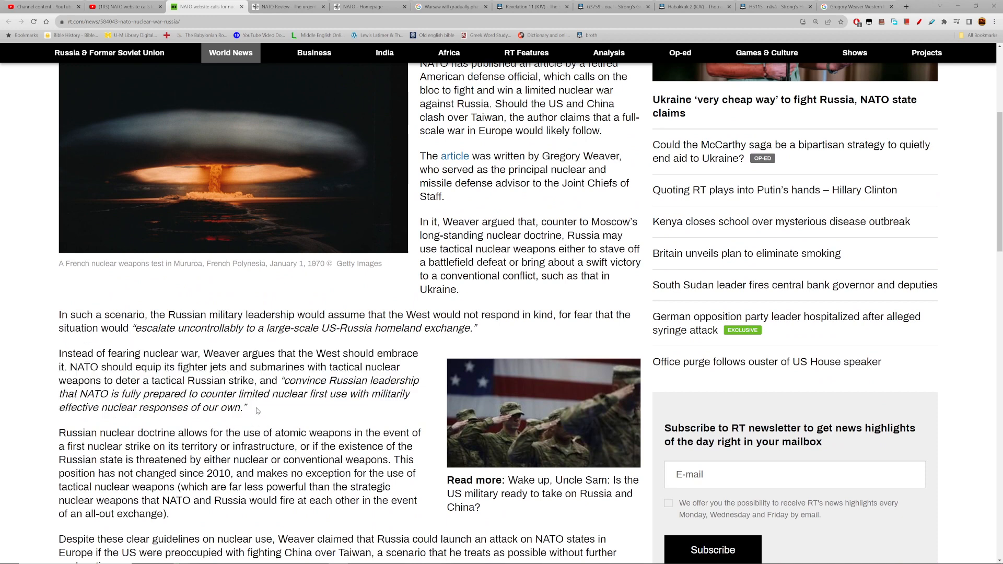
Read the tactical-strike paragraphs including the sentence on Russian leadership's assumption
left_click_drag(133, 328, 484, 507)
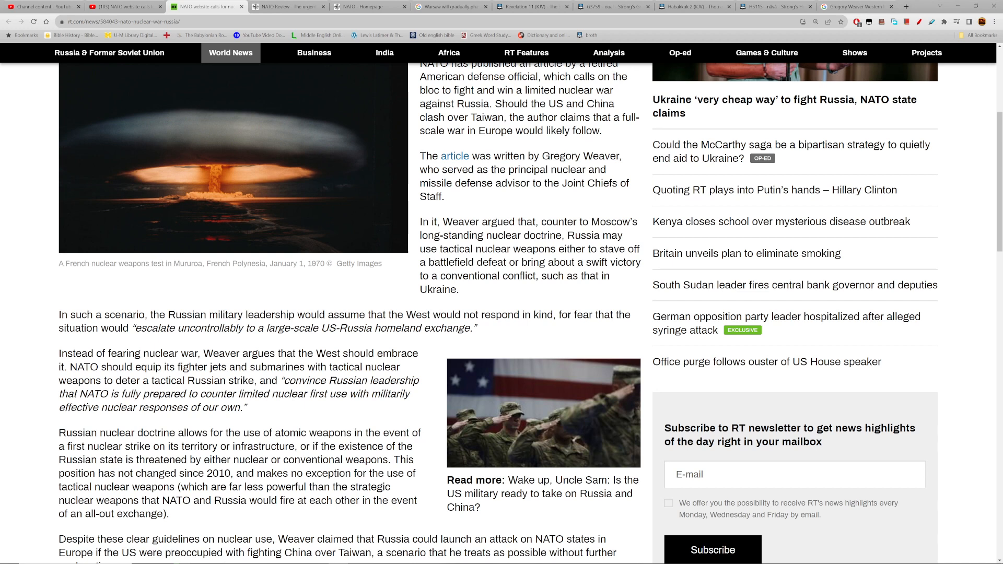
left_click_drag(58, 315, 137, 314)
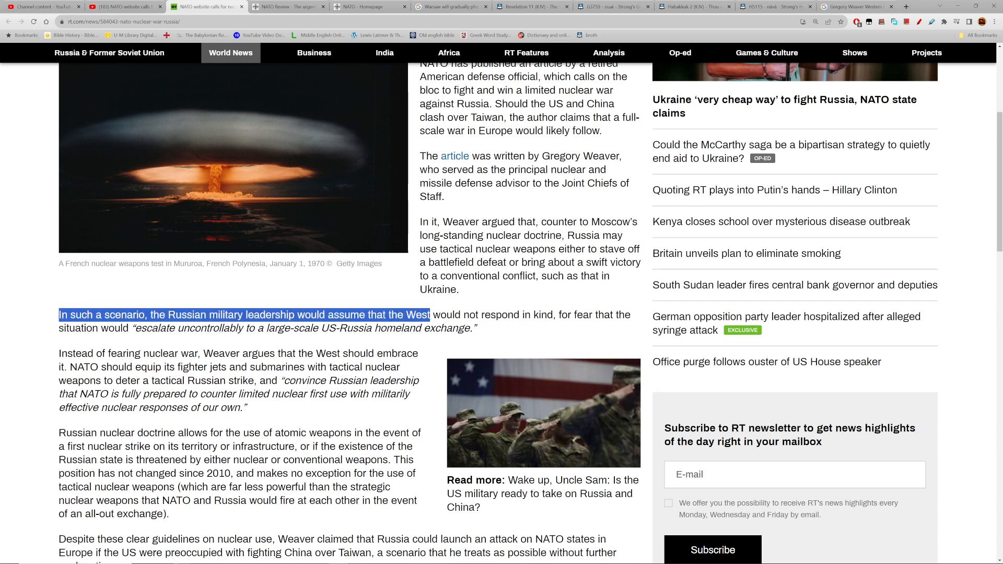
left_click_drag(430, 314, 482, 328)
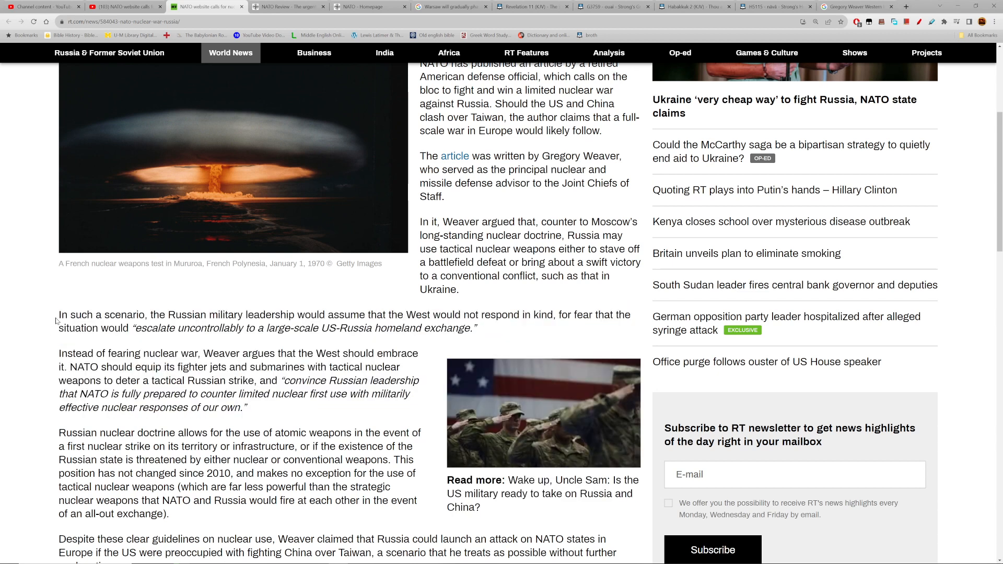
scroll("down", 3)
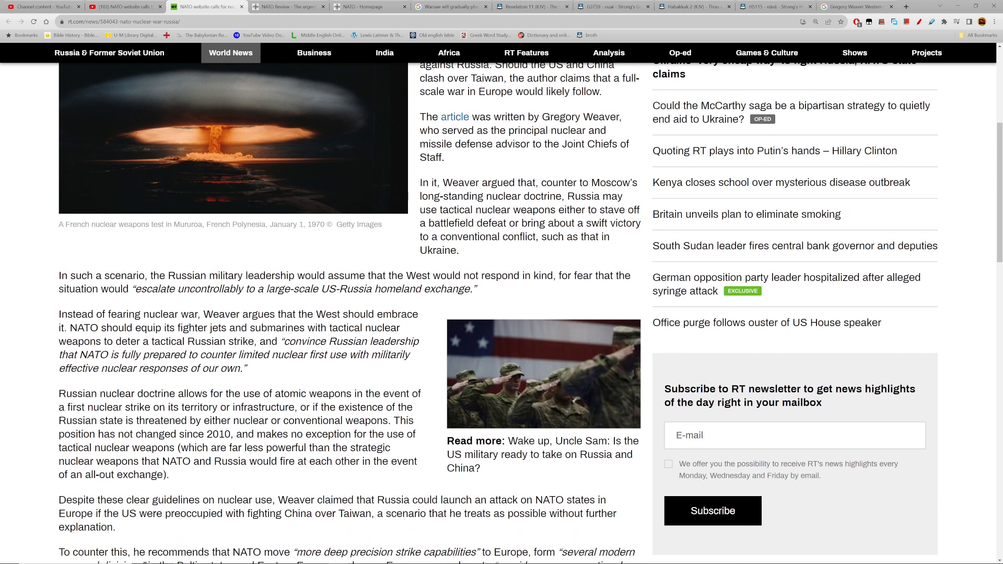
scroll("down", 3)
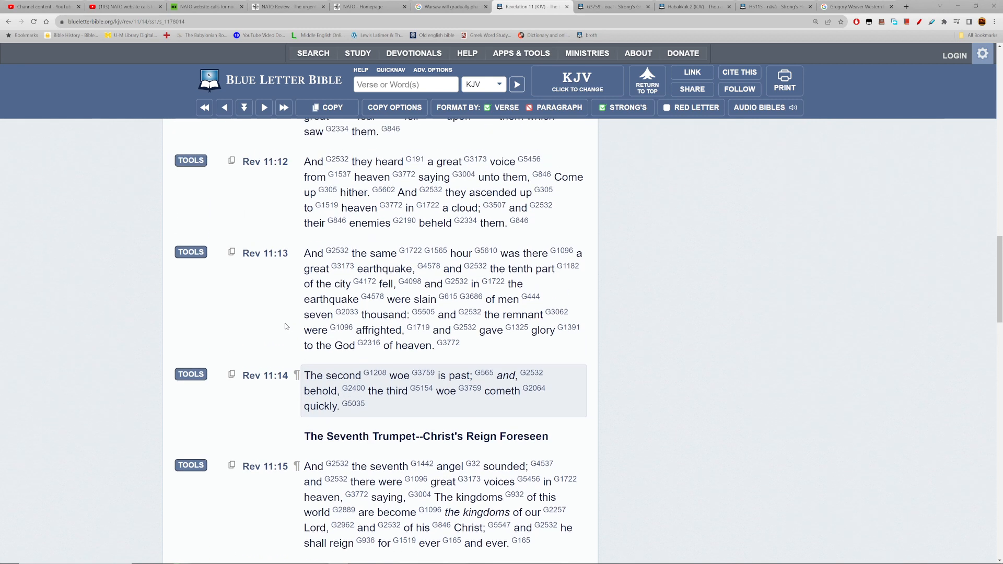
Highlight Revelation 11:13 on the great earthquake, then move to the NATO Review deterrence article
scroll("down", 3)
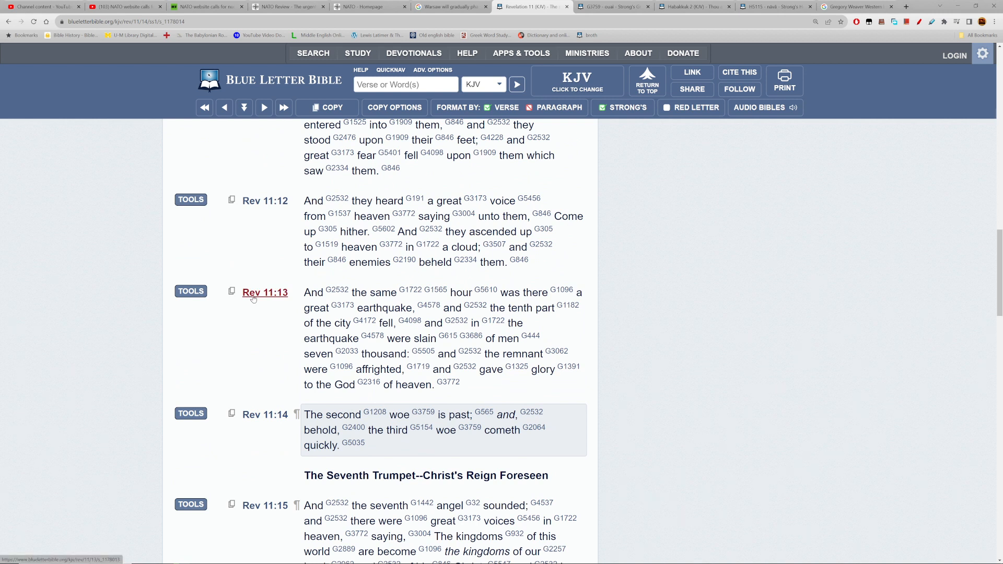
left_click(264, 292)
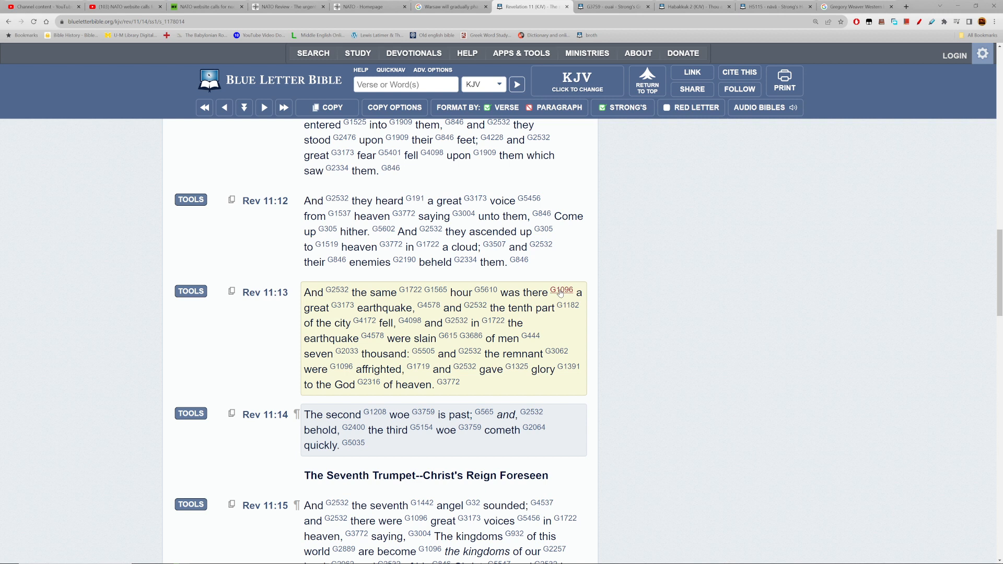
mouse_move(475, 305)
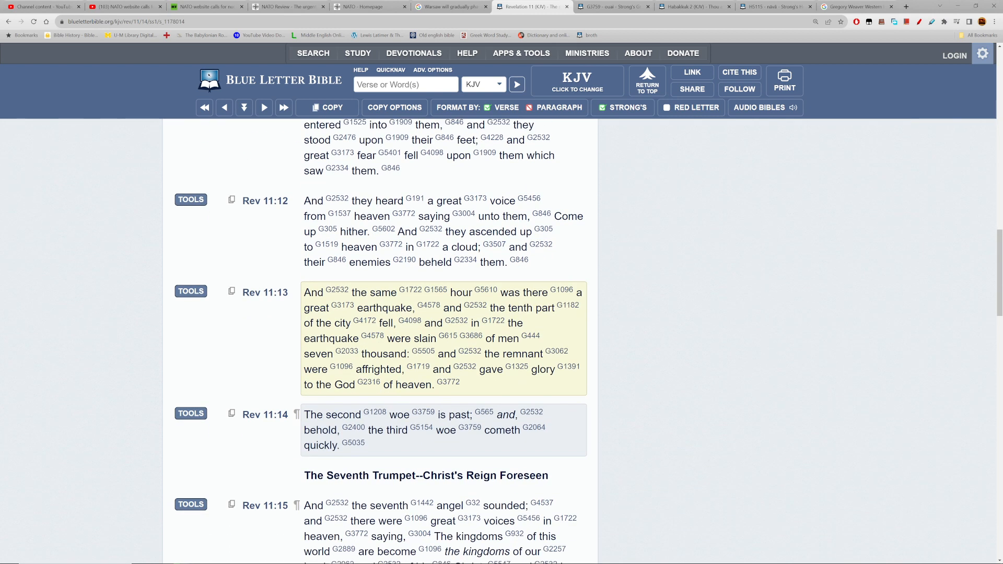
scroll("down", 3)
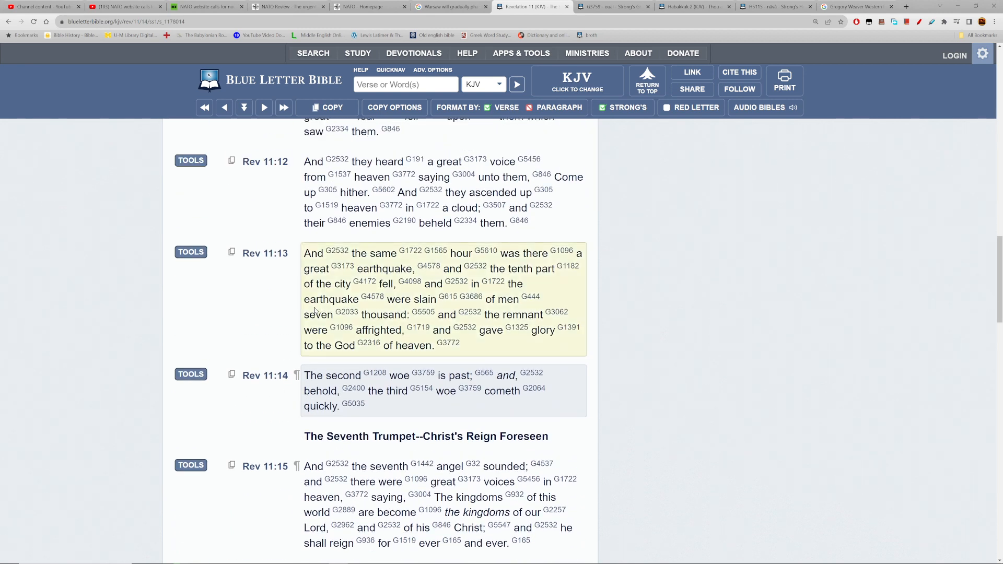
scroll("down", 3)
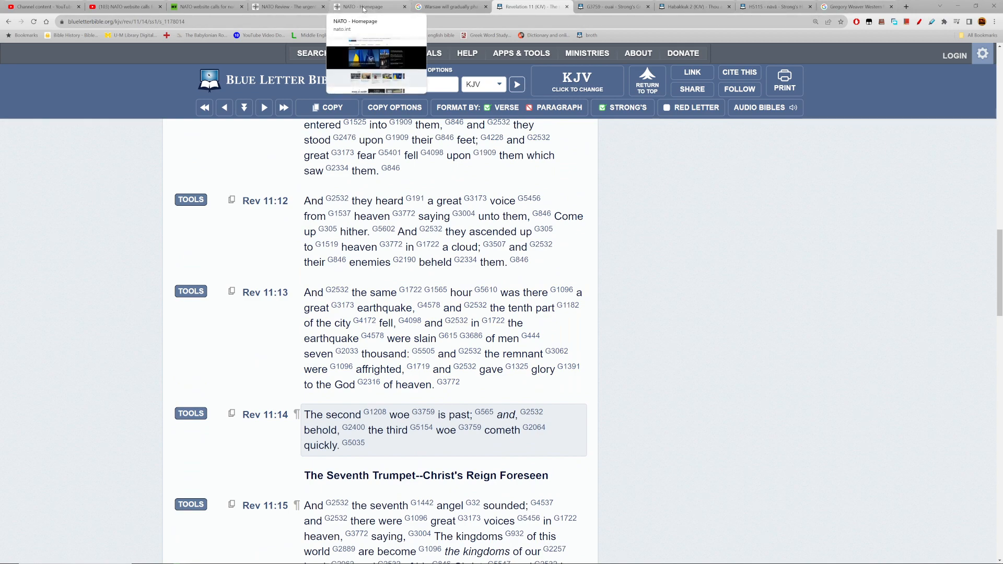
left_click(288, 7)
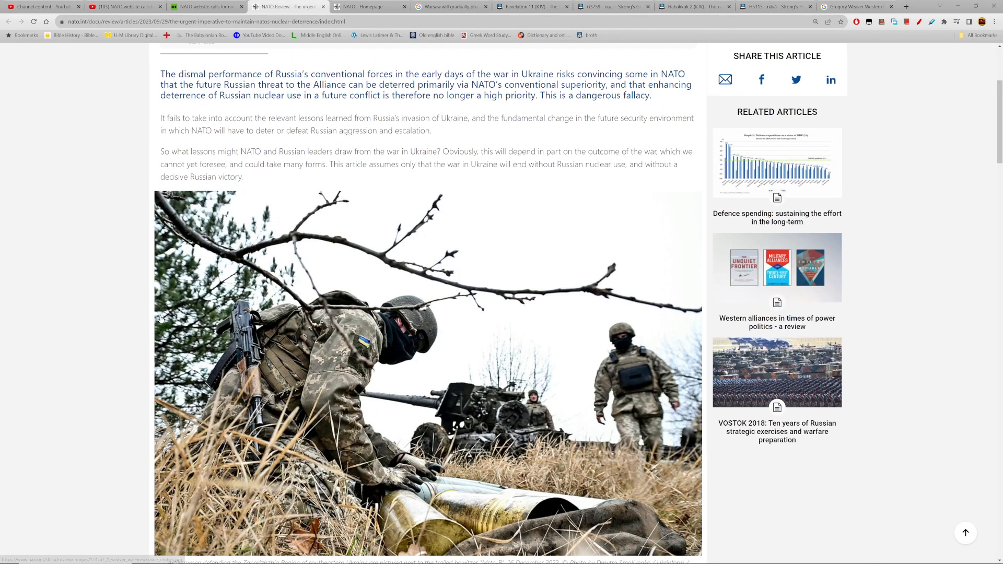
Read the opening of the NATO Review article's fourth paragraph by selecting it
scroll("down", 3)
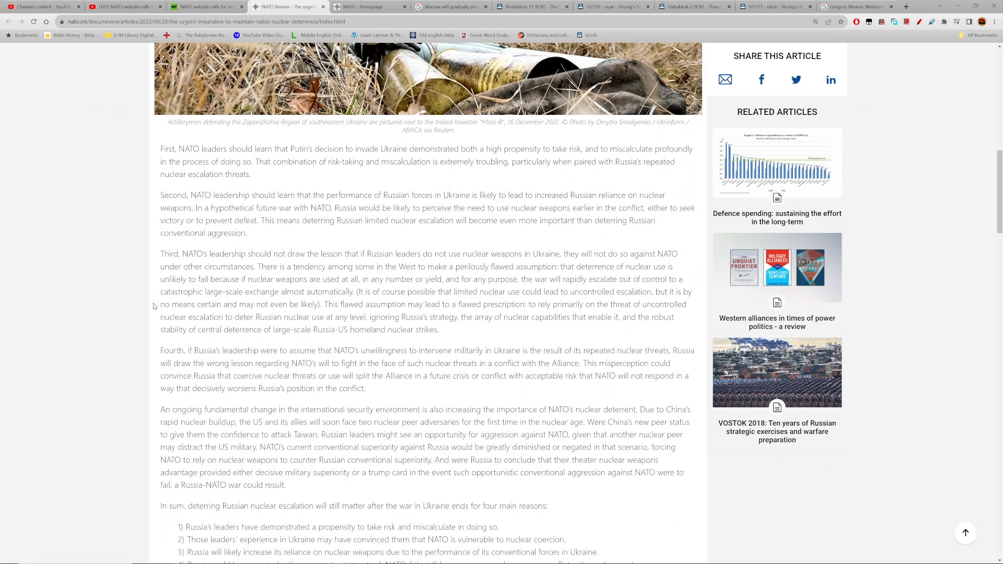
scroll("down", 3)
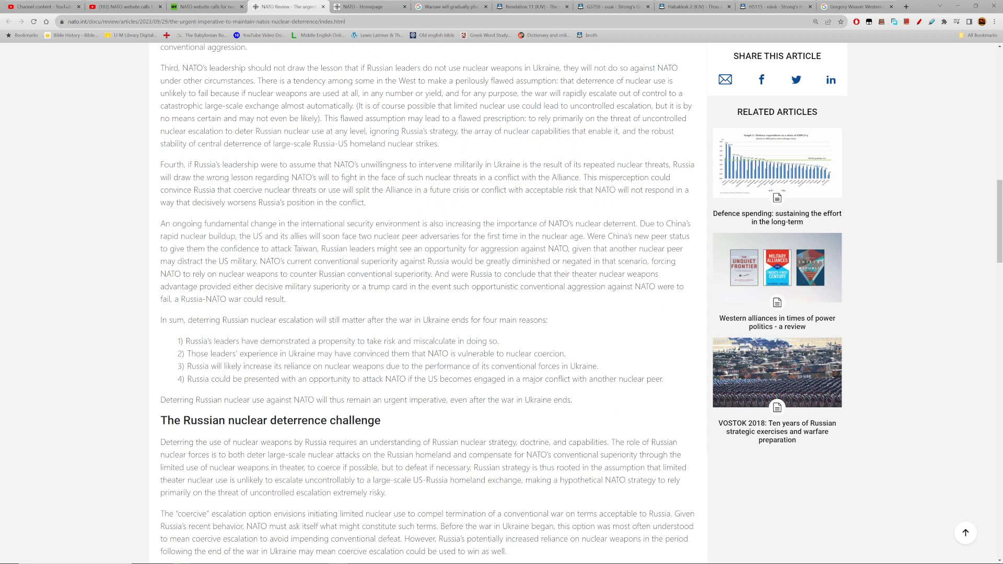
left_click_drag(160, 164, 393, 165)
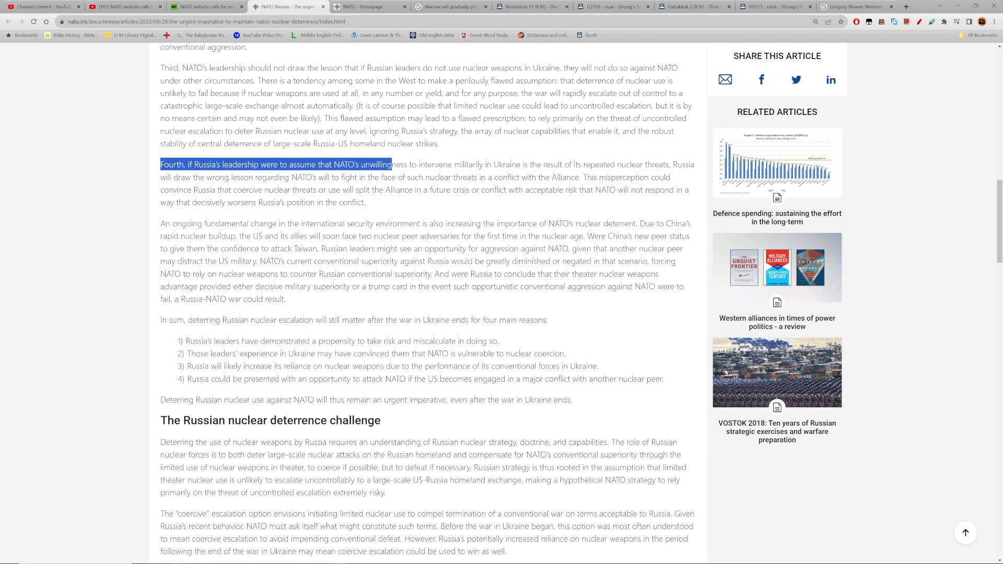
left_click_drag(391, 165, 557, 165)
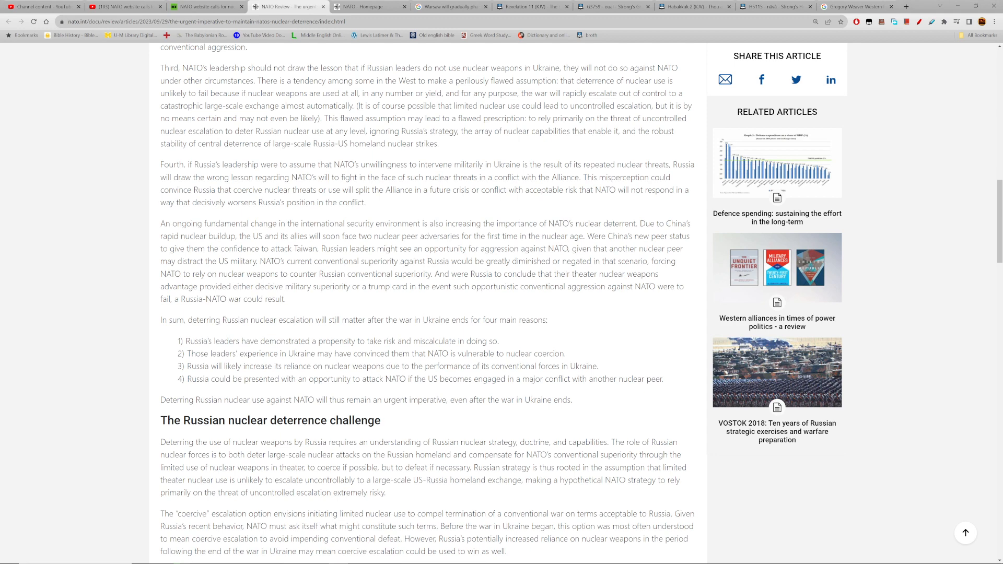
Apply the highlighter to the passage about nuclear threats splitting the Alliance, then return to Revelation 11
double_click(249, 190)
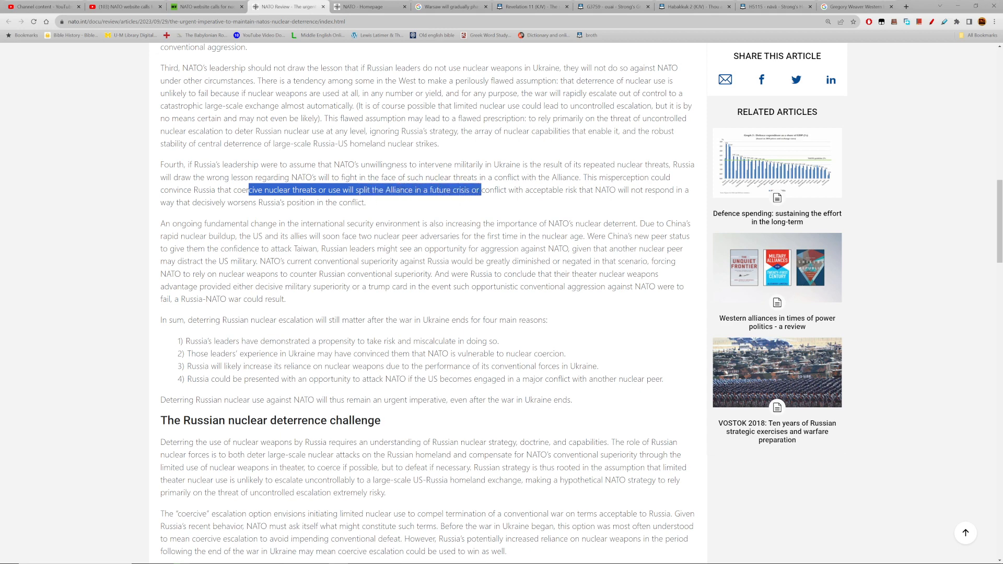
right_click(364, 190)
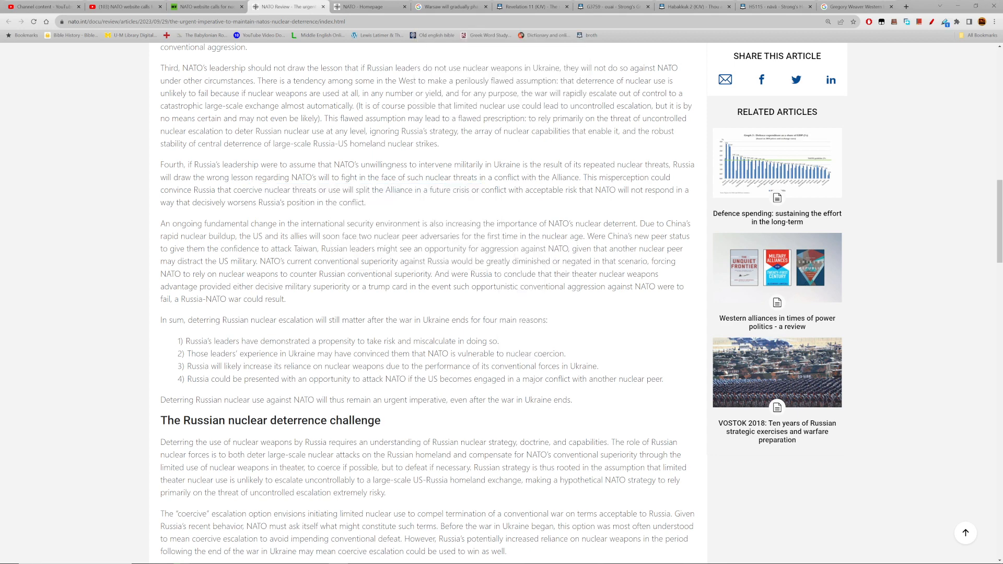
left_click_drag(248, 190, 477, 190)
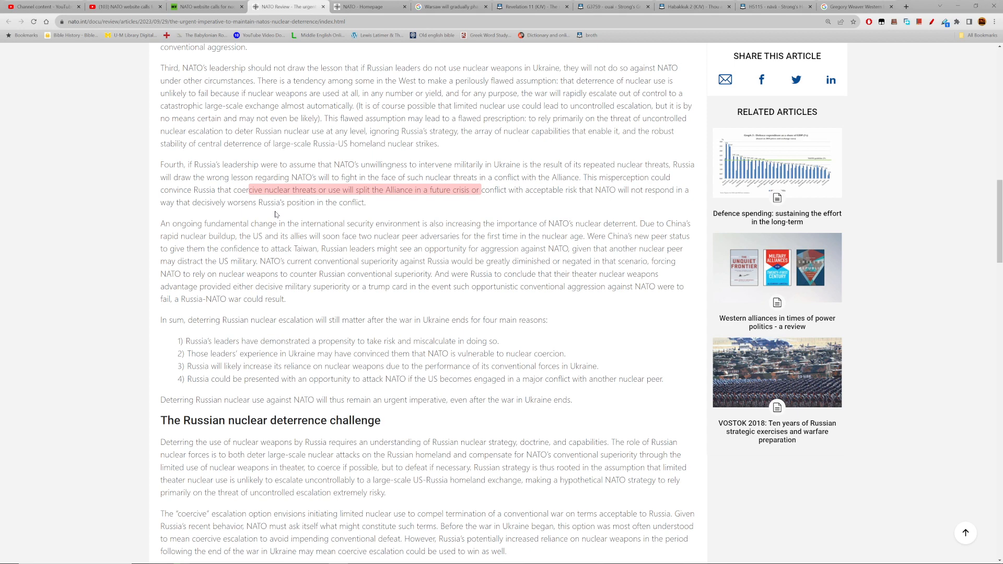
mouse_move(285, 213)
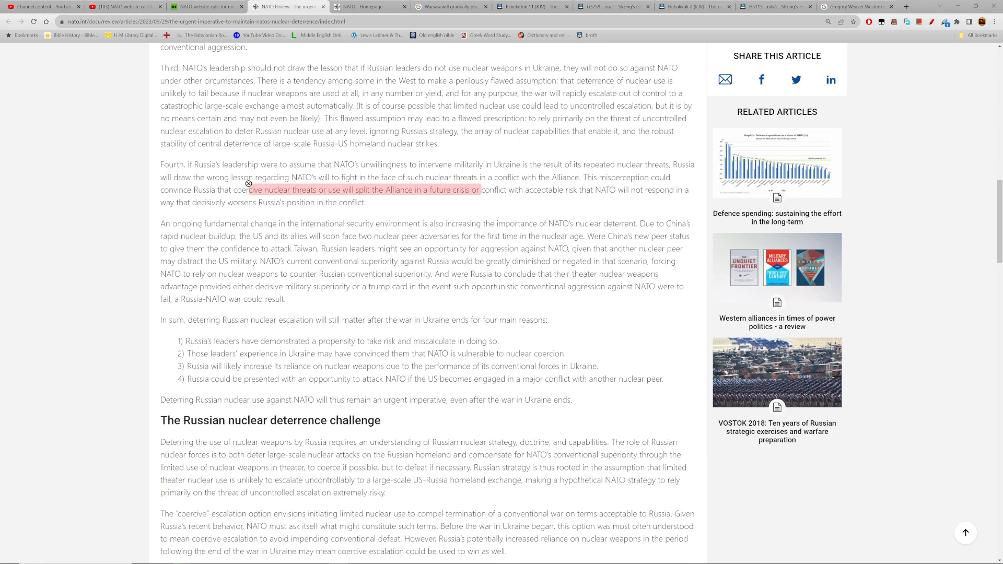
mouse_move(487, 207)
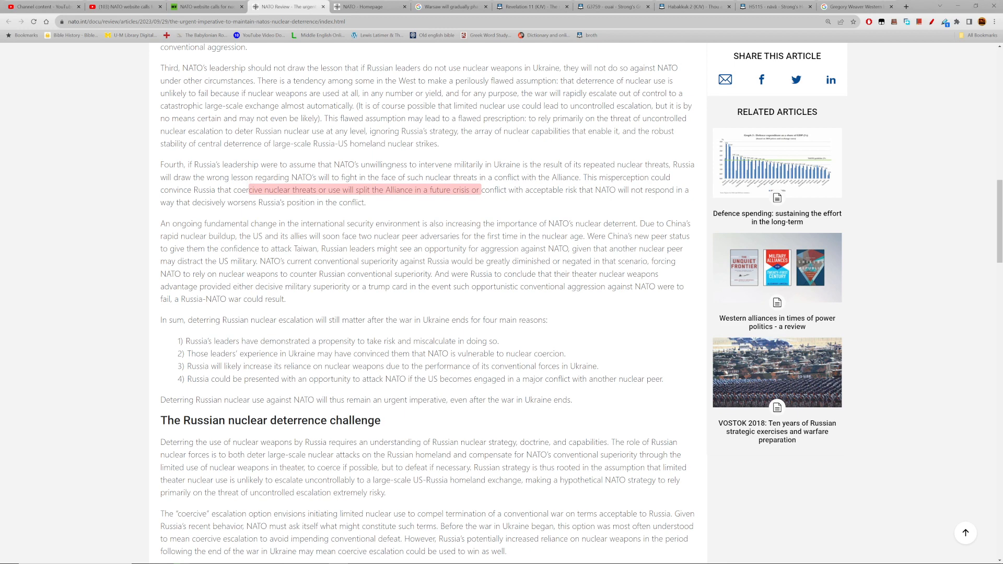
left_click_drag(249, 190, 367, 202)
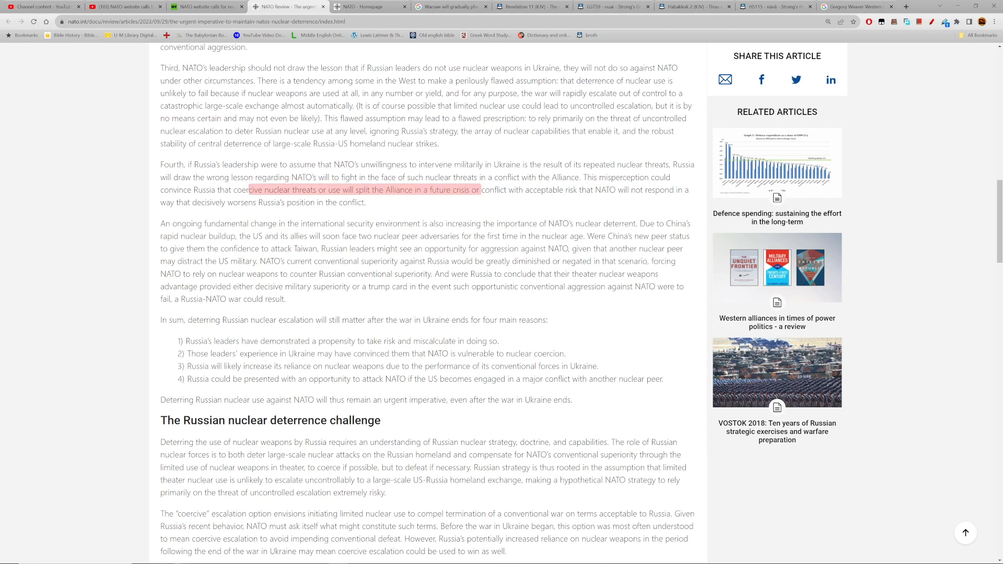
mouse_move(503, 75)
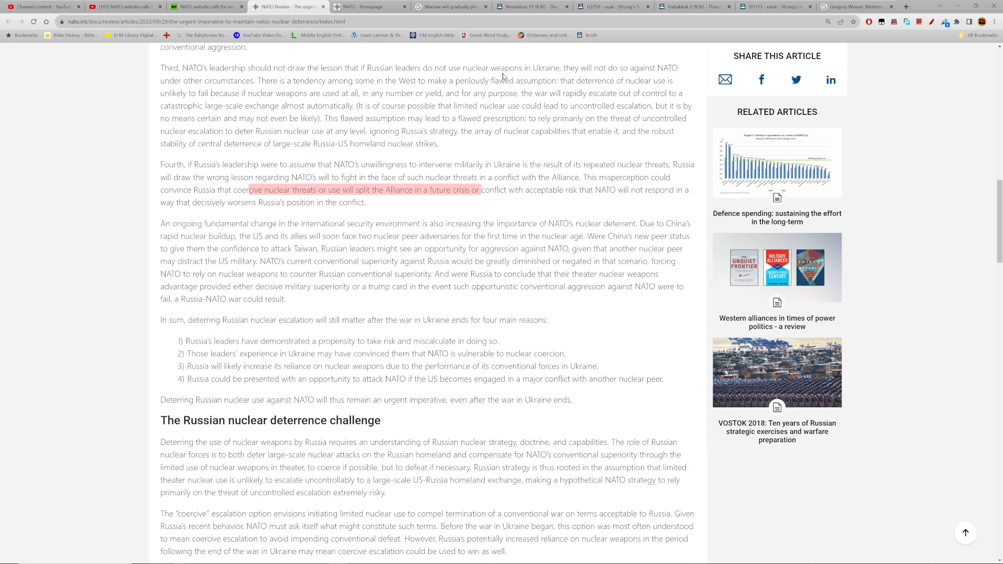
left_click(531, 6)
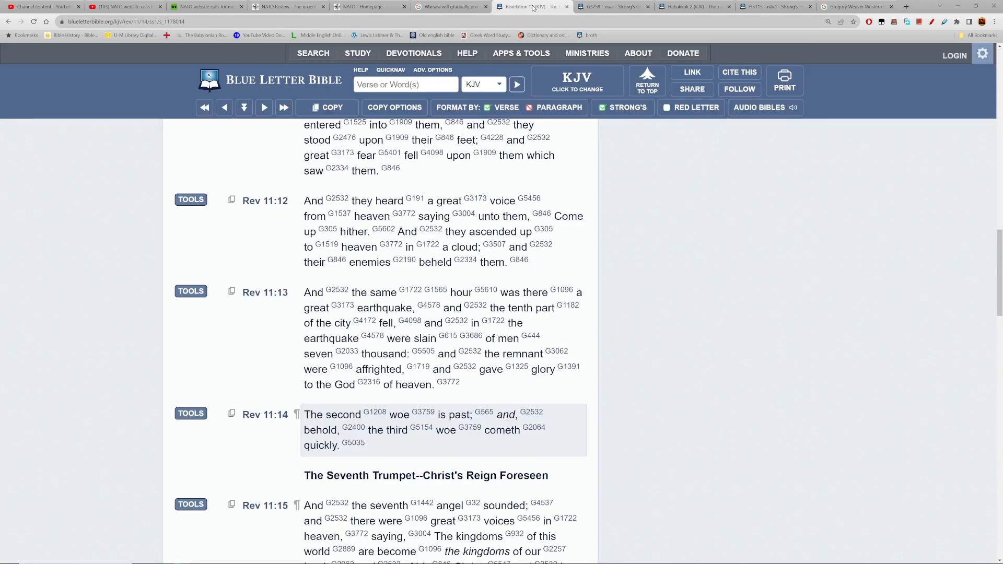
Open Revelation 17 in the KJV via the verse search box and read down the chapter
left_click(405, 84)
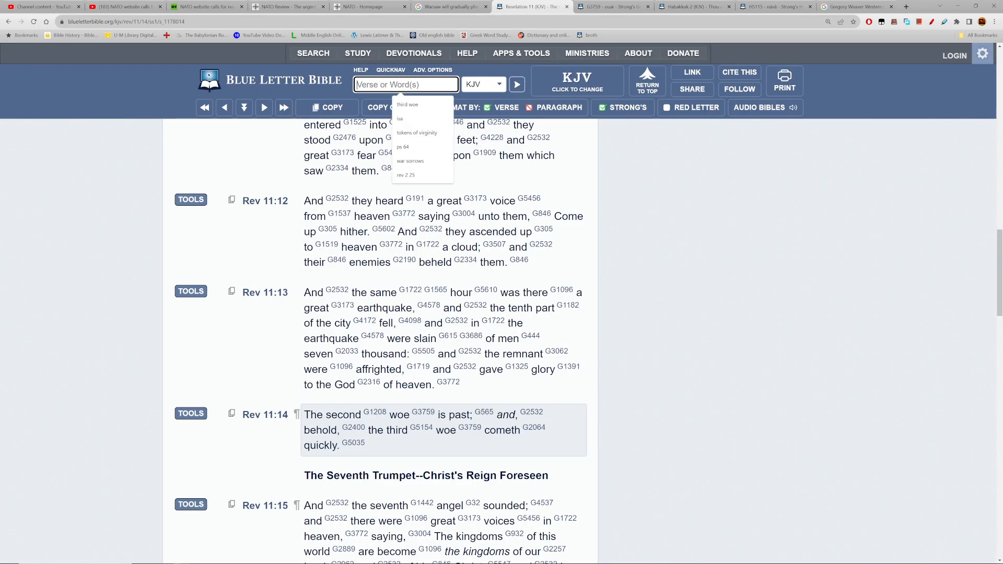
type("rev")
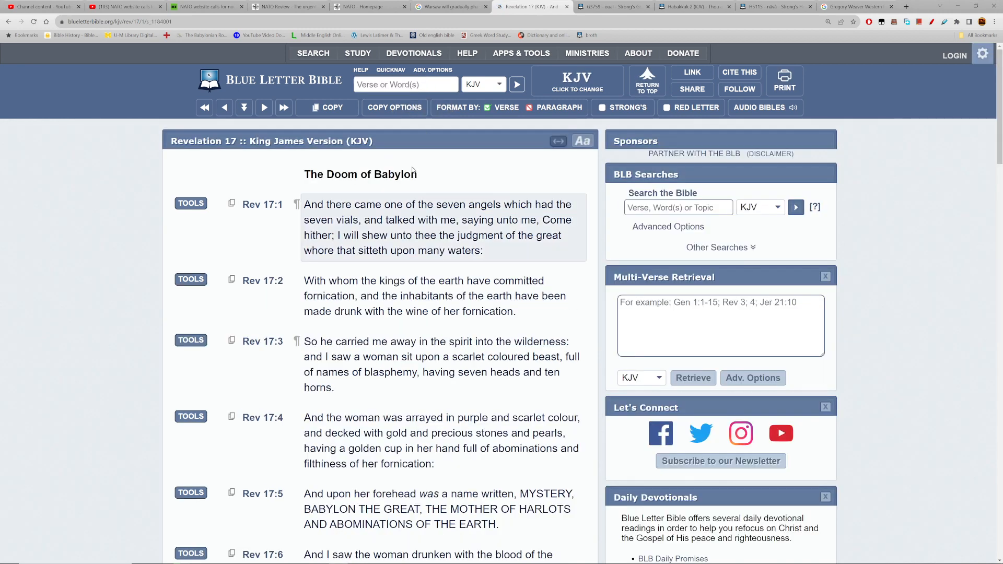
scroll("down", 3)
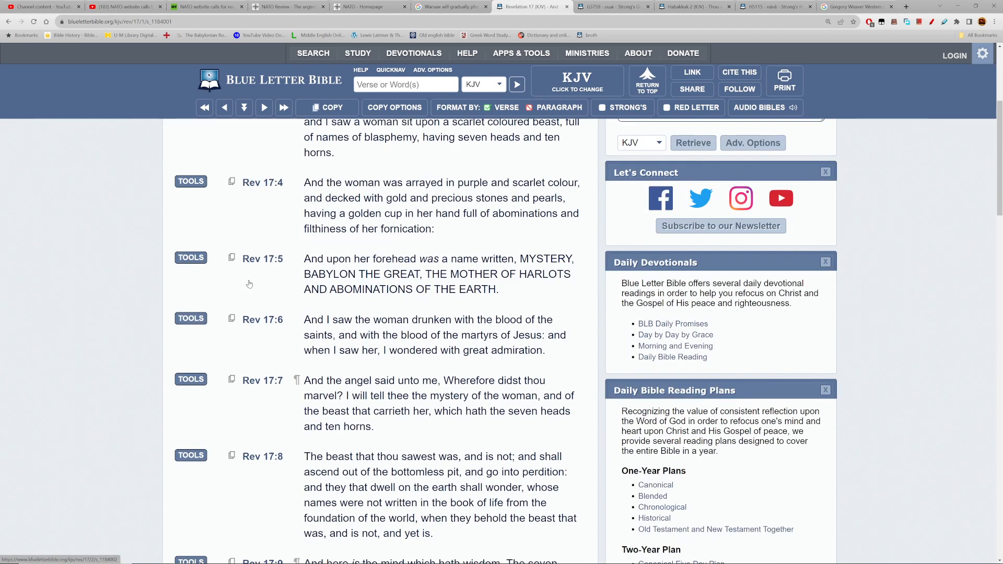
scroll("down", 3)
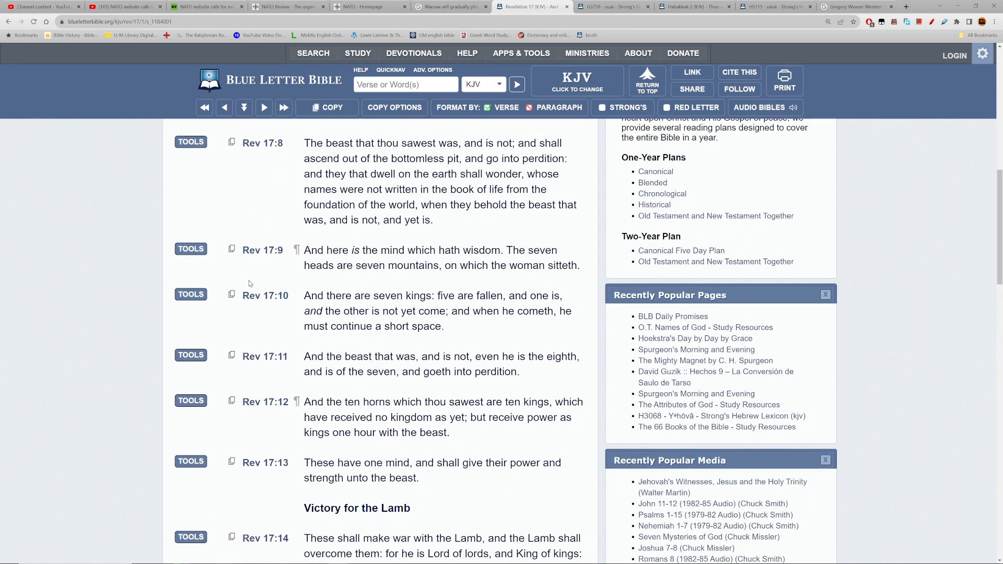
scroll("down", 3)
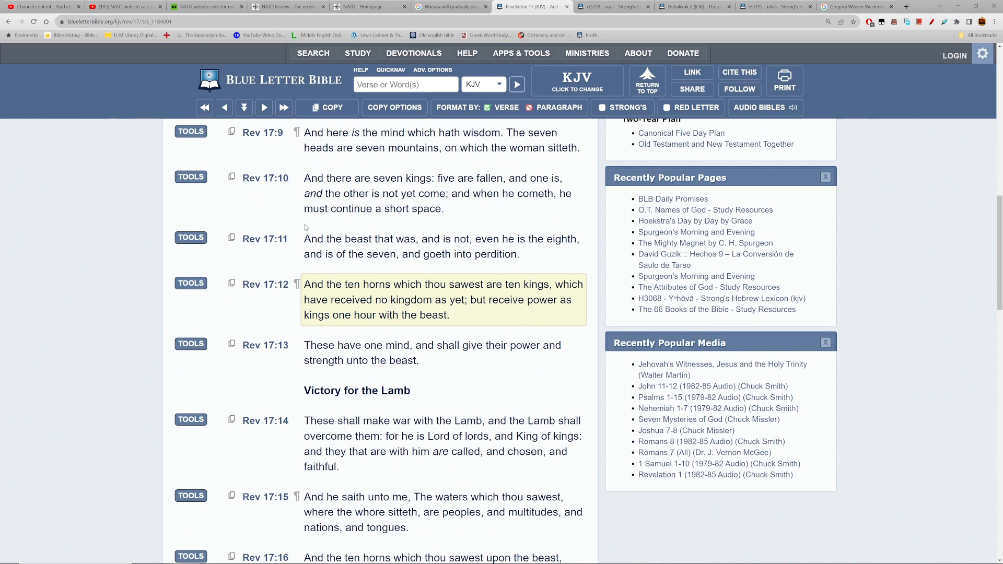
scroll("down", 3)
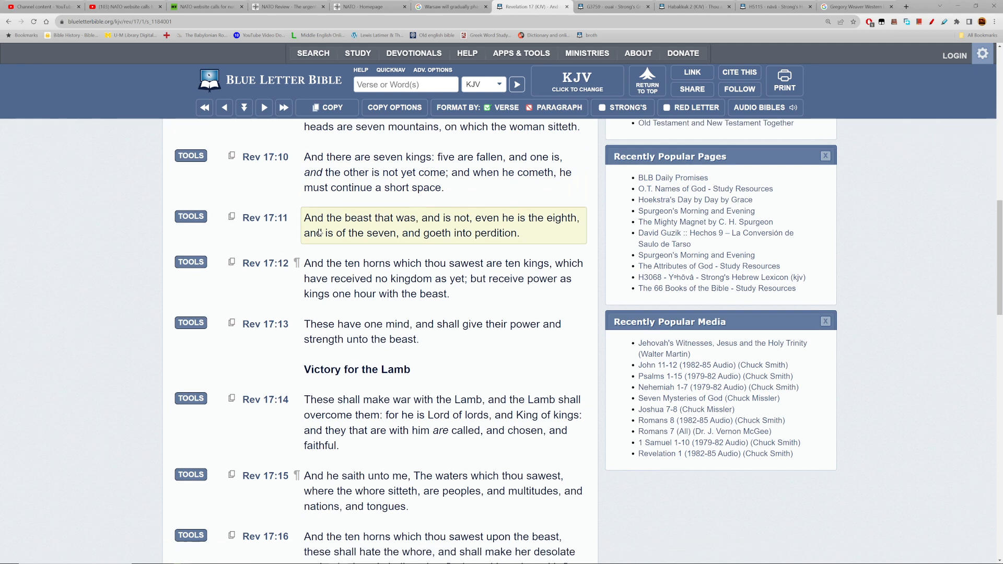
Read through the Victory for the Lamb verses, selecting Revelation 17:13, down to 17:18
scroll("down", 3)
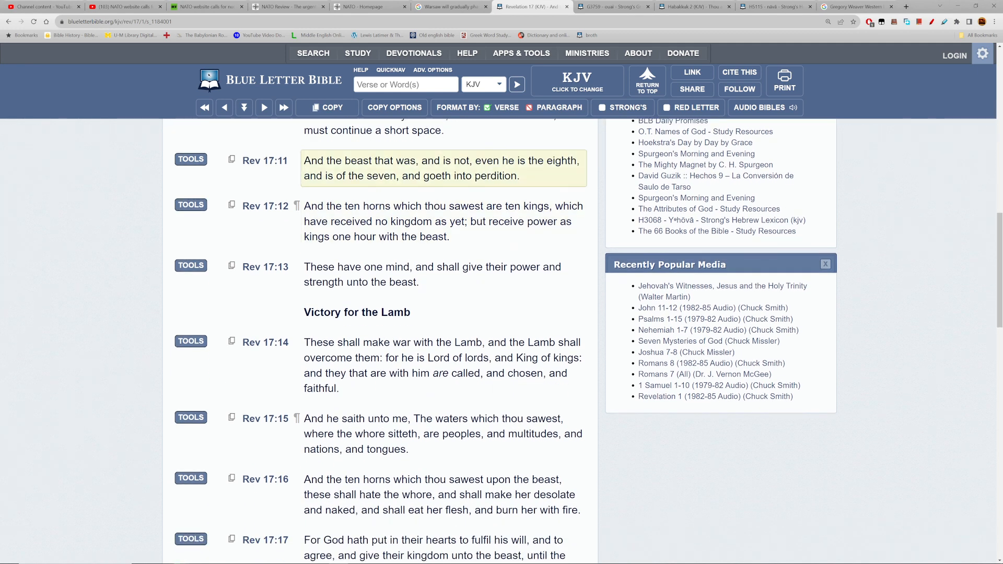
scroll("down", 3)
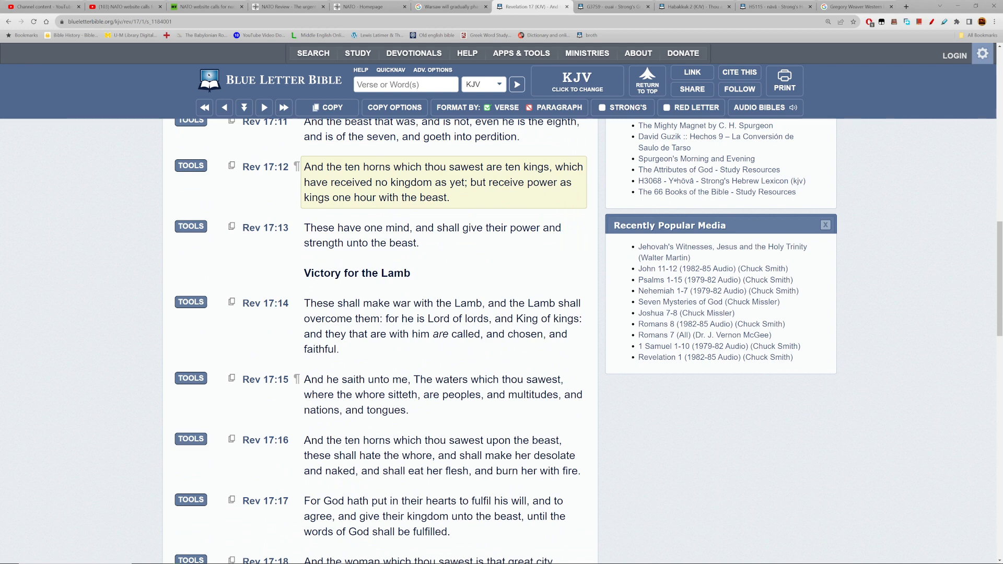
scroll("down", 3)
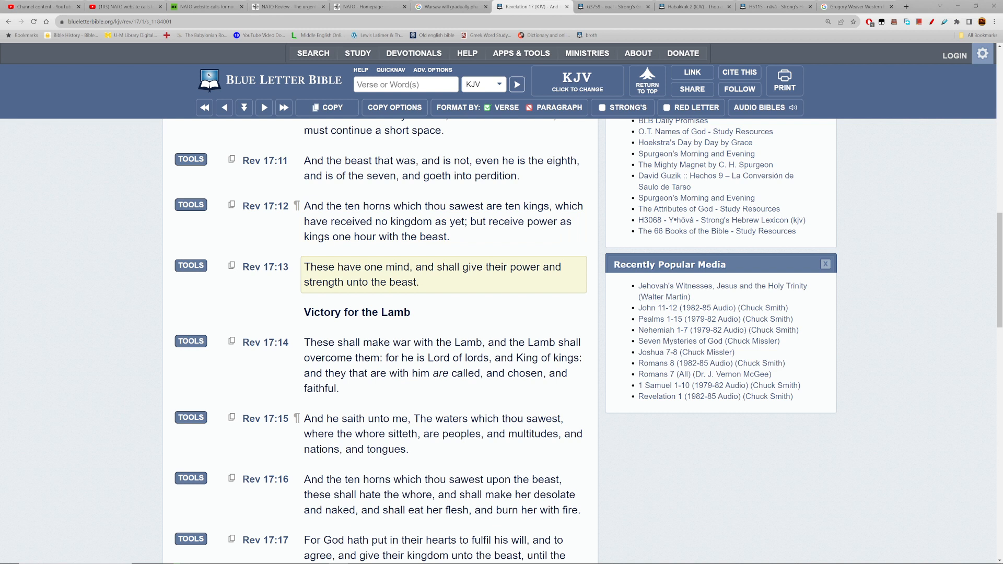
mouse_move(423, 288)
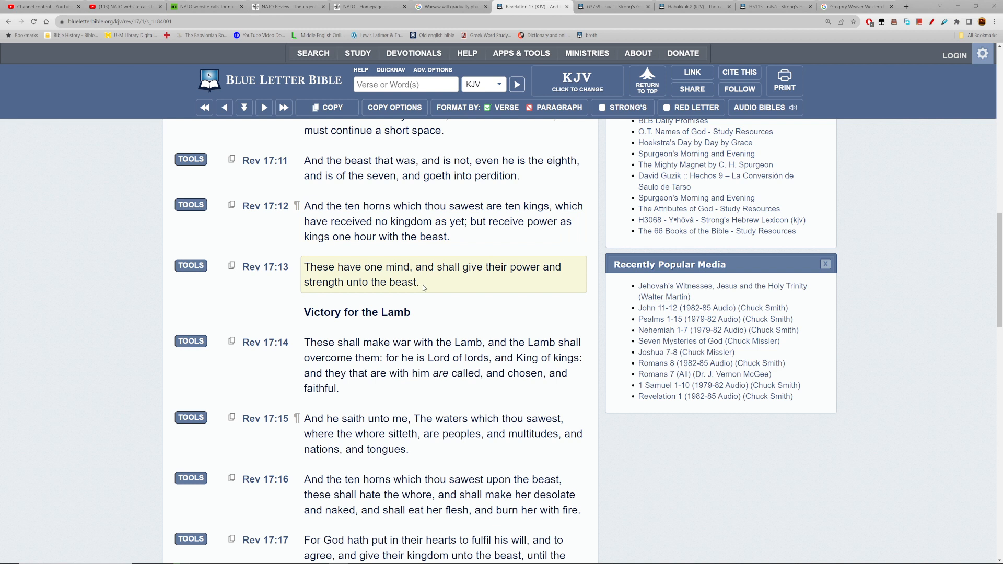
left_click_drag(304, 267, 419, 283)
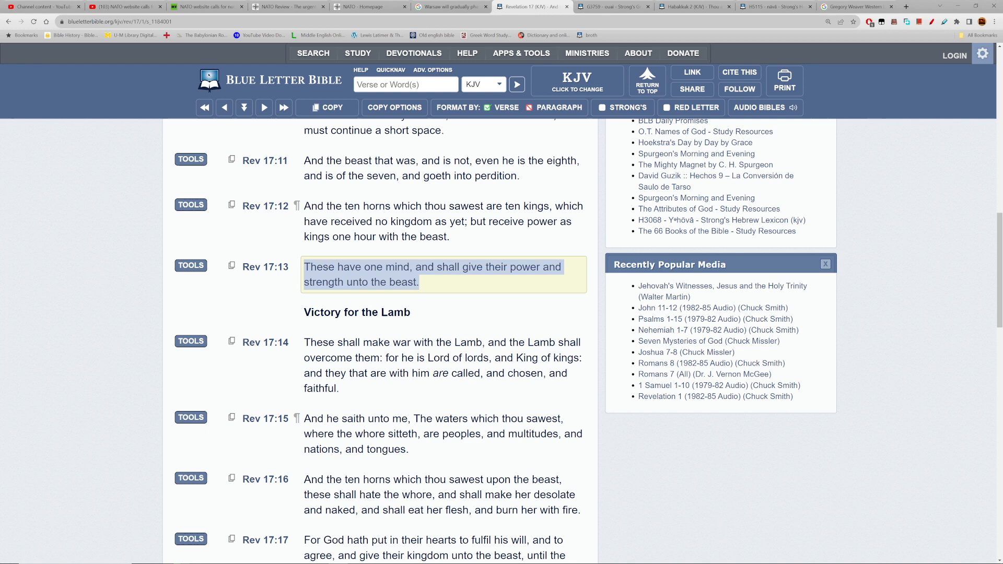
scroll("down", 3)
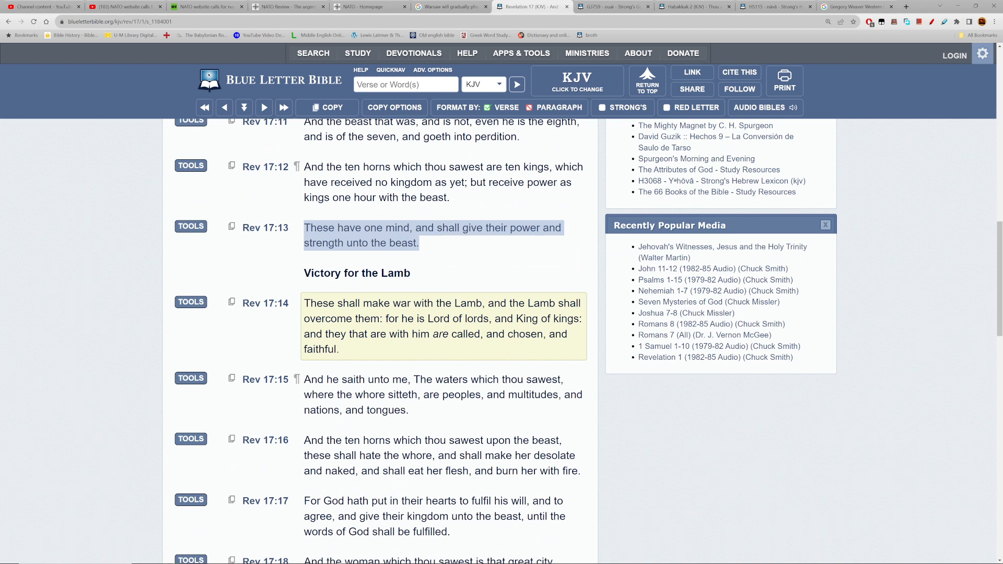
mouse_move(314, 314)
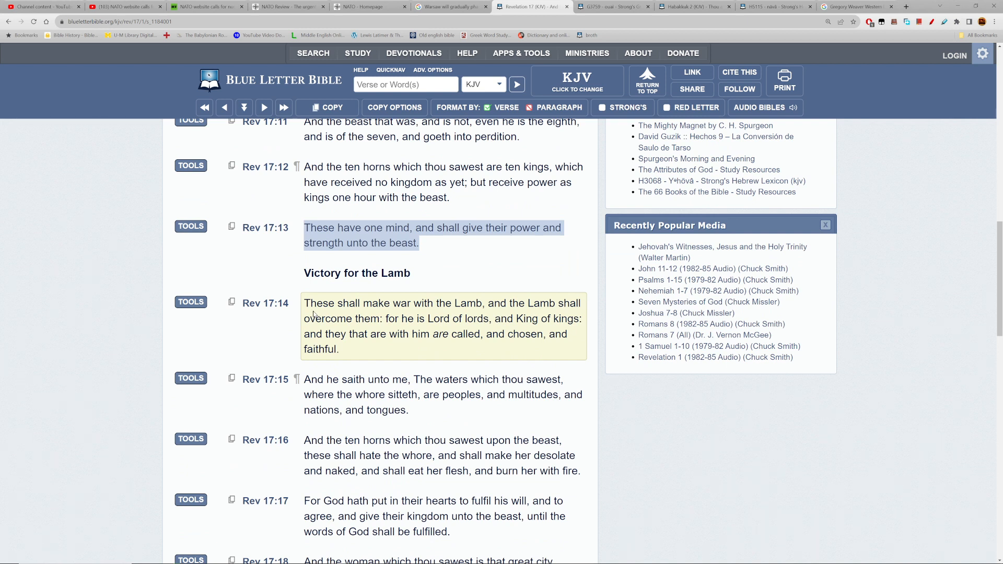
scroll("down", 3)
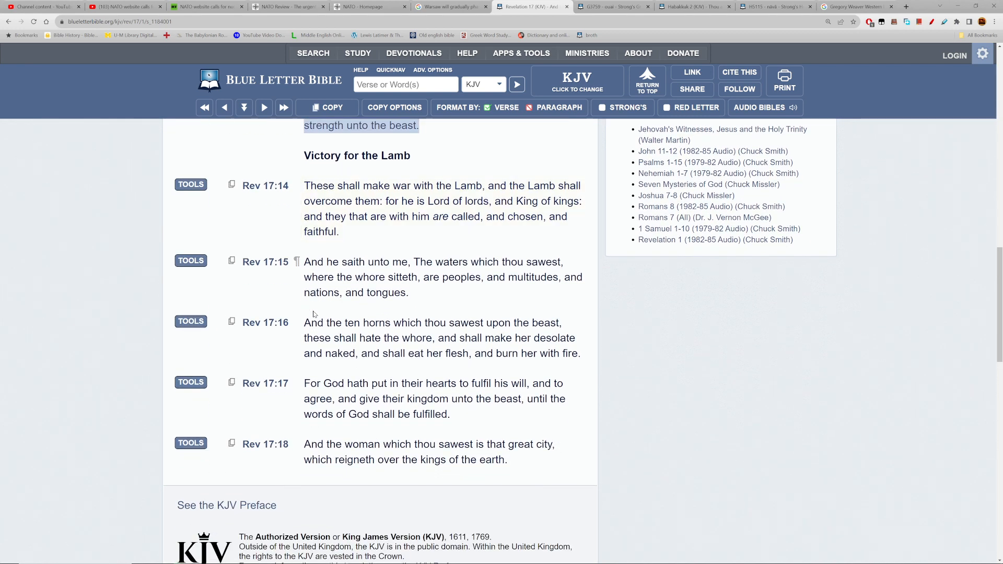
left_click(441, 338)
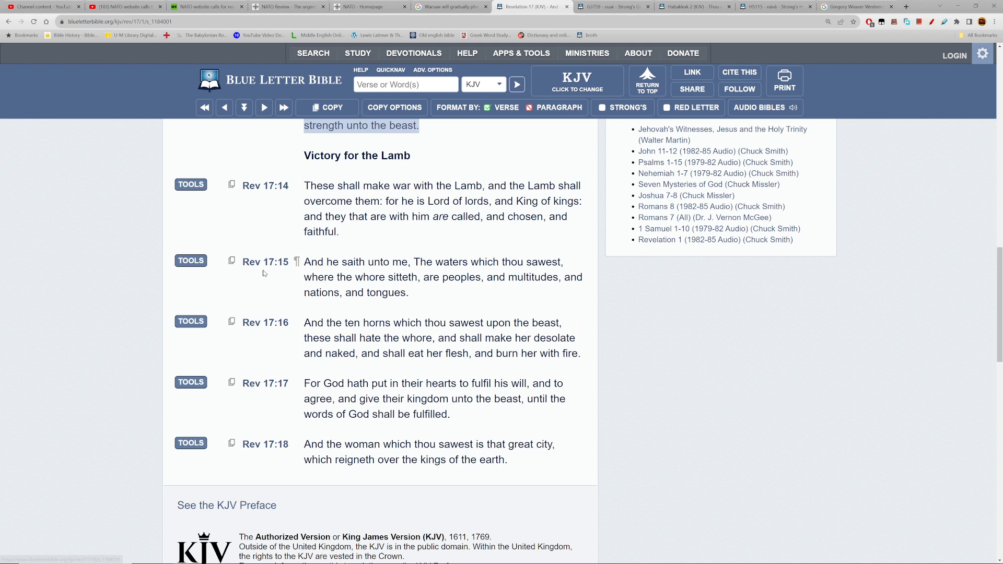
mouse_move(265, 322)
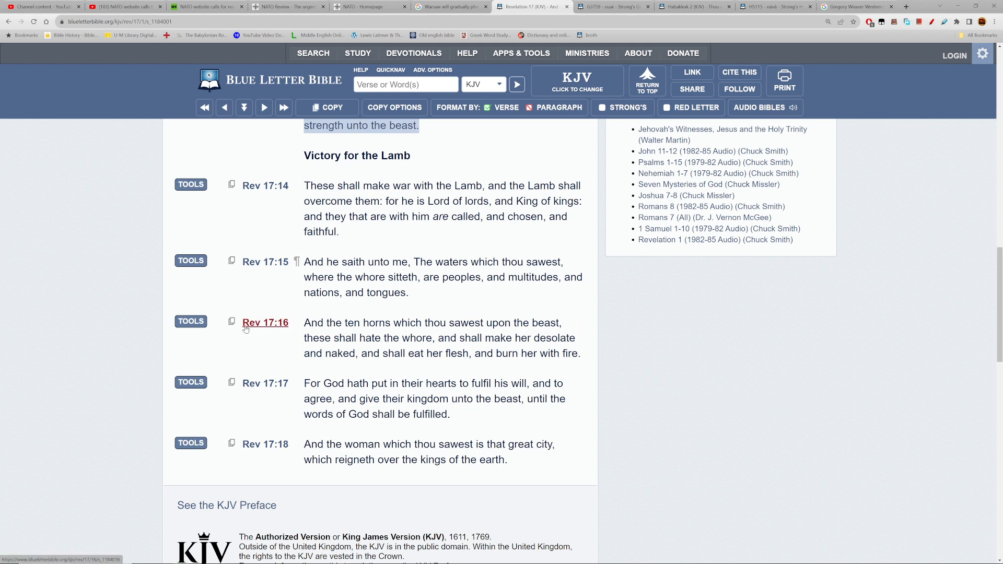
left_click(264, 322)
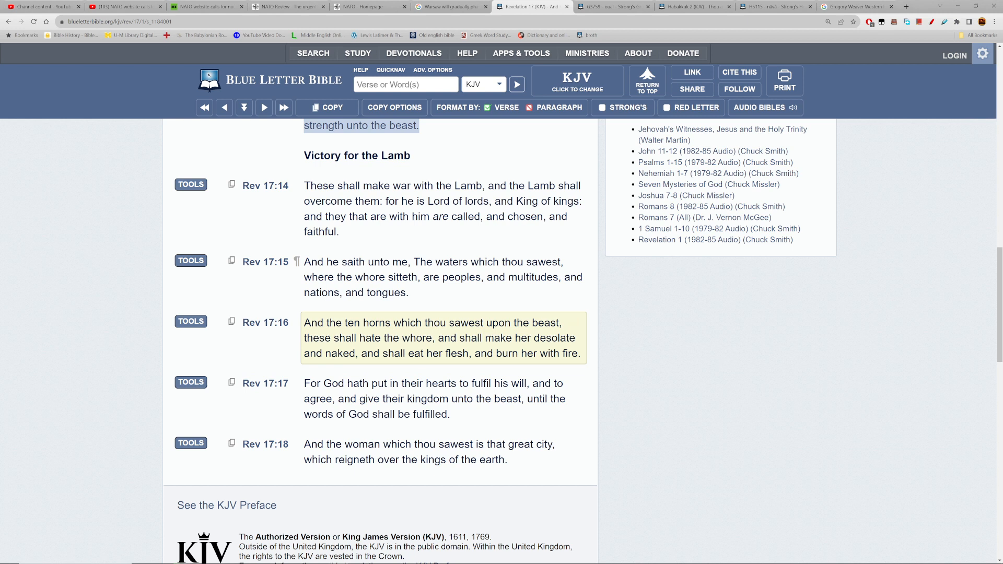
left_click_drag(438, 338, 546, 338)
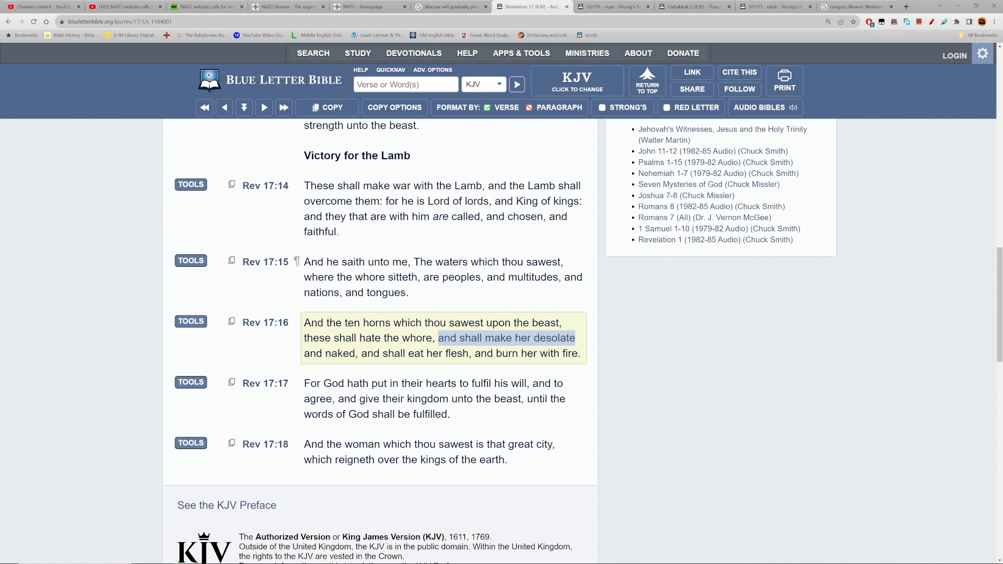
left_click(505, 338)
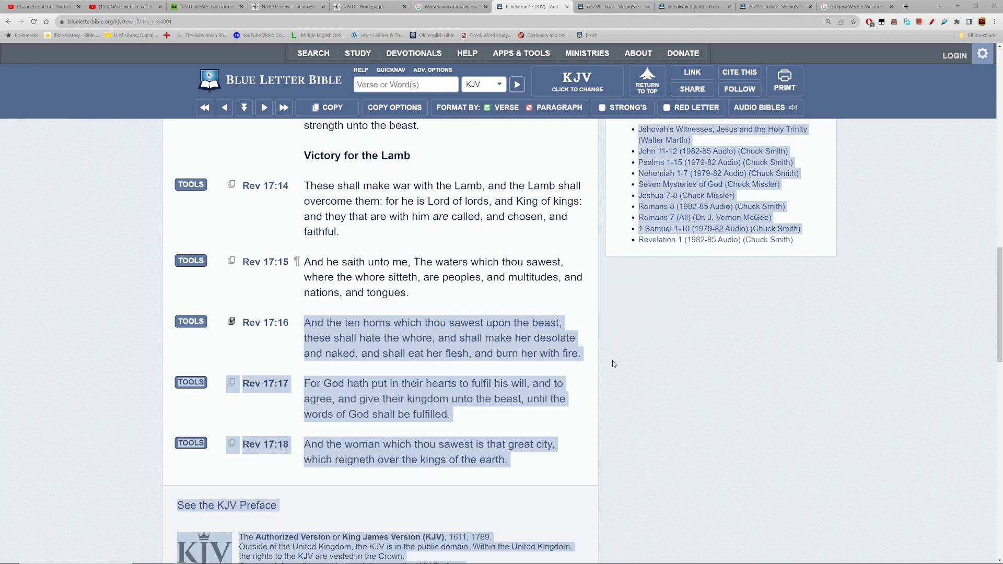
left_click(245, 359)
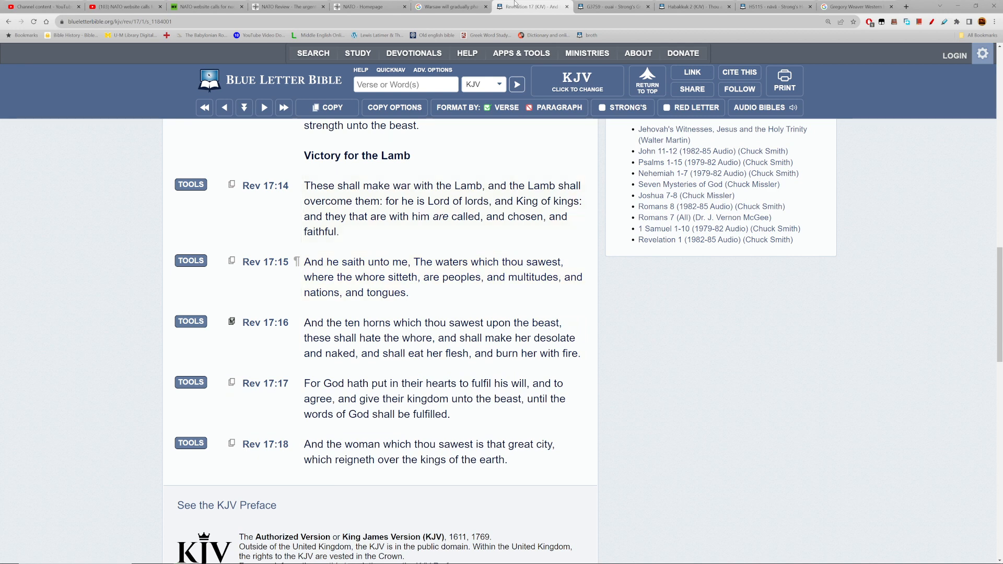
Bring up Psalm 64 via the 'ps' quick search suggestion and start reading it
left_click(406, 84)
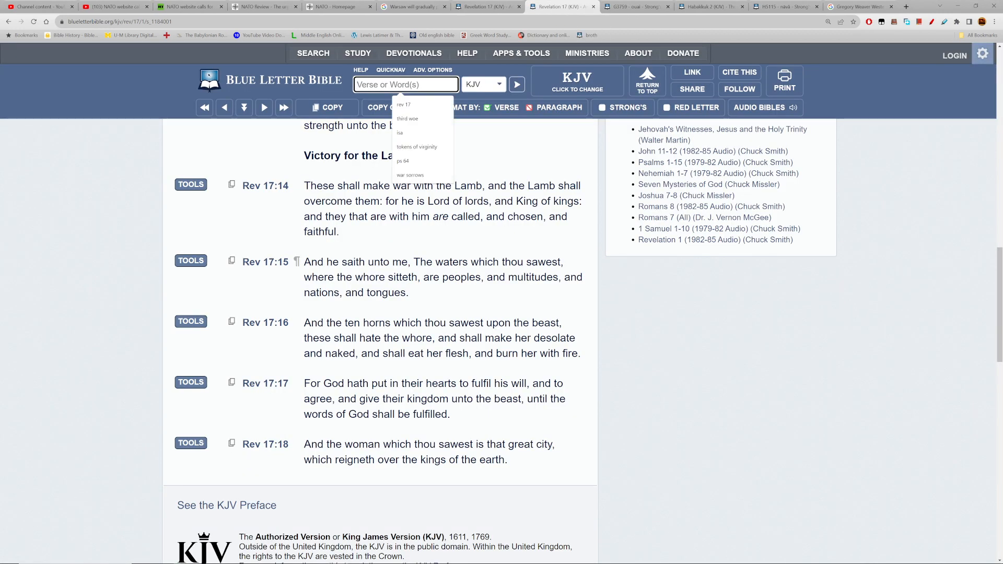
type("ps")
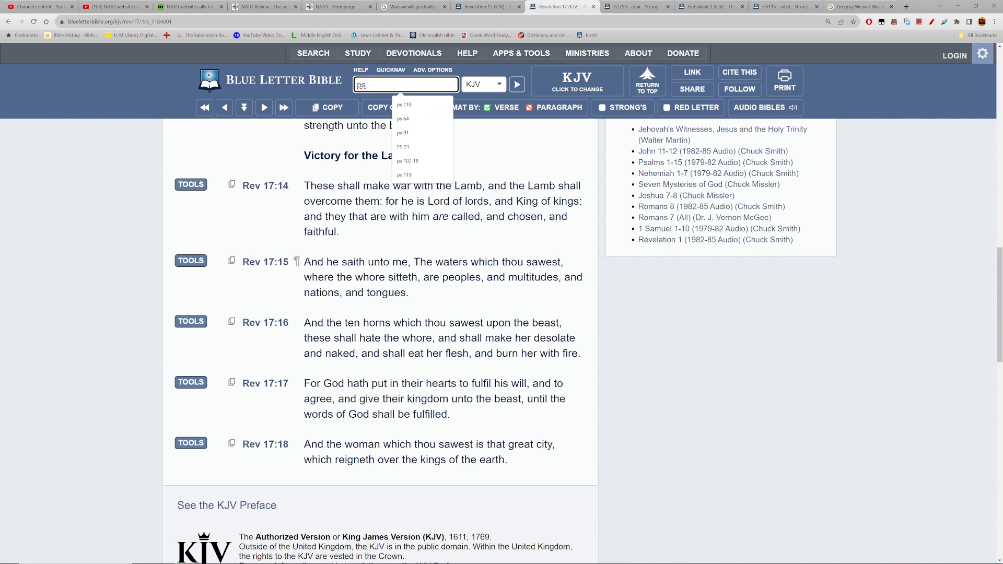
left_click(403, 119)
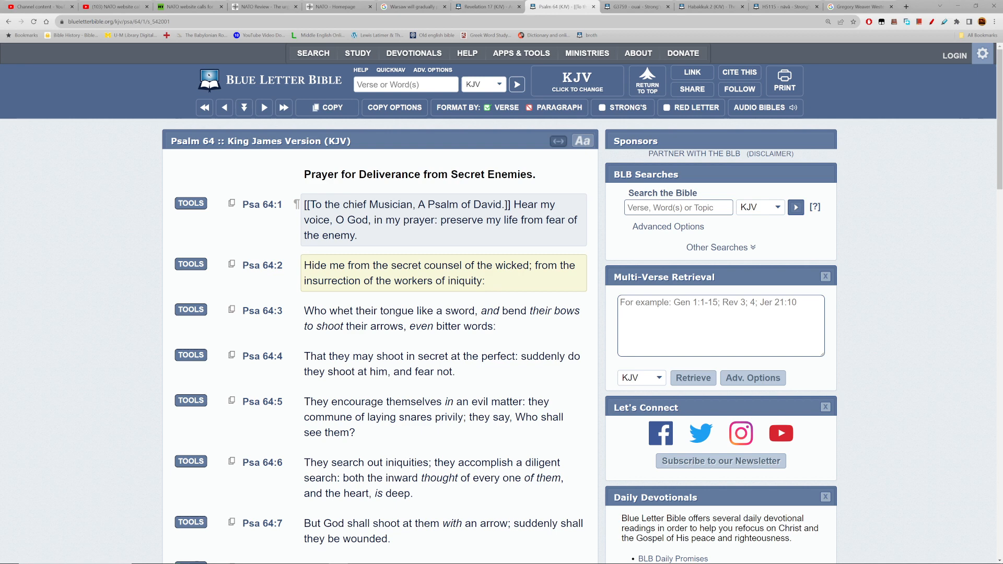
scroll("down", 3)
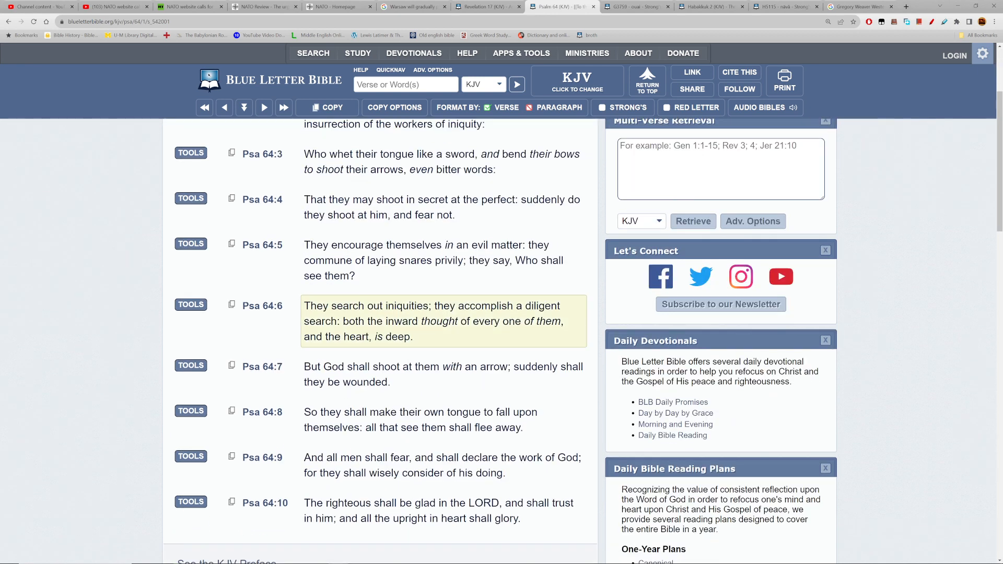
left_click(444, 374)
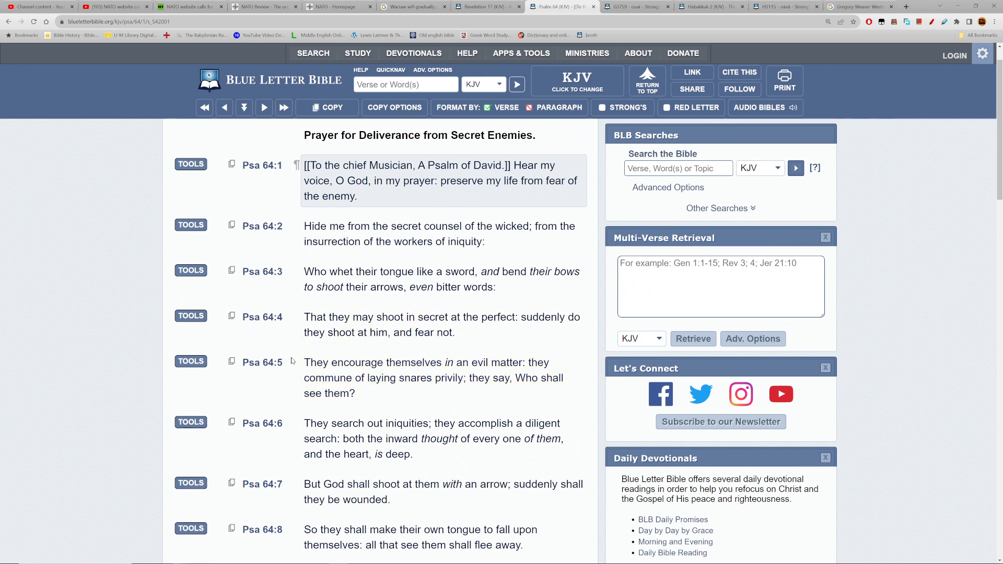
Read down to Psalm 64:8, select its closing phrase, then return to Revelation 17
scroll("down", 3)
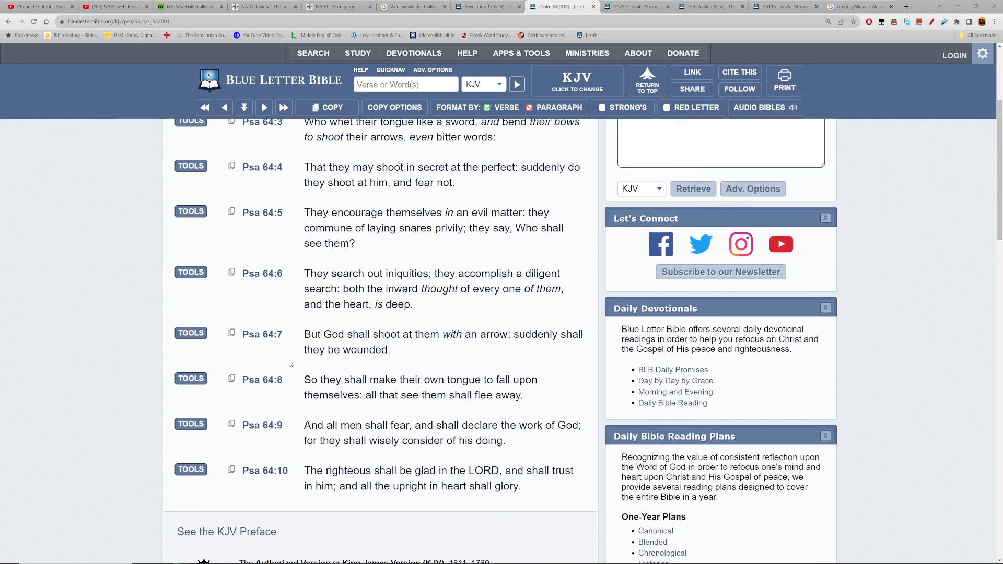
scroll("down", 3)
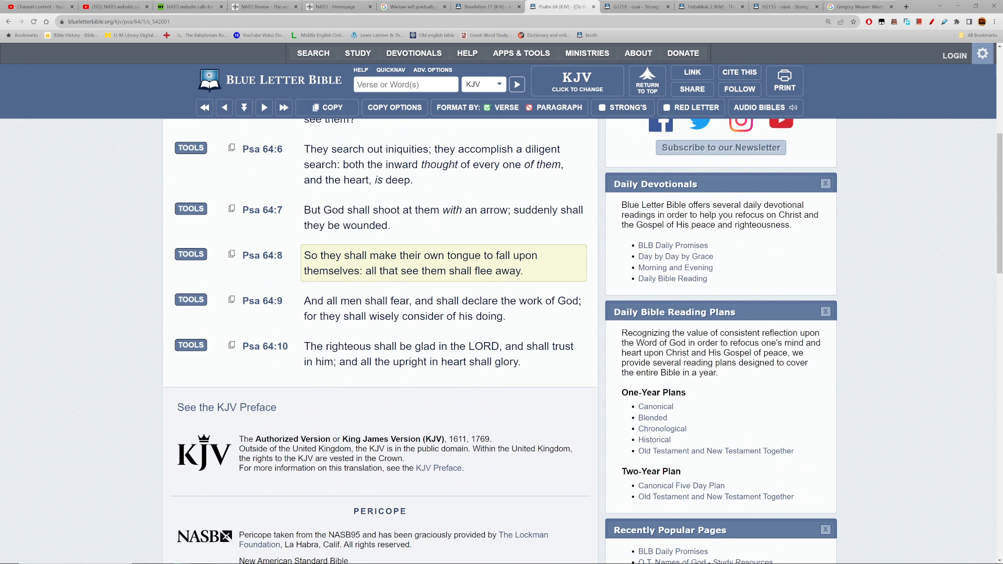
left_click_drag(365, 271, 521, 270)
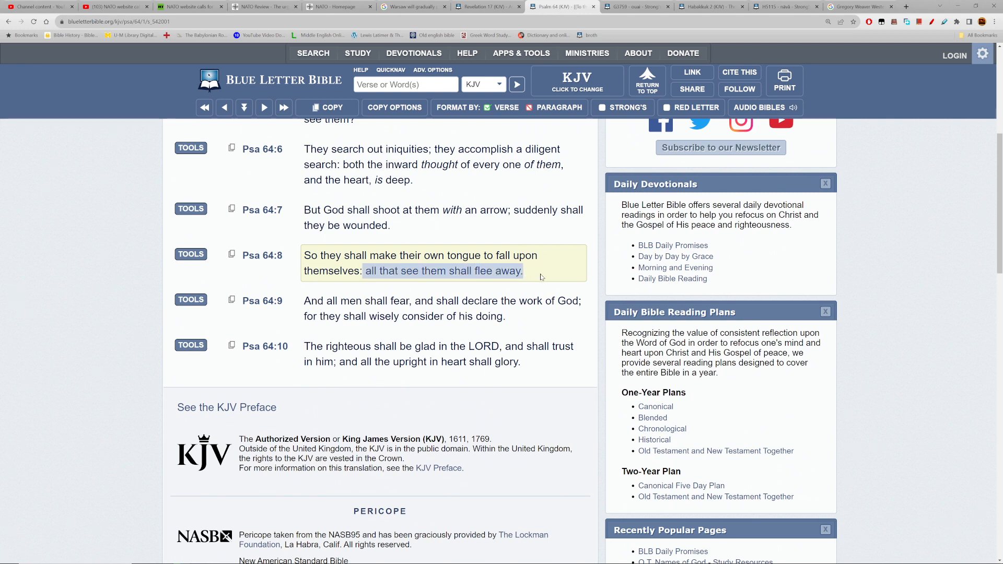
left_click(487, 6)
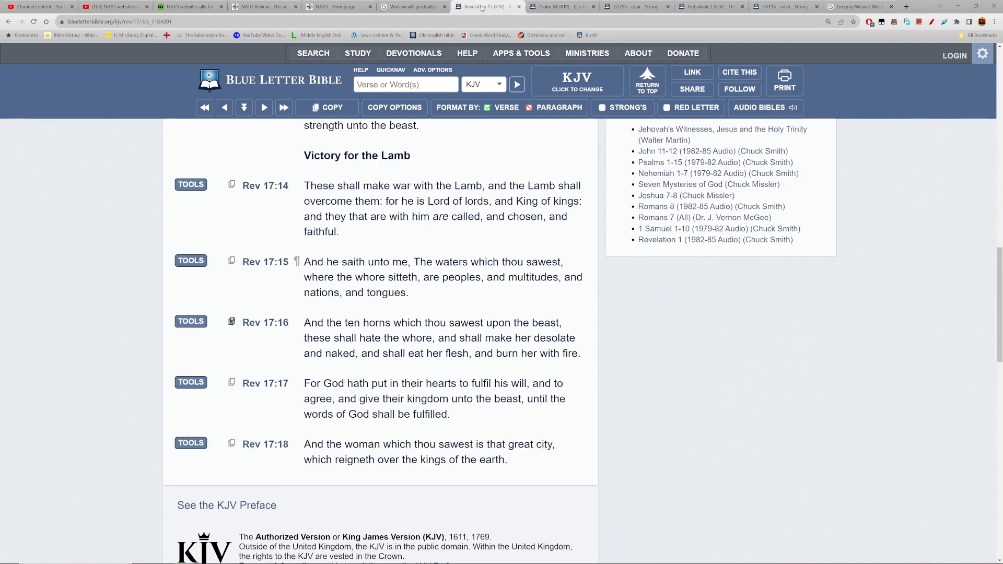
Mark Revelation 17:16 and select its text while reading
left_click(442, 338)
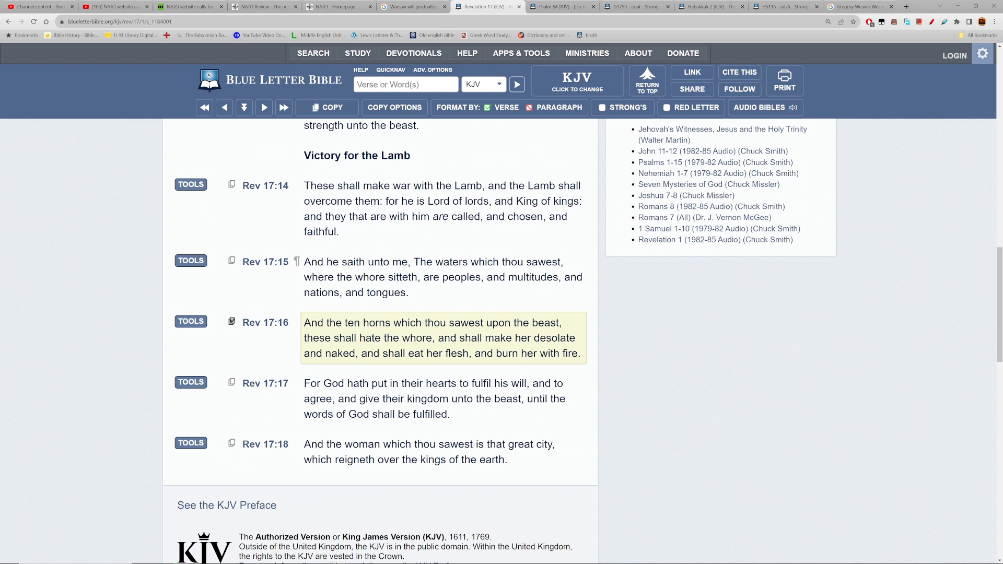
left_click_drag(304, 322, 433, 338)
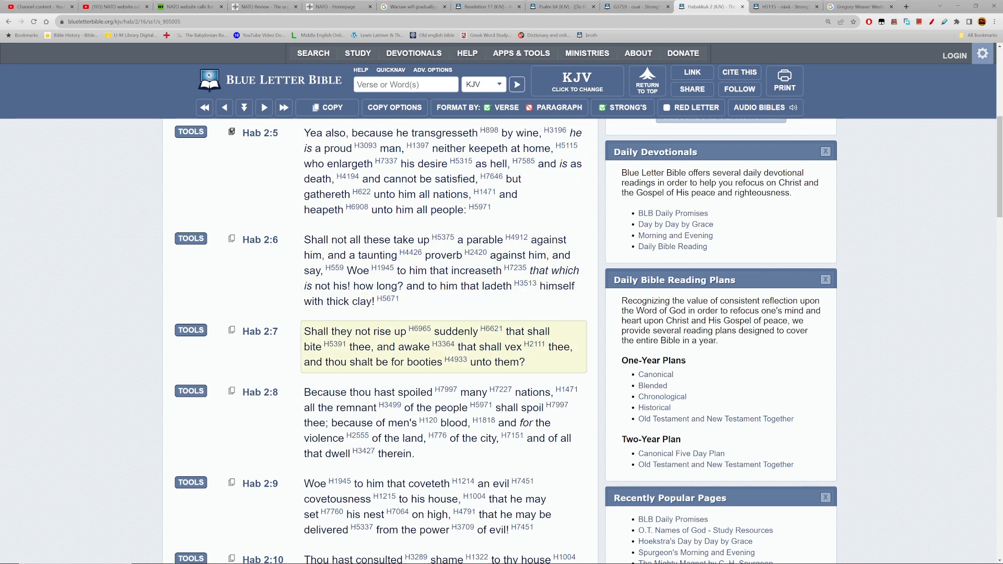
Read down Habakkuk 2 and mark verses 6 and 7
scroll("down", 3)
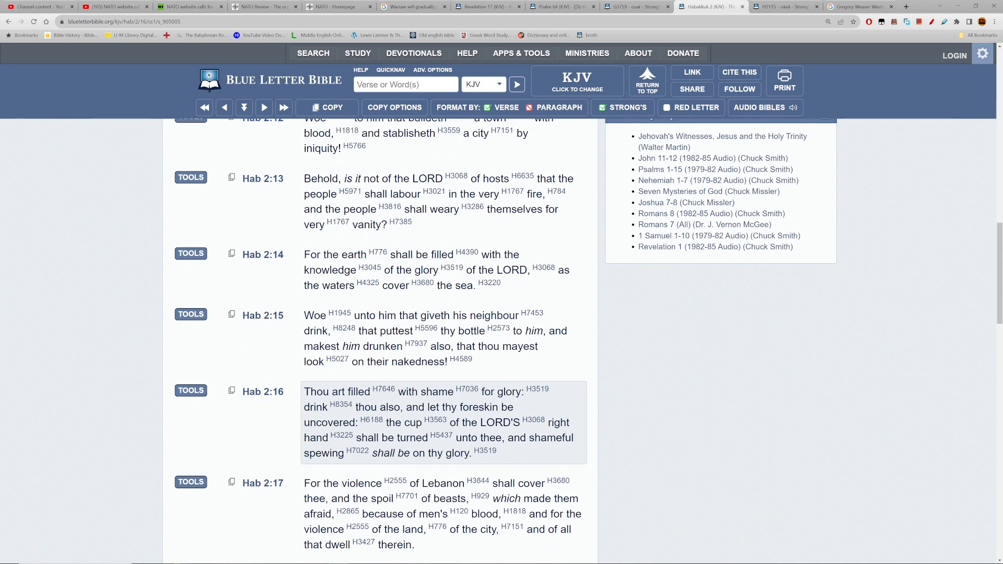
scroll("down", 3)
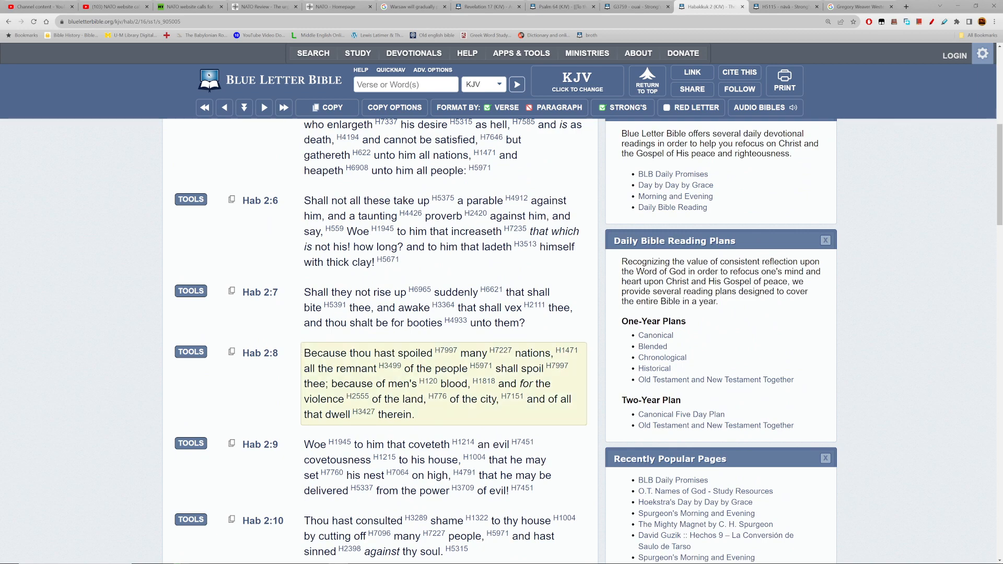
scroll("up", 3)
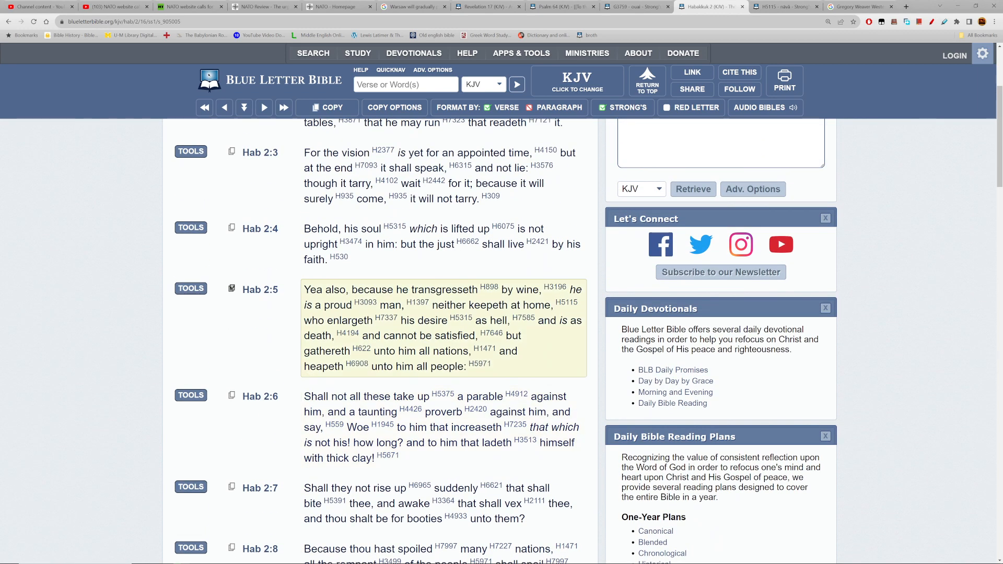
scroll("down", 3)
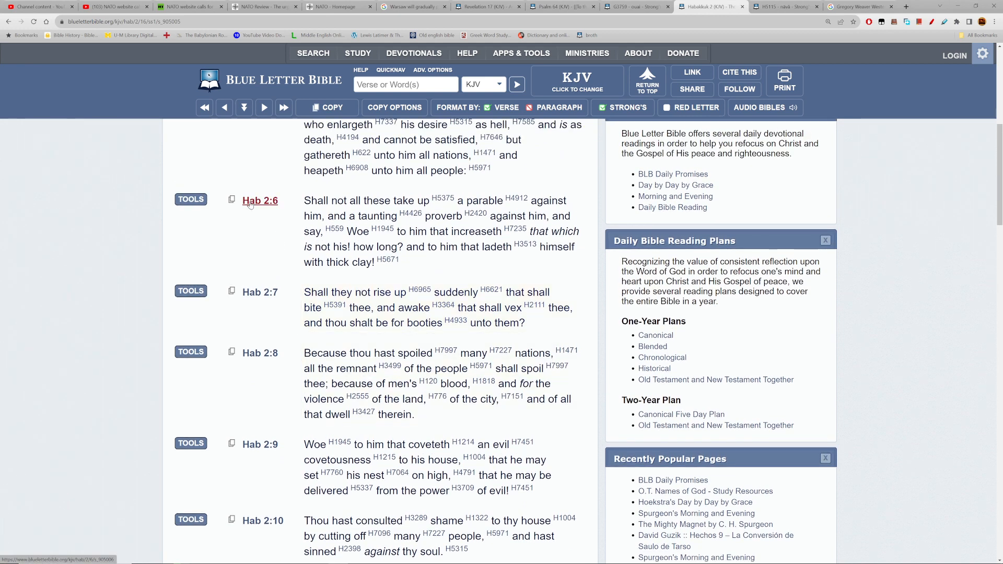
left_click(260, 200)
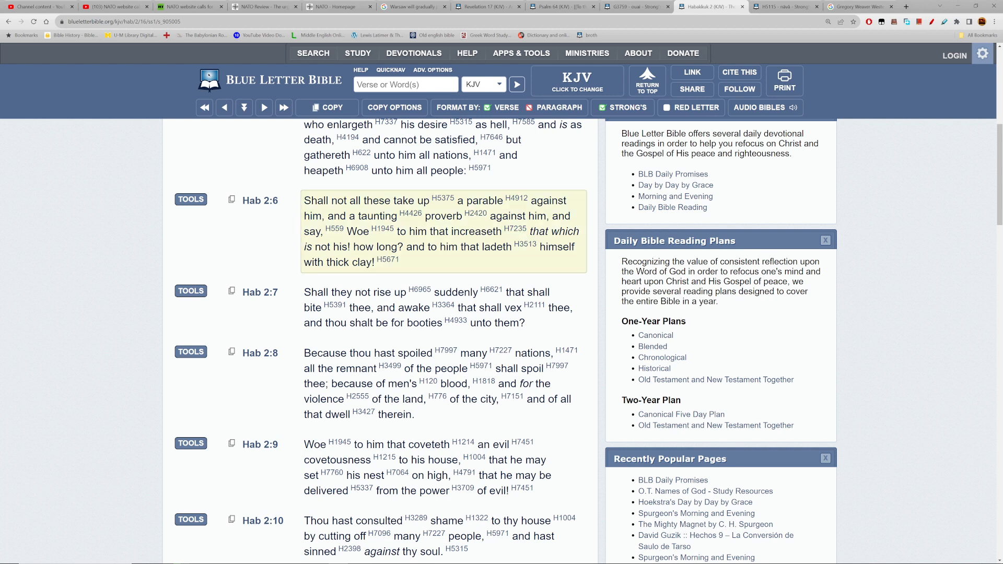
double_click(358, 231)
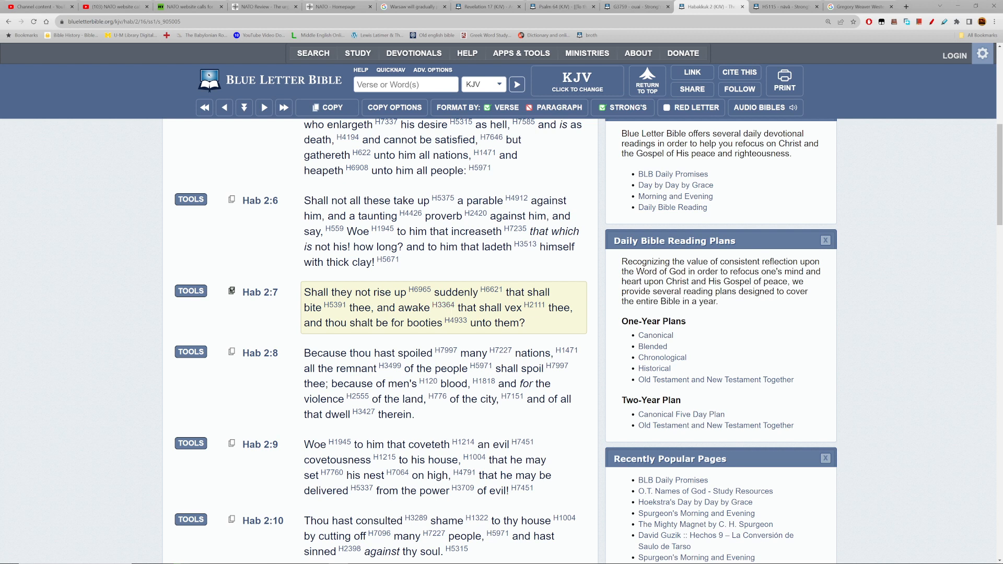
mouse_move(464, 330)
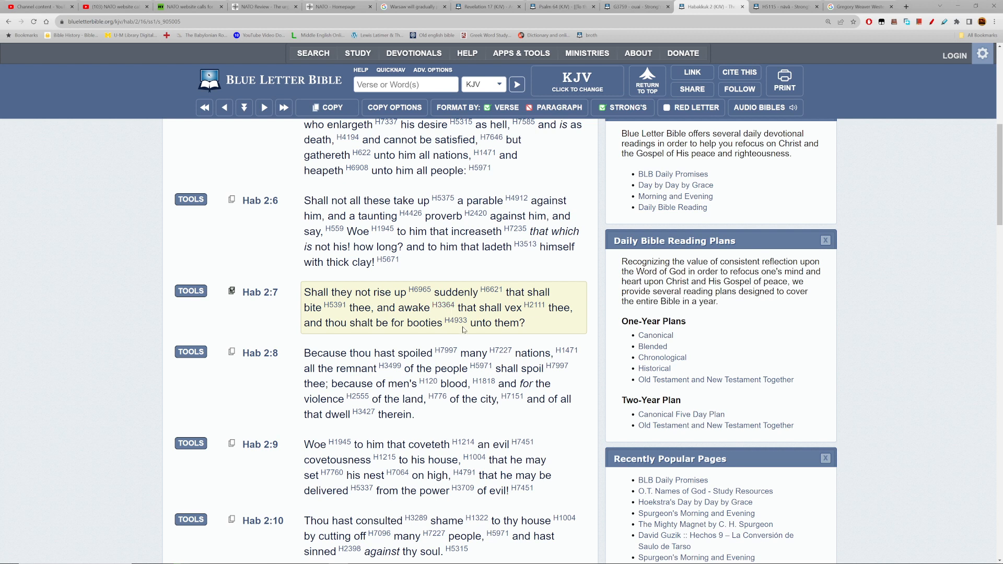
Mark Habakkuk 2:8 and the words 'of the city,' then move to the NATO deterrence article
left_click(439, 383)
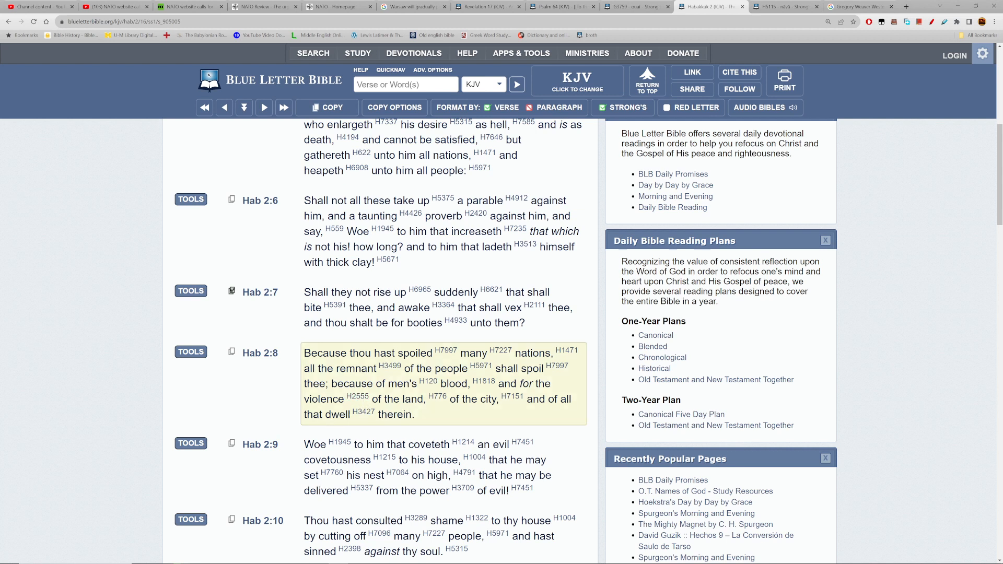
double_click(473, 399)
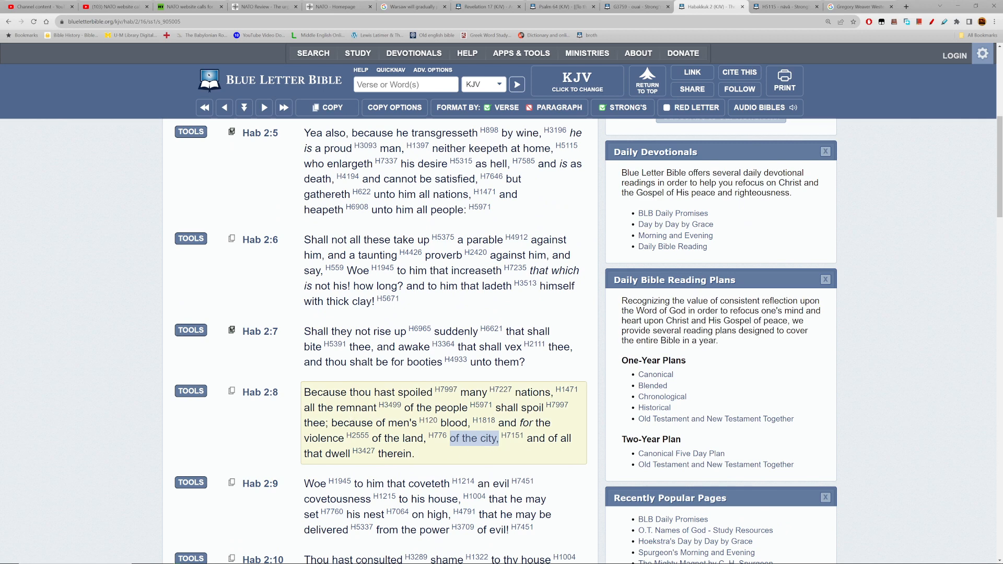
mouse_move(362, 451)
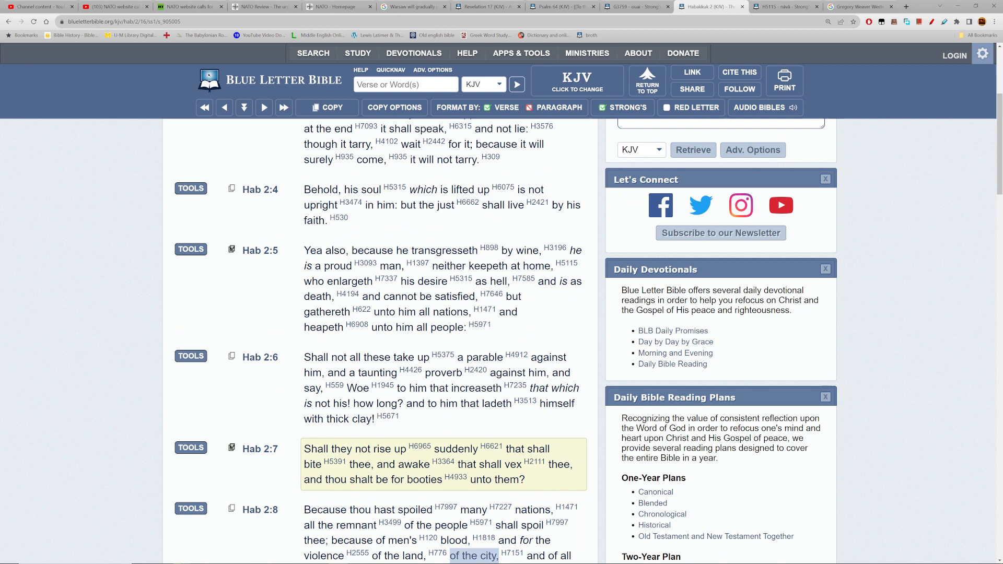
scroll("down", 3)
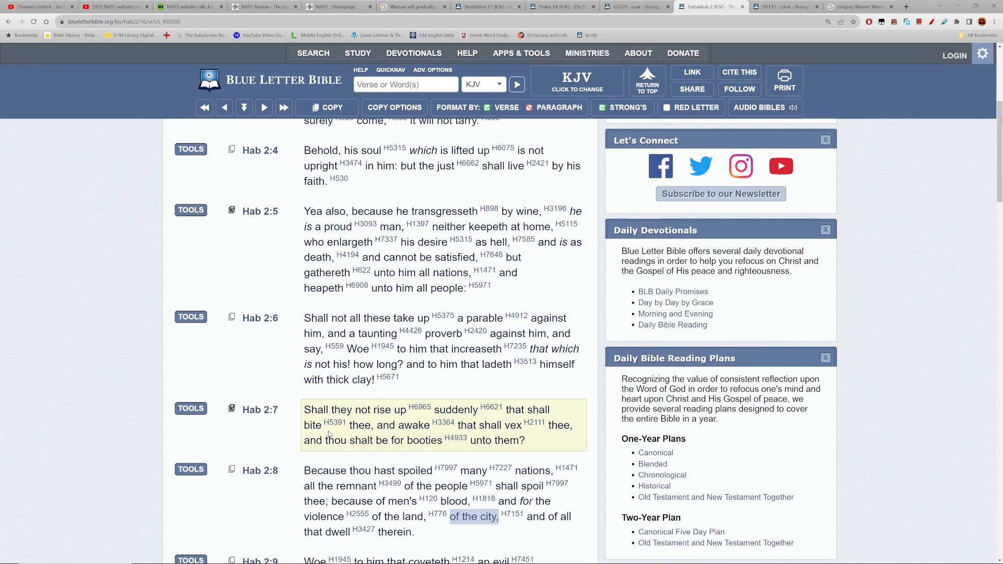
scroll("down", 3)
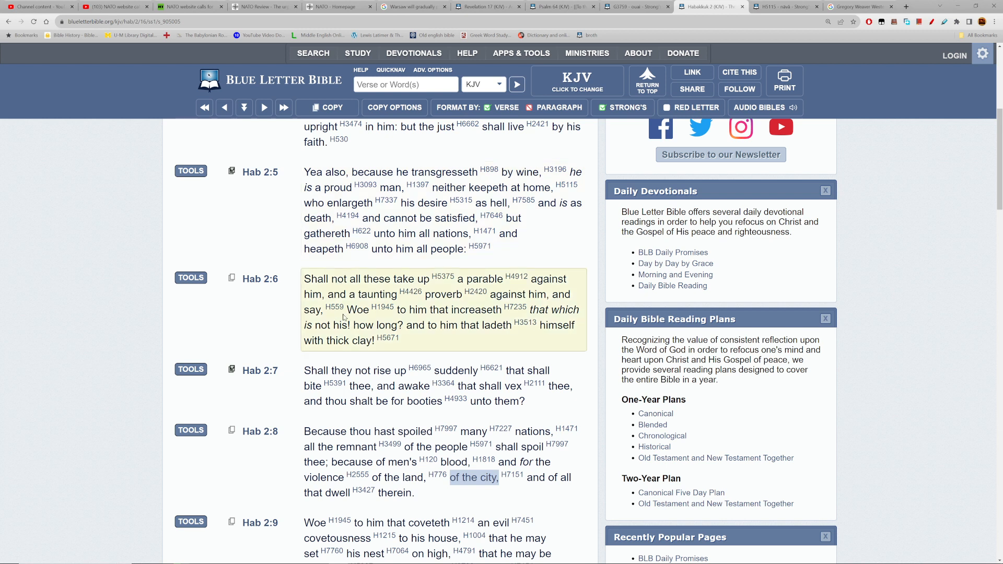
mouse_move(343, 317)
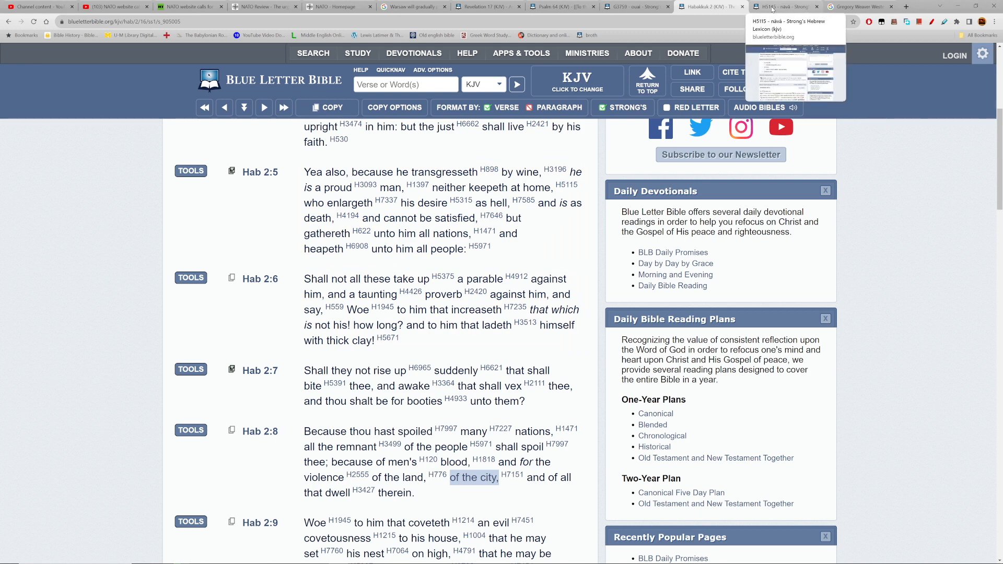
left_click(263, 7)
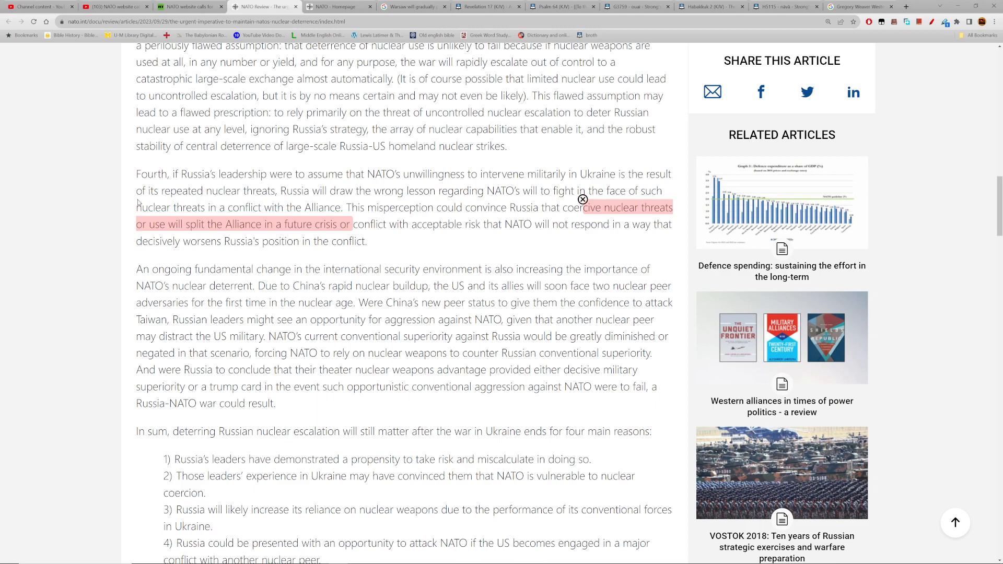
scroll("up", 3)
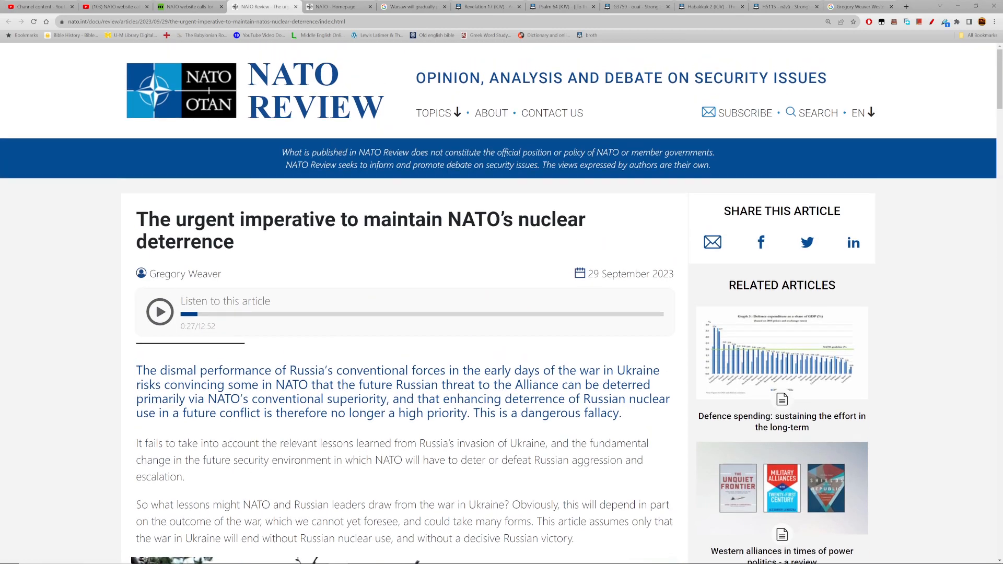
scroll("down", 3)
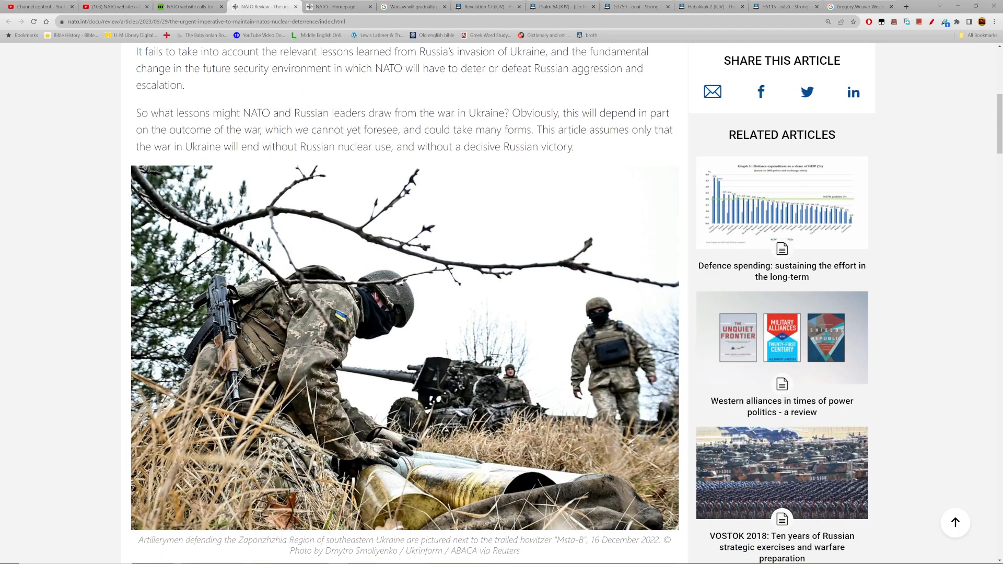
scroll("down", 3)
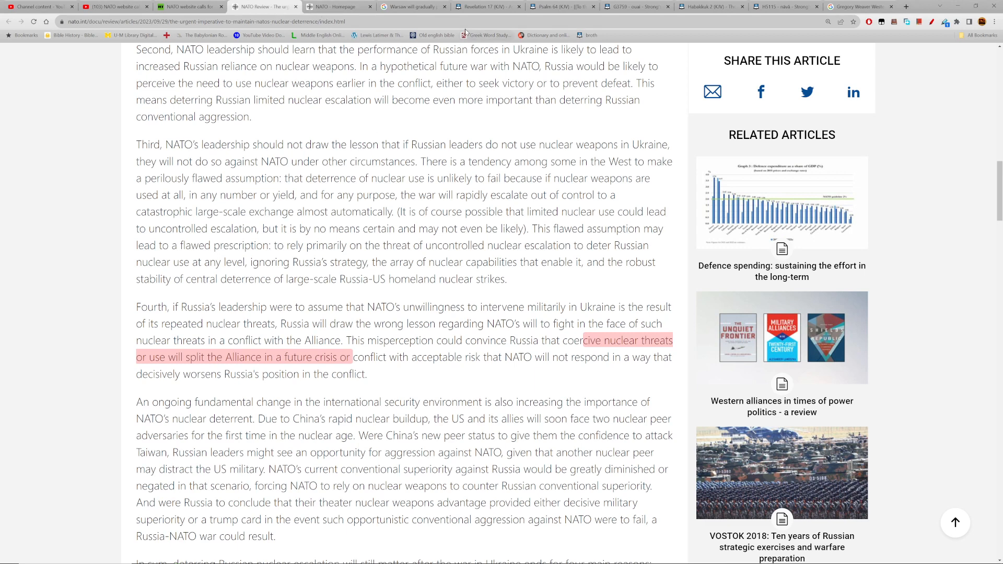
mouse_move(413, 6)
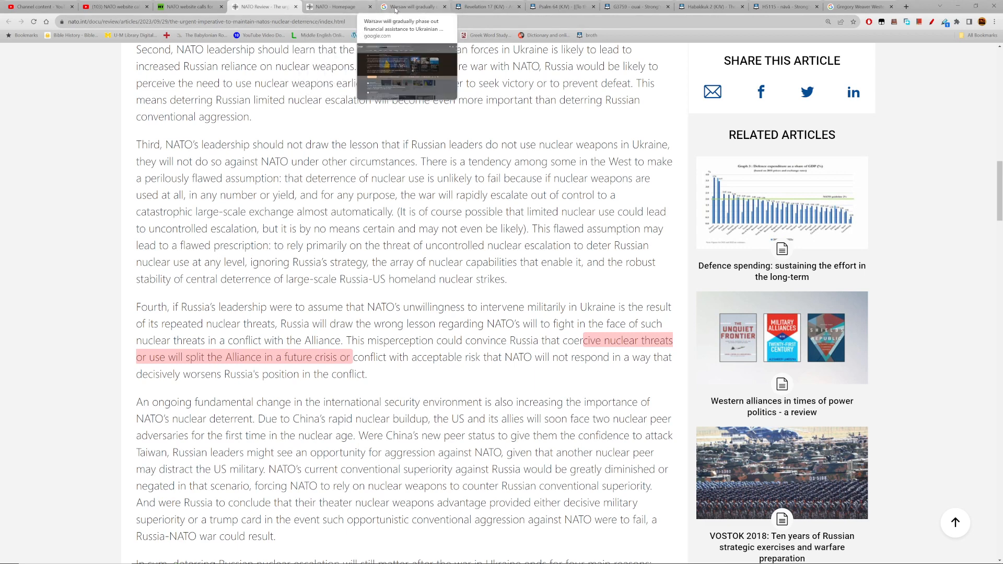
Read through the AI overview and news results on Warsaw phasing out Ukrainian refugee aid
left_click(410, 6)
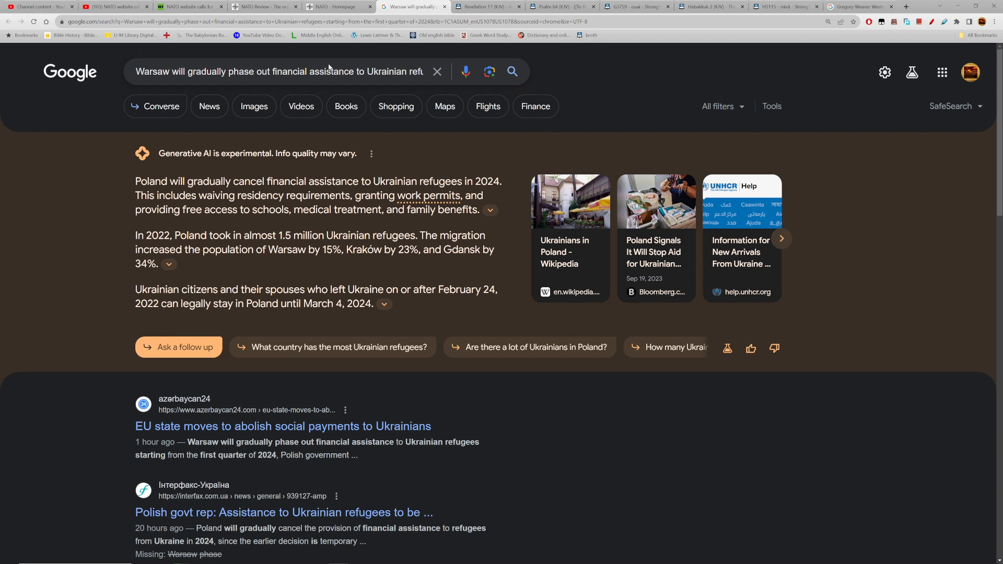
mouse_move(329, 68)
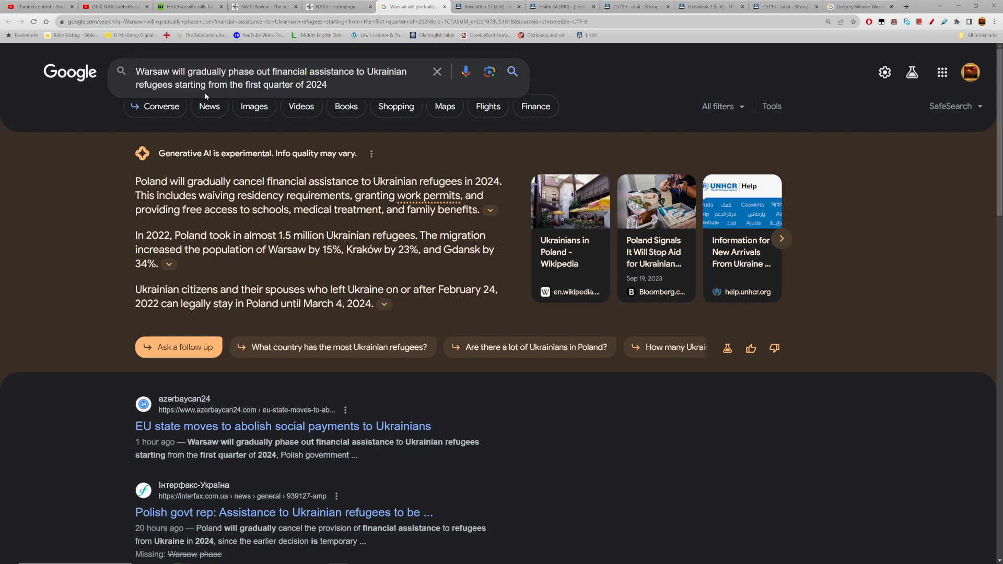
mouse_move(133, 373)
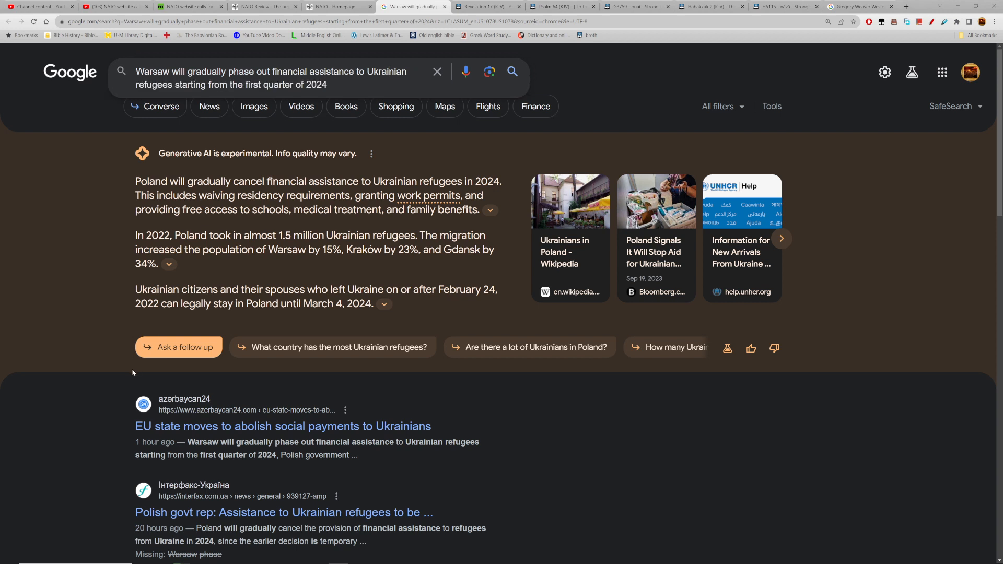
mouse_move(123, 445)
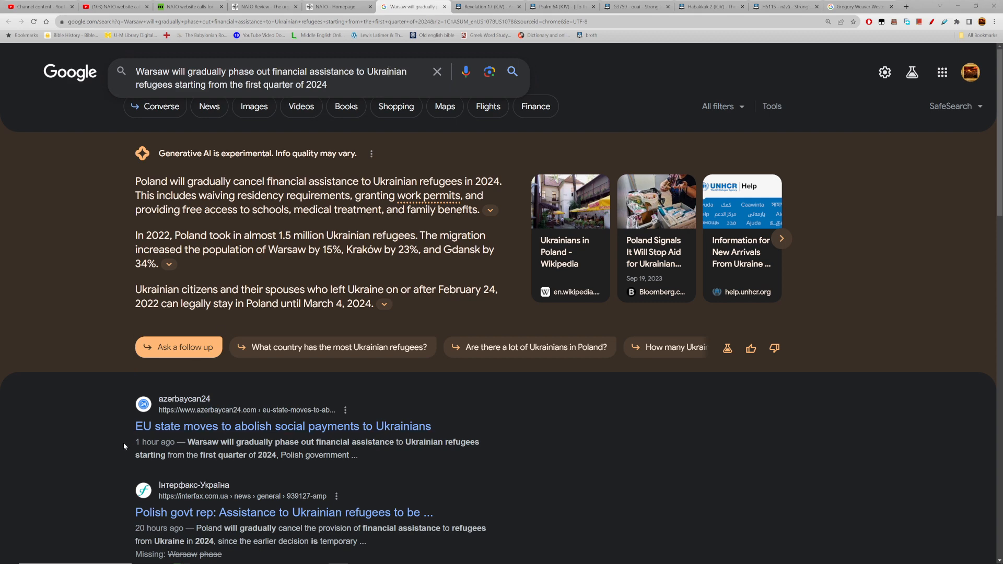
scroll("down", 3)
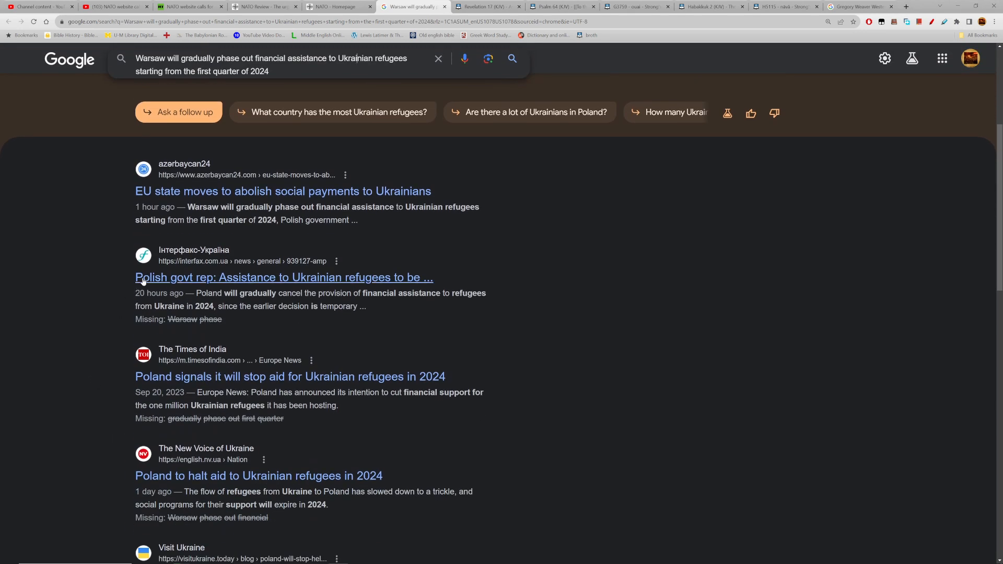
mouse_move(114, 221)
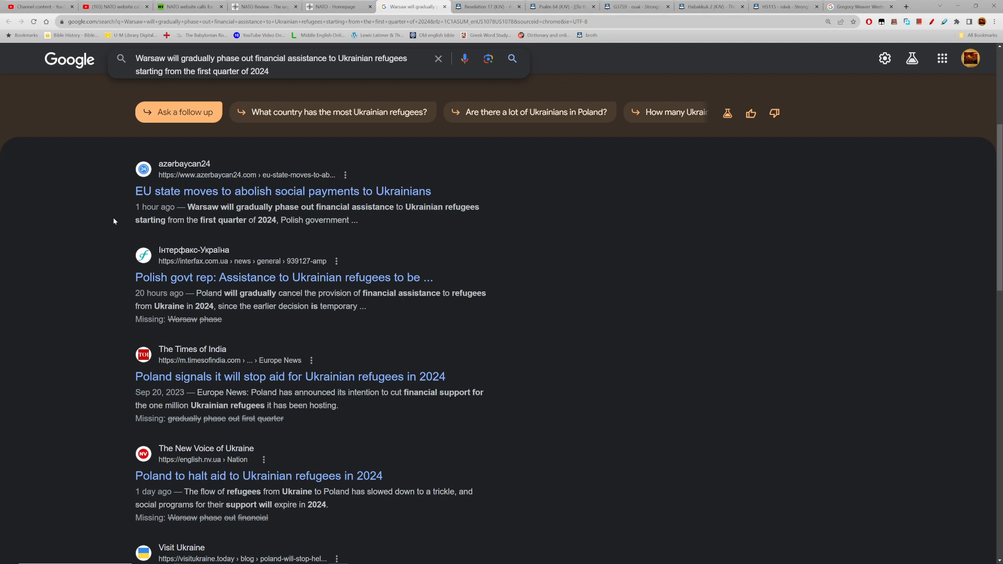
mouse_move(87, 331)
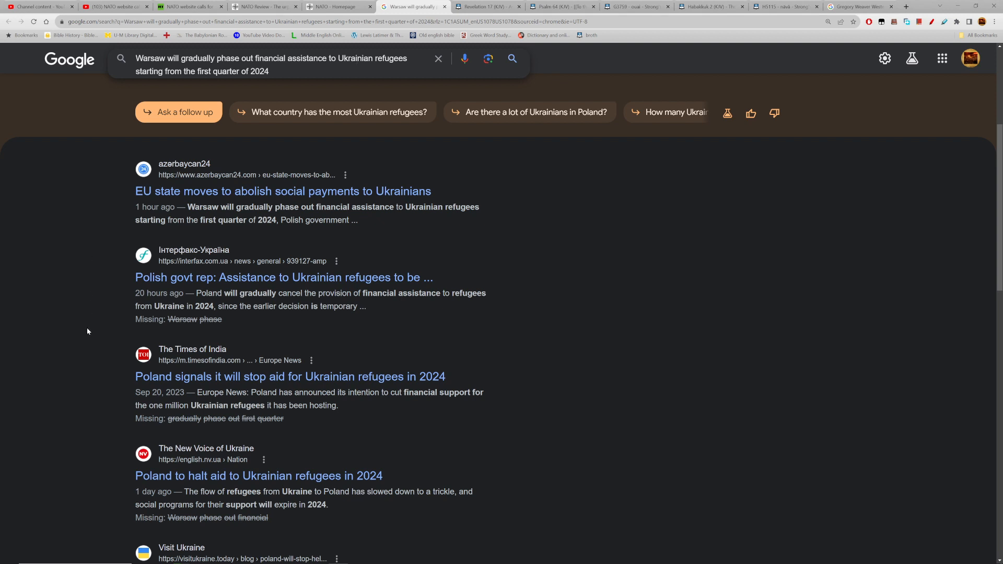
mouse_move(149, 401)
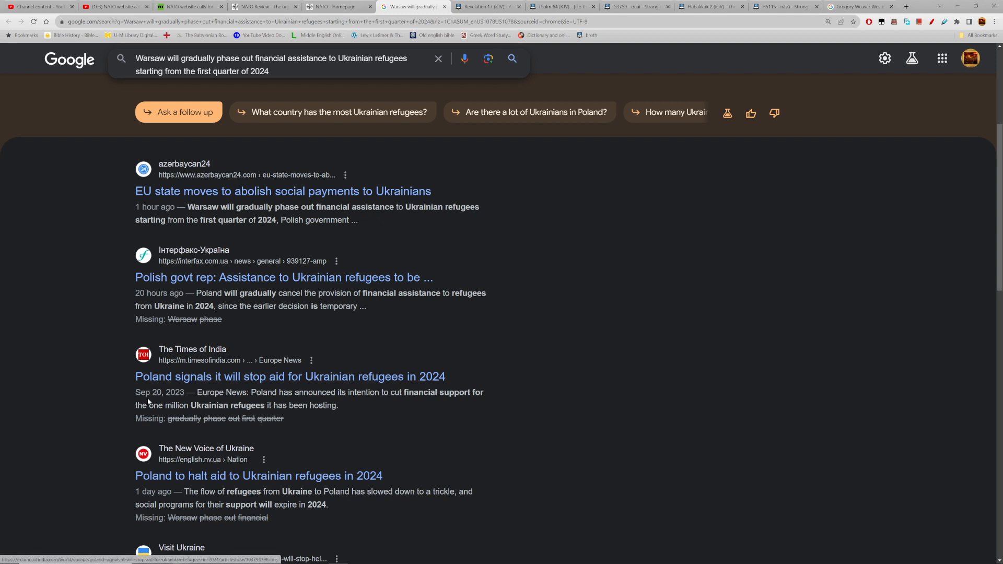
mouse_move(289, 377)
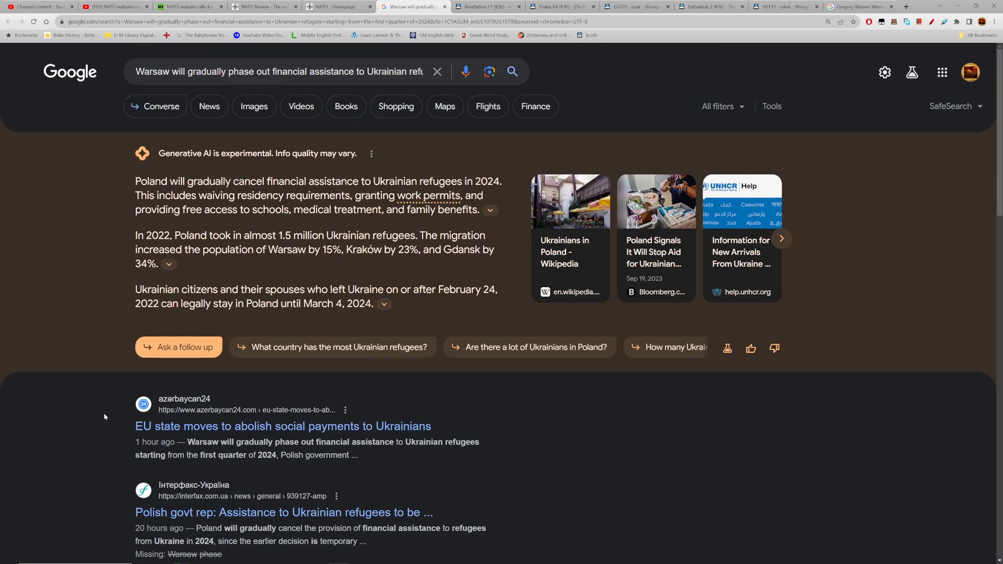
scroll("down", 3)
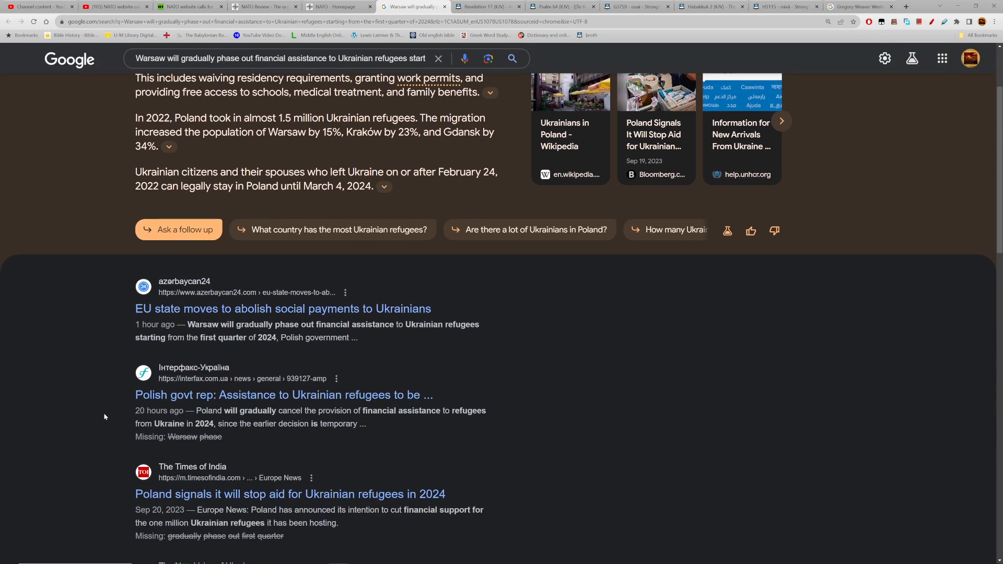
scroll("down", 3)
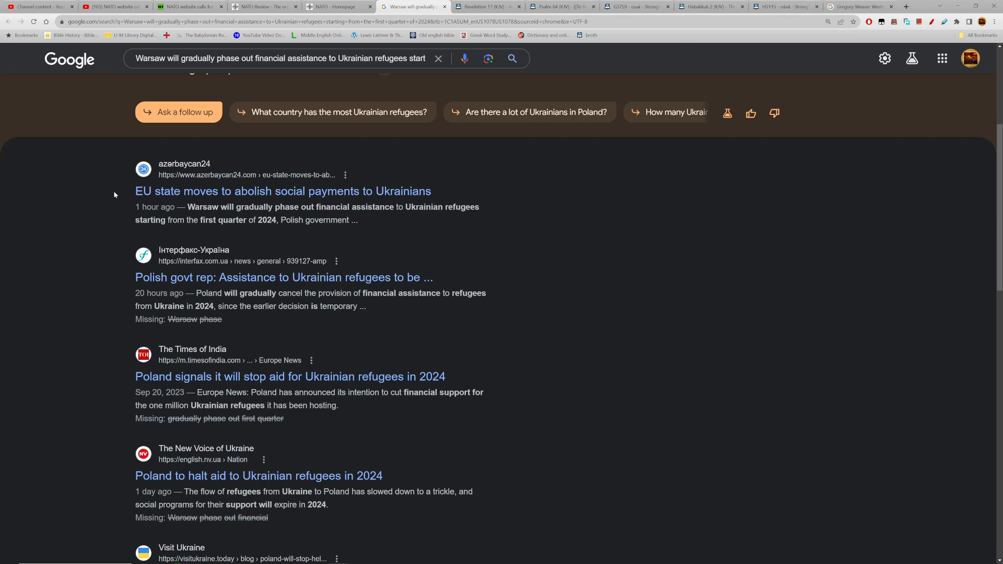
mouse_move(89, 369)
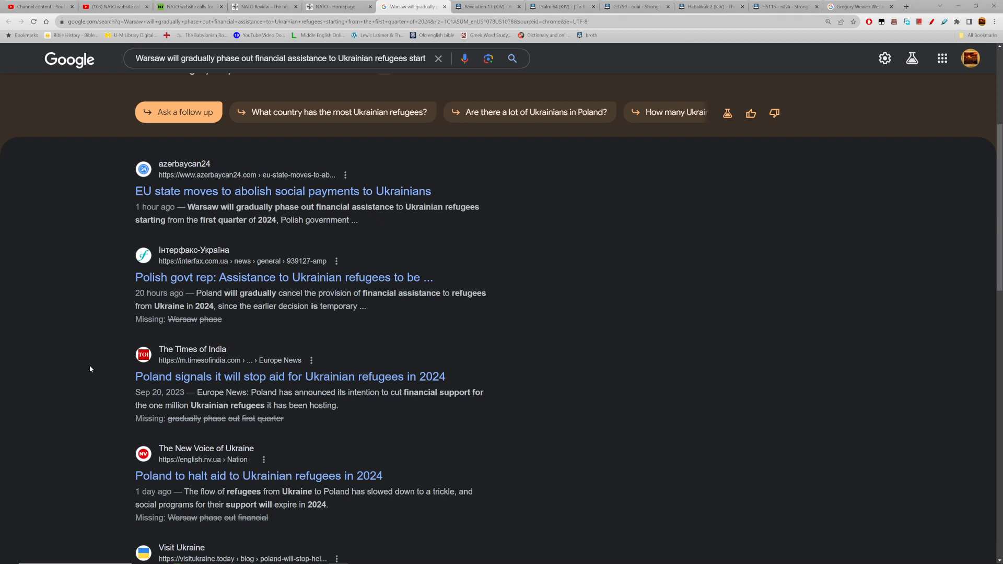
scroll("down", 3)
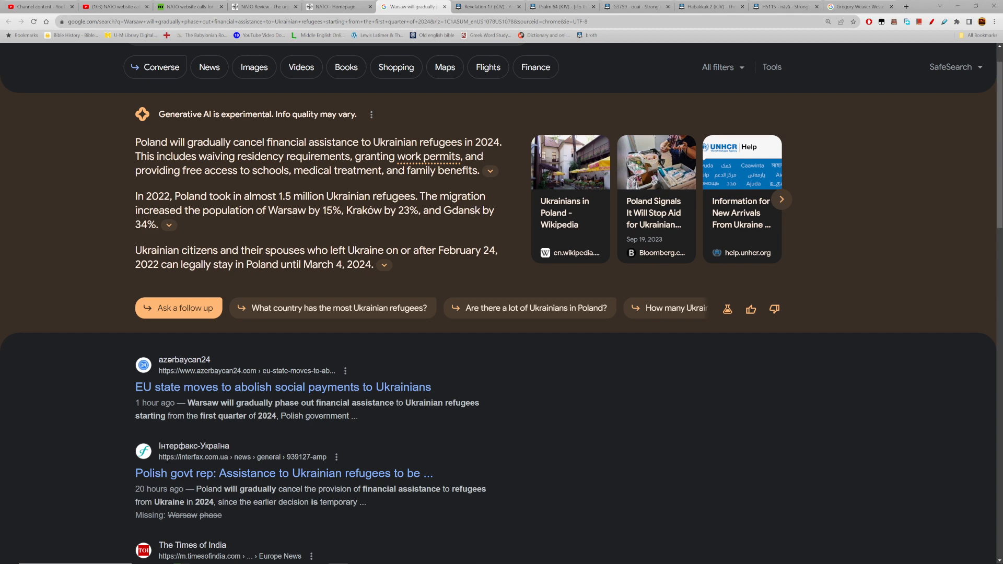
mouse_move(134, 254)
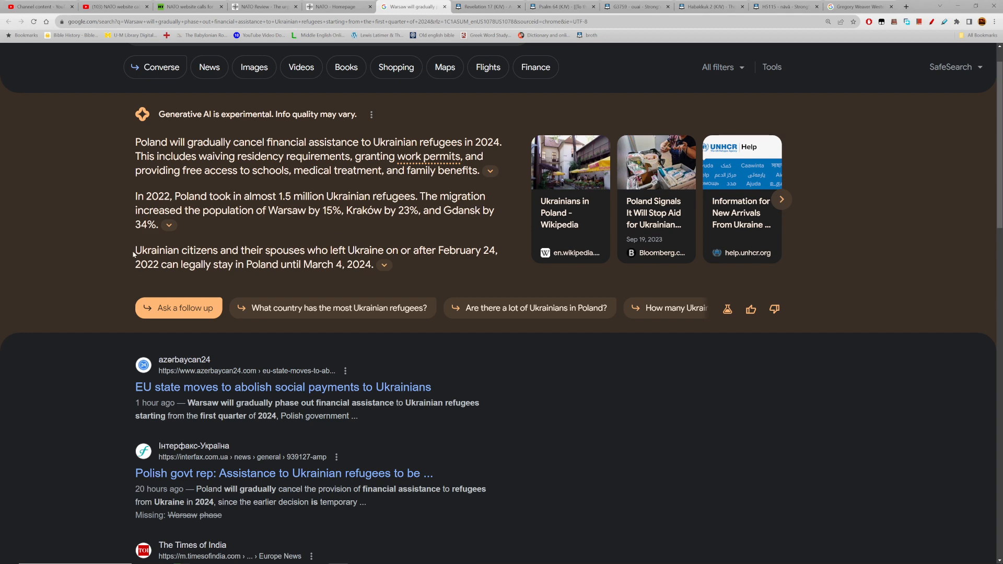
scroll("down", 3)
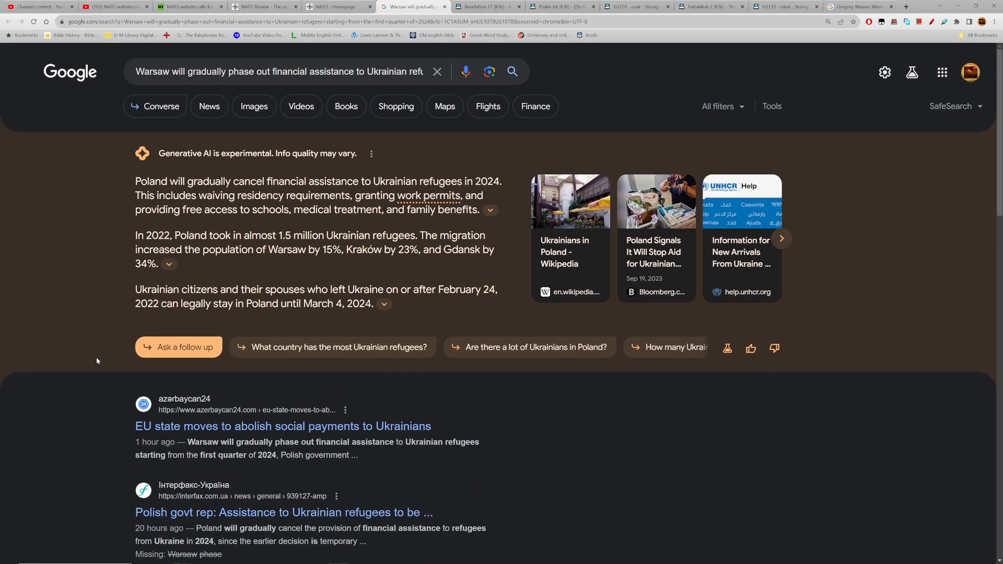
mouse_move(92, 407)
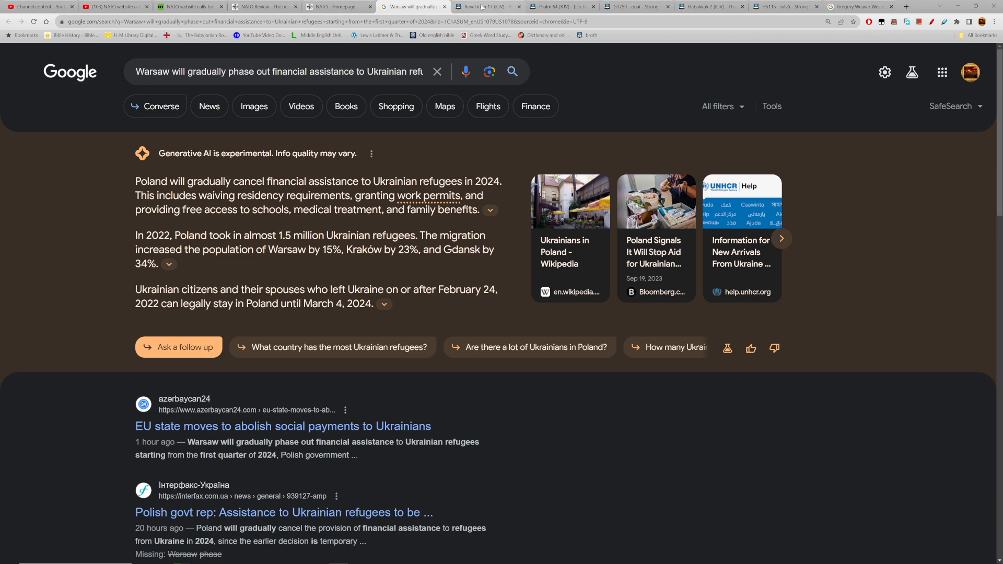
Return to Blue Letter Bible and look up Obadiah 1 with the 'obd' reference in KJV
left_click(487, 6)
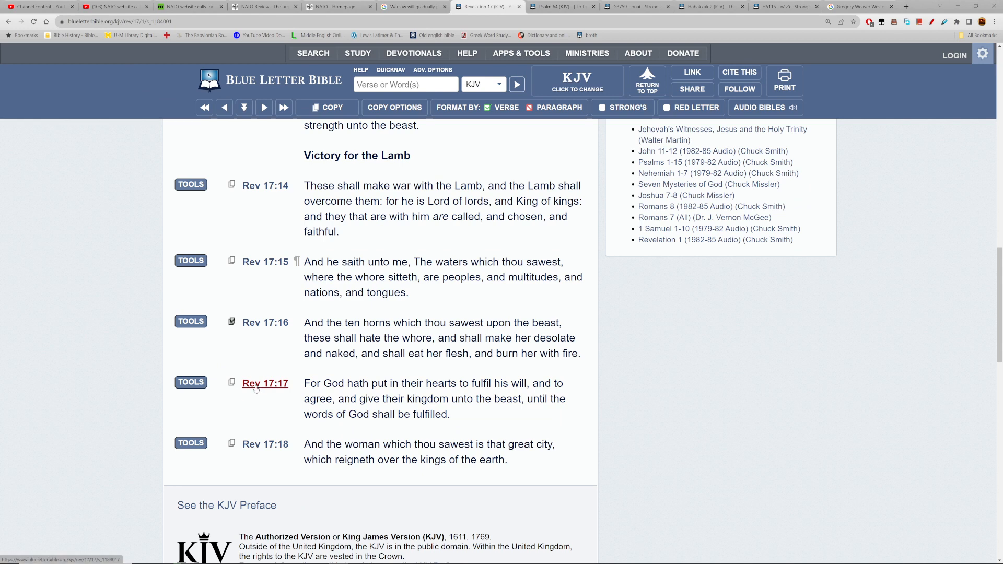
mouse_move(249, 388)
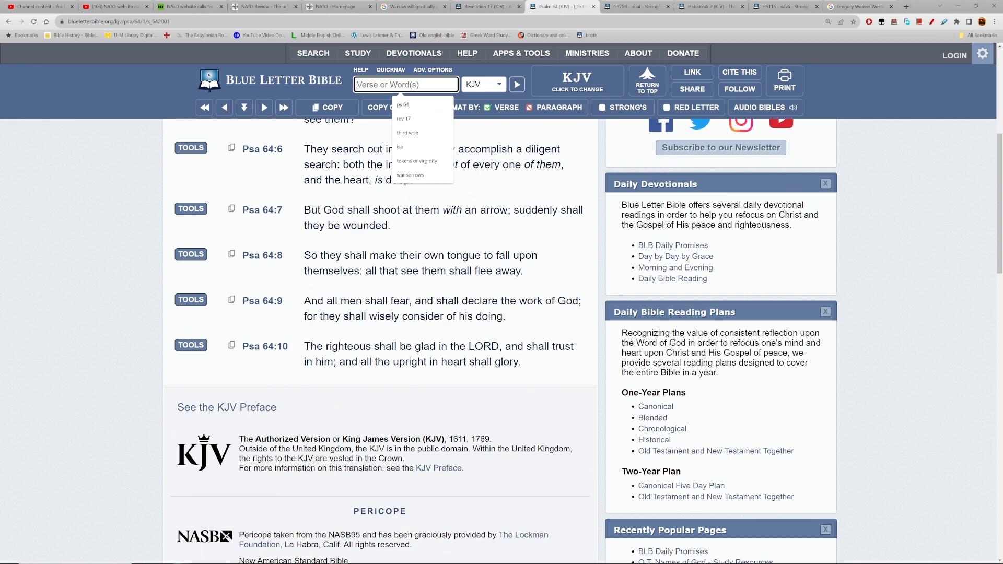
type("obd")
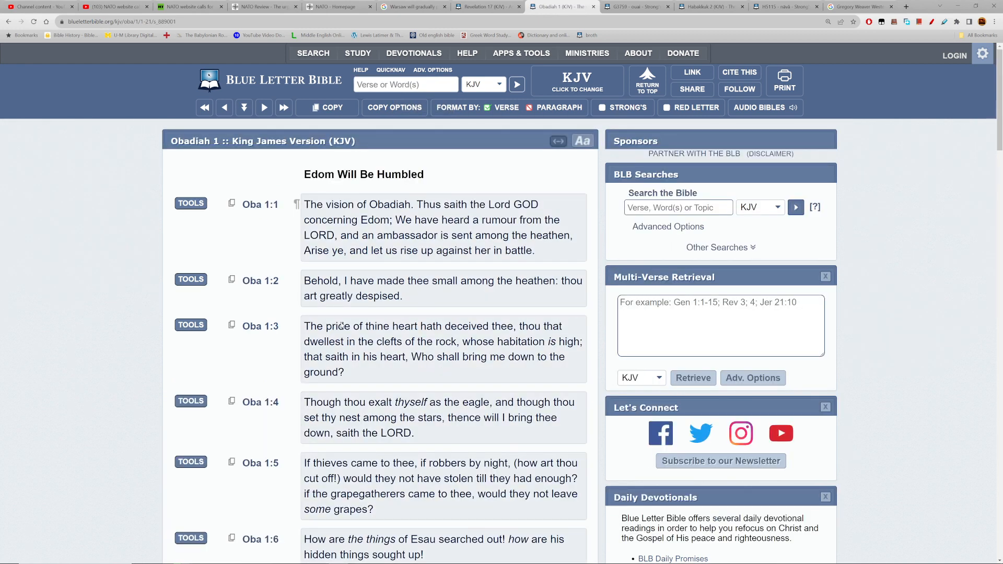
scroll("down", 3)
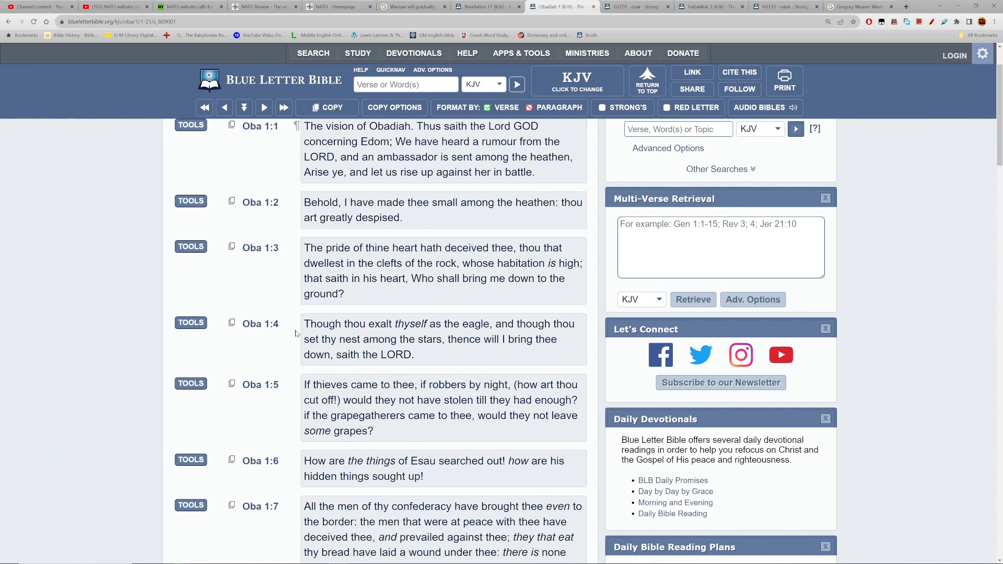
scroll("down", 3)
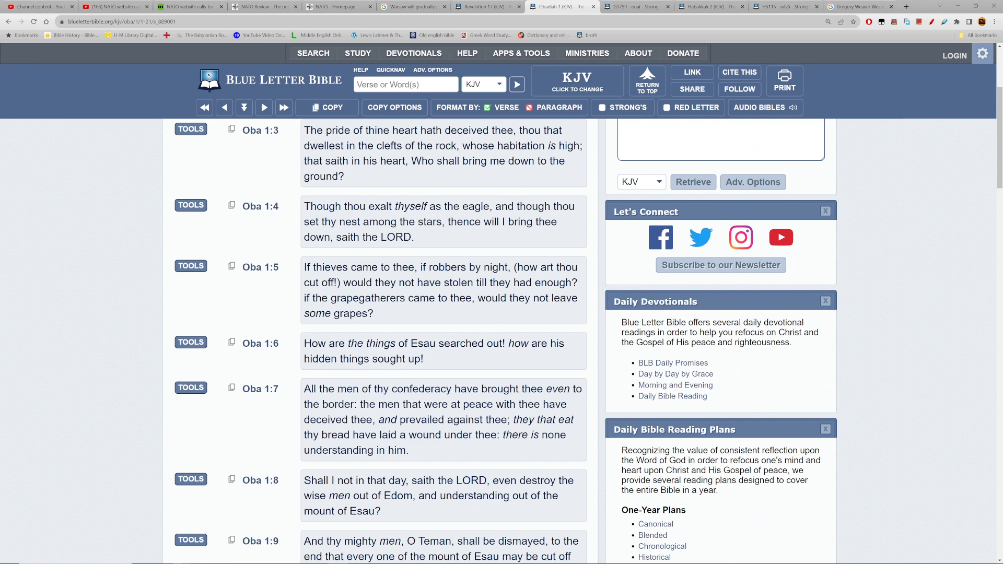
scroll("down", 3)
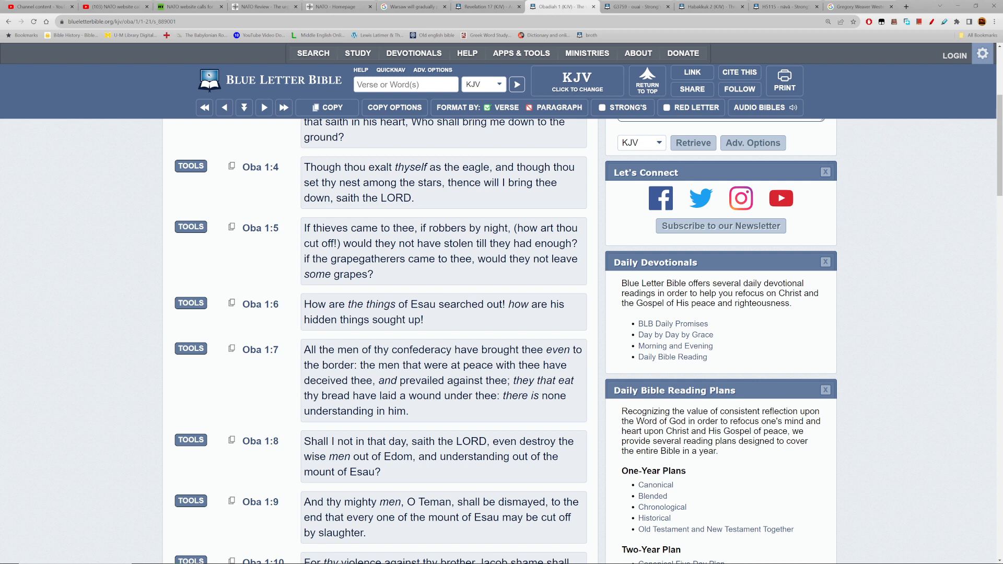
mouse_move(409, 416)
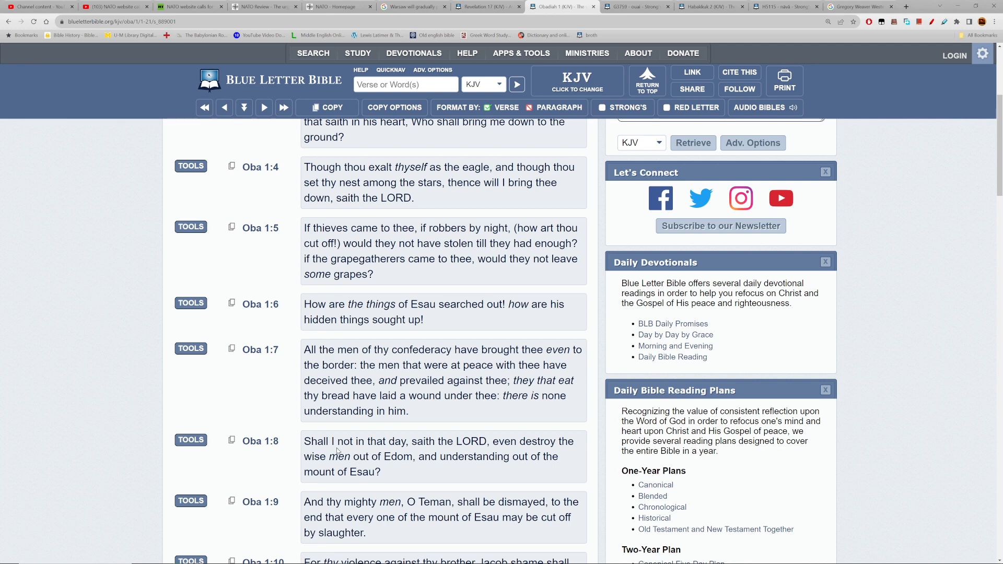
scroll("down", 3)
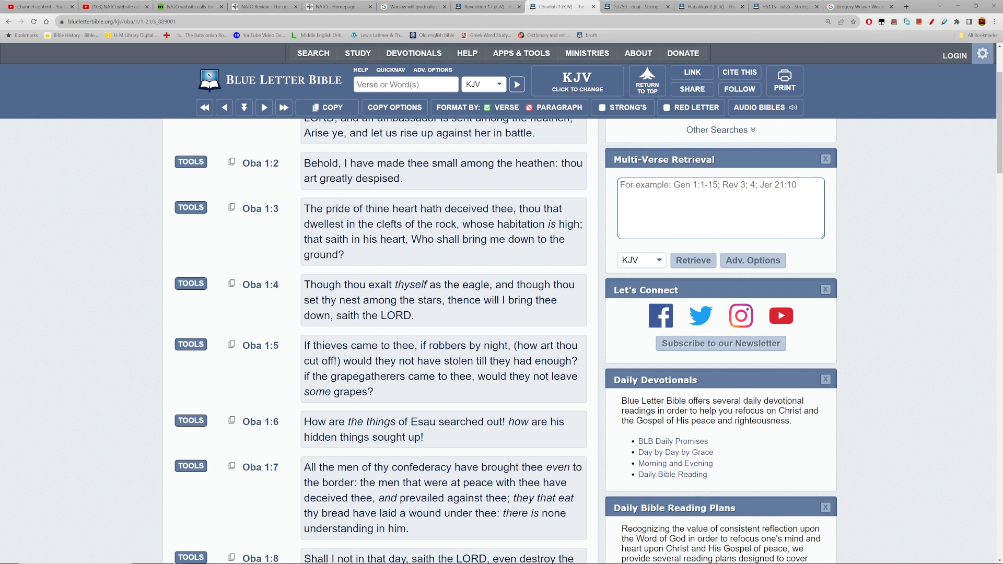
mouse_move(378, 395)
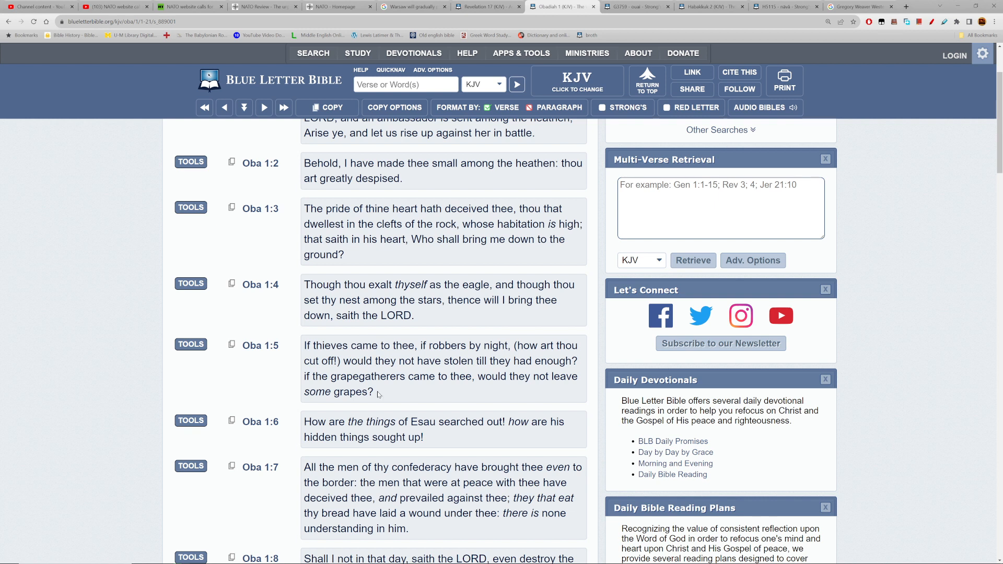
mouse_move(377, 395)
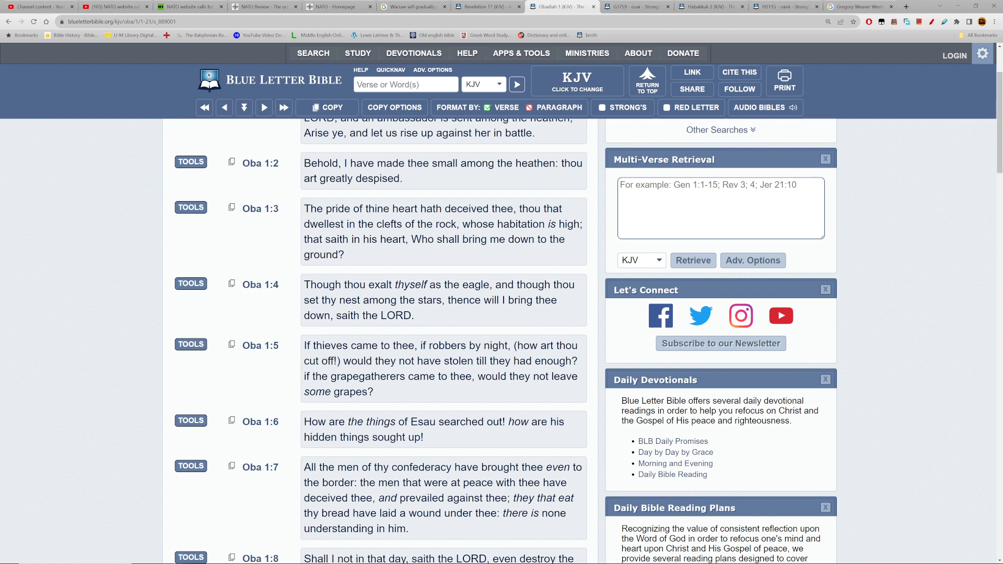
mouse_move(384, 395)
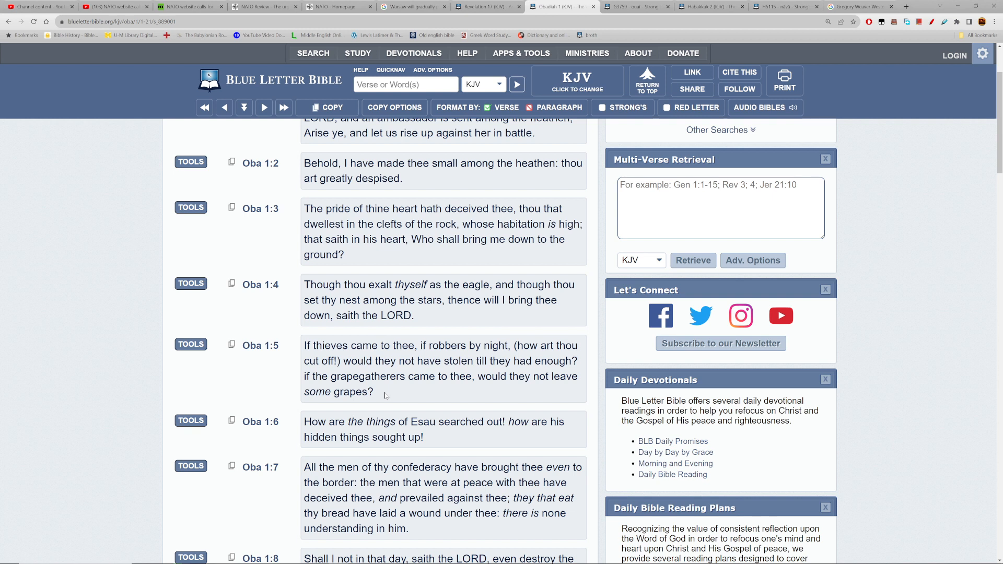
mouse_move(382, 396)
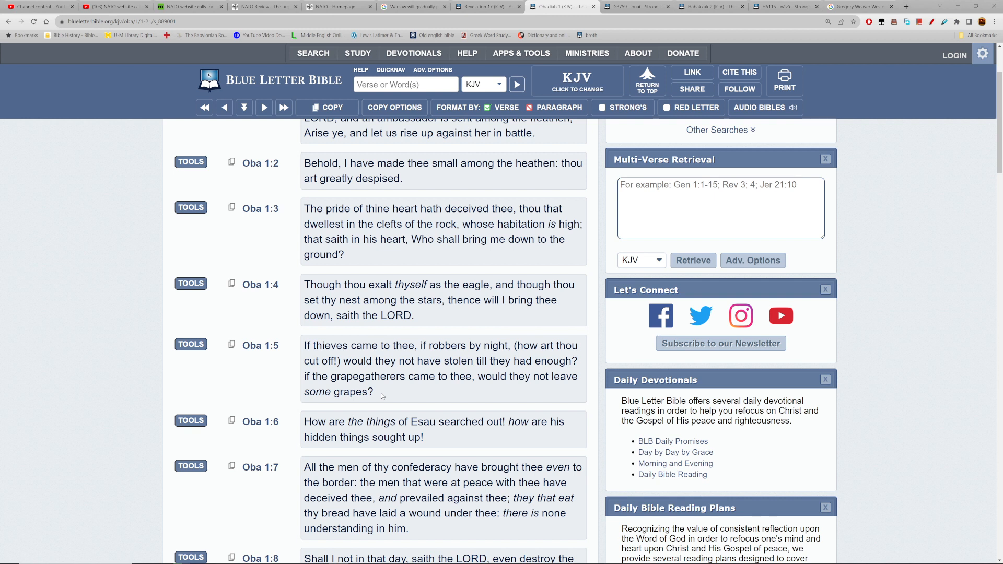
left_click_drag(326, 376, 382, 391)
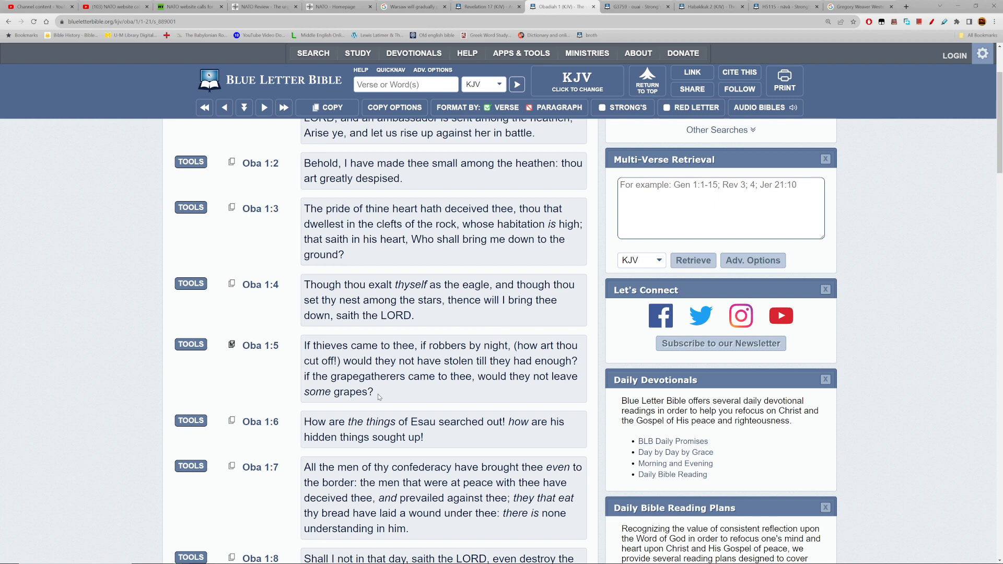
left_click_drag(360, 377, 373, 391)
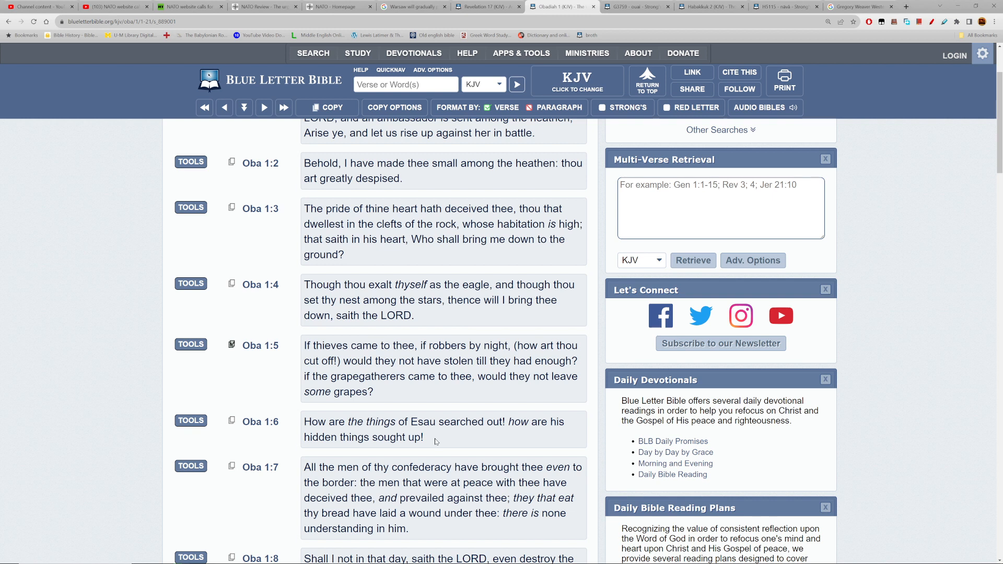
mouse_move(428, 441)
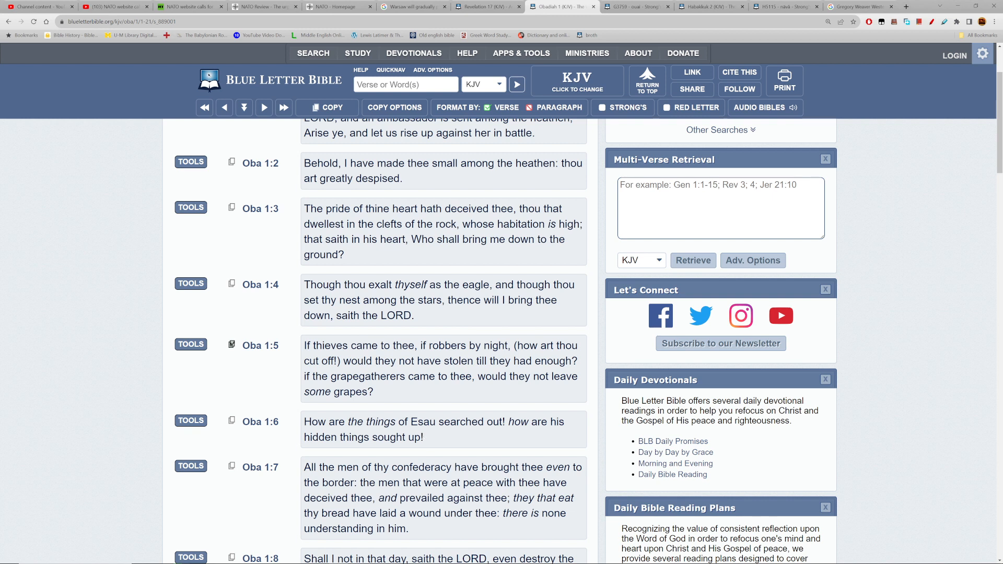
mouse_move(839, 265)
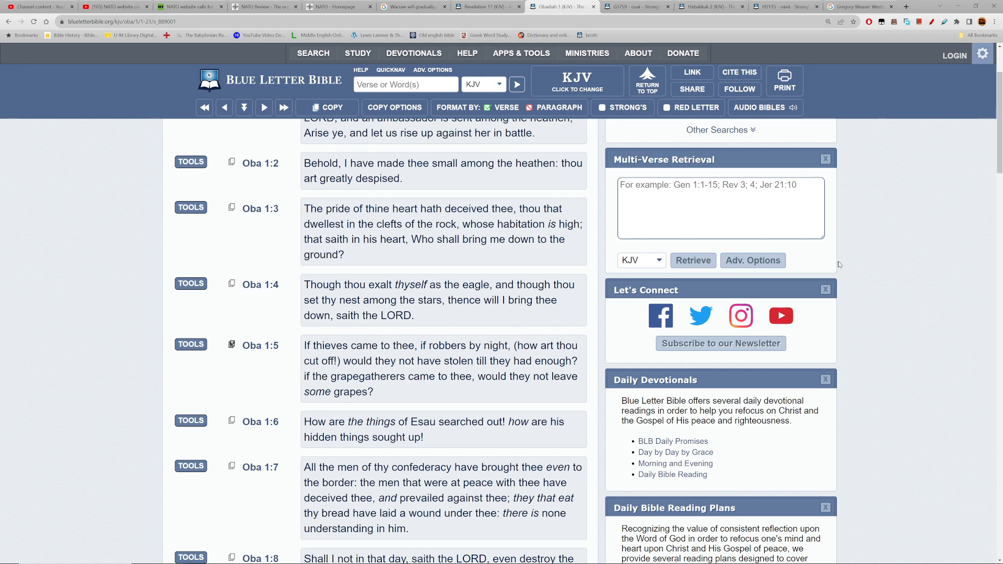